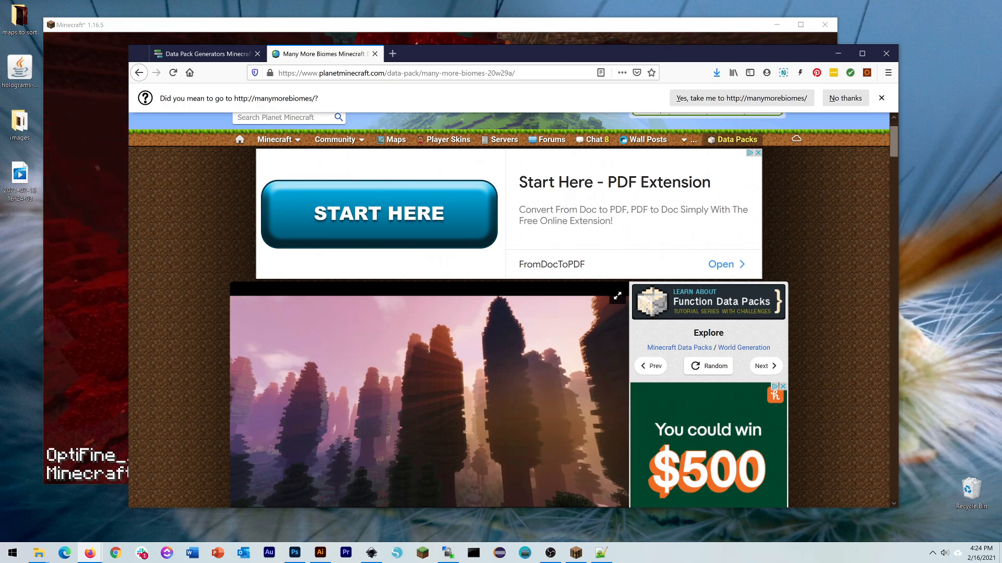
Step: Browse to the site's Data Packs section and show its sorting choices
{"action": "scroll", "scroll_direction": "up", "scroll_amount": 3}
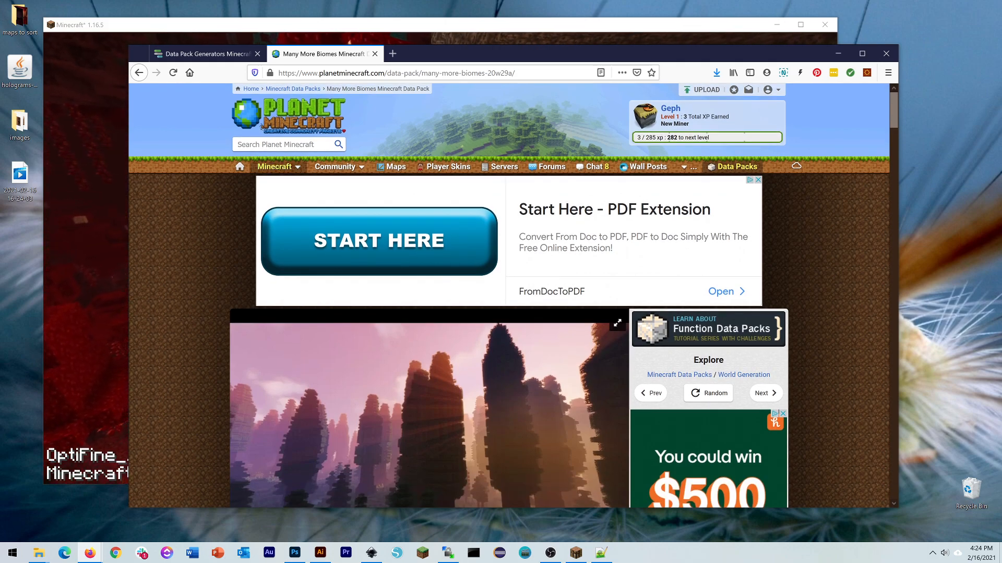
{"action": "left_click", "coordinate": [274, 167]}
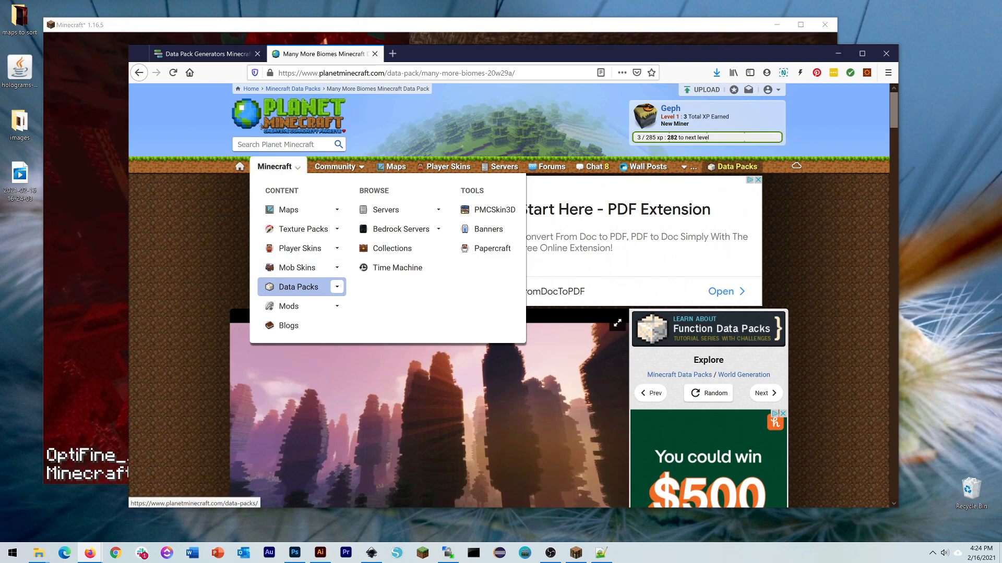
{"action": "left_click", "coordinate": [337, 286]}
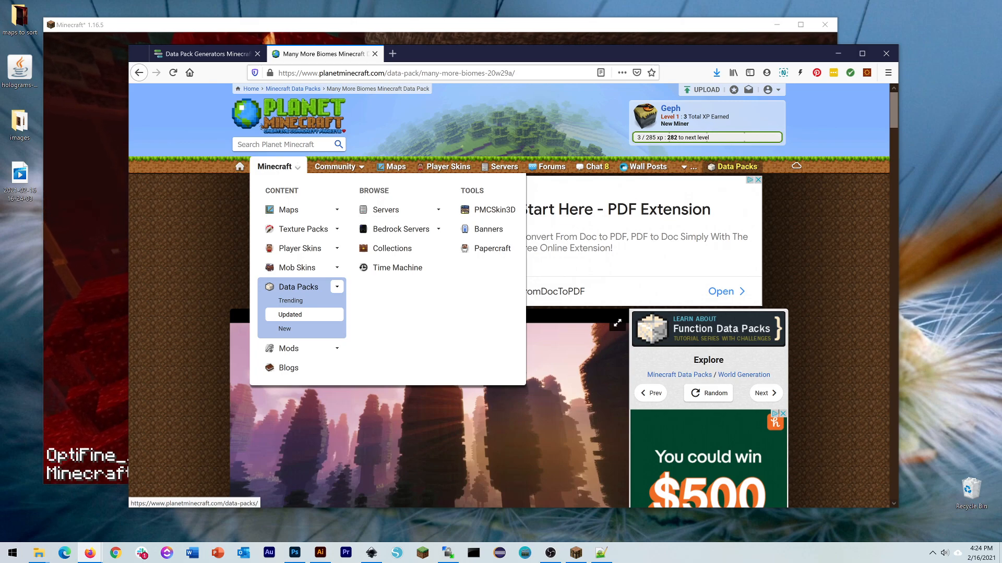
{"action": "mouse_move", "coordinate": [289, 315]}
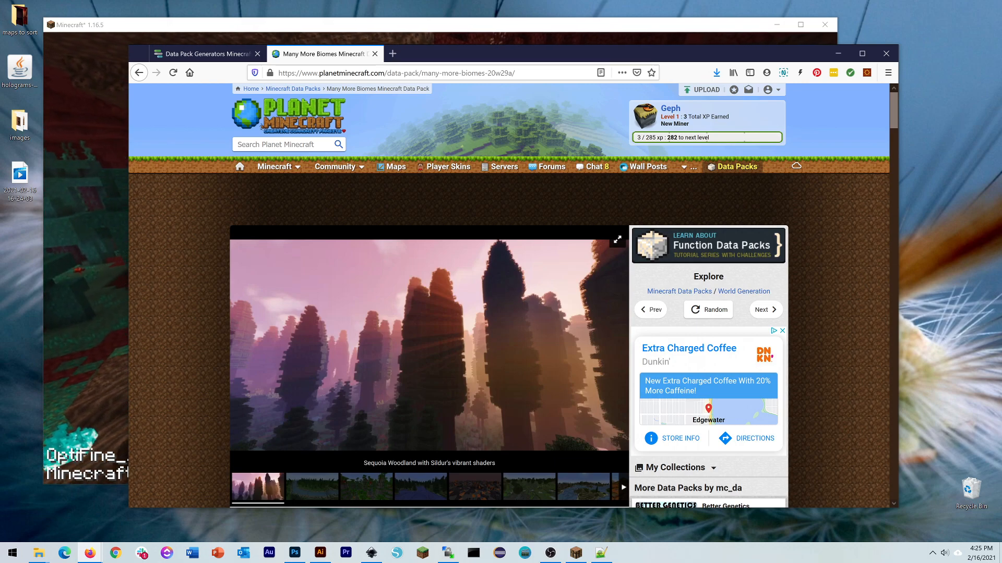
Step: Read through the How to Install and Compatibility notes, then bring the Minecraft window forward
{"action": "scroll", "scroll_direction": "down", "scroll_amount": 3}
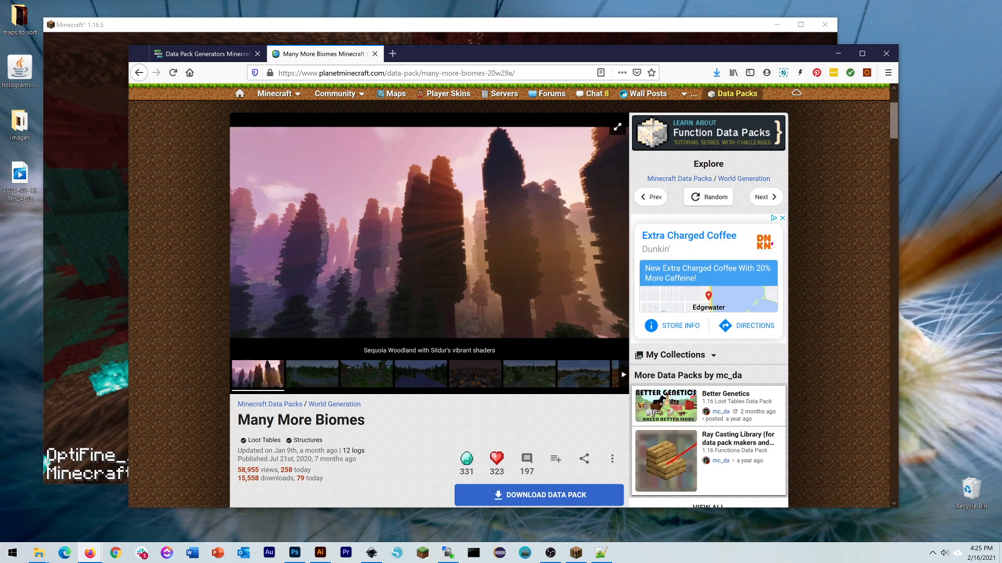
{"action": "scroll", "scroll_direction": "down", "scroll_amount": 3}
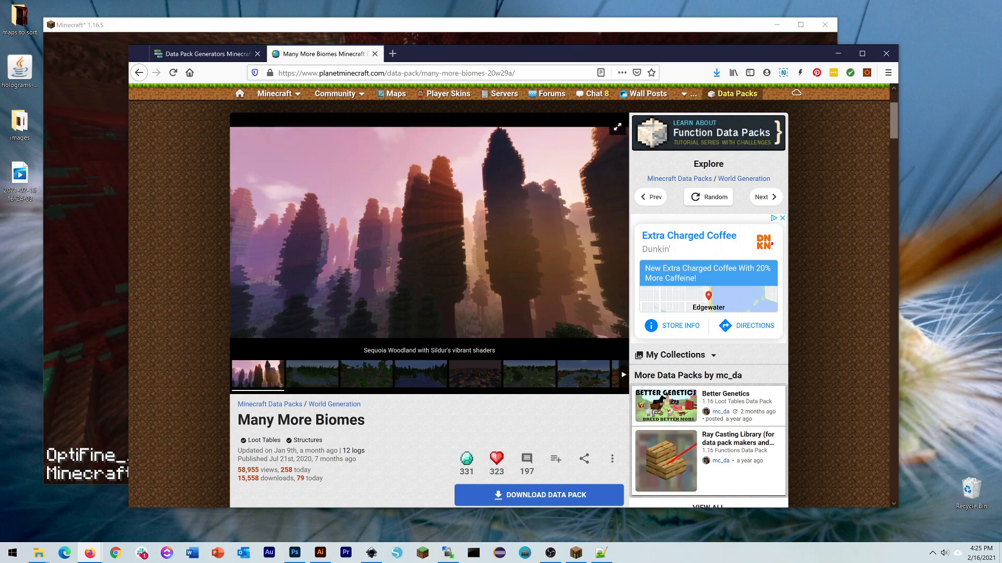
{"action": "scroll", "scroll_direction": "down", "scroll_amount": 3}
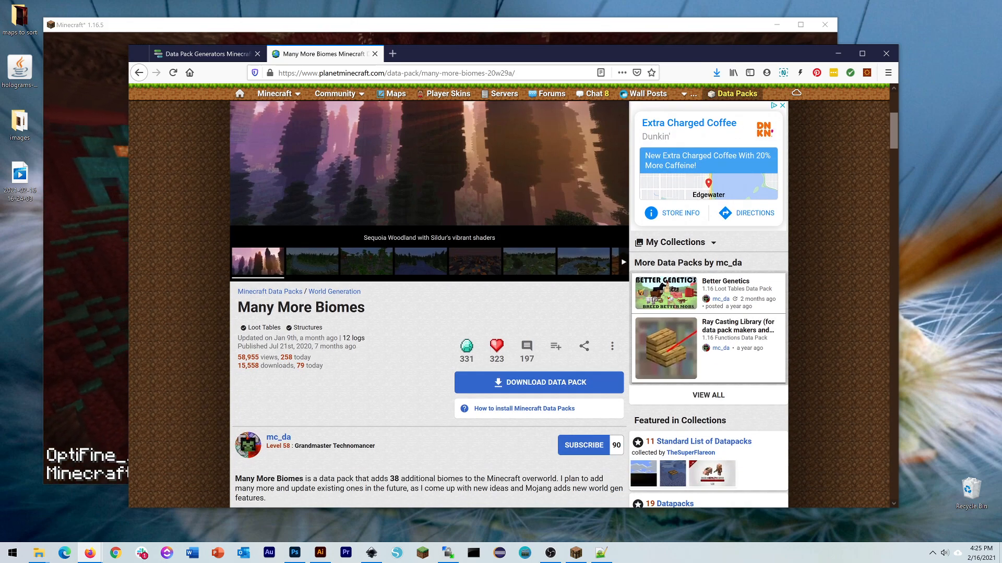
{"action": "scroll", "scroll_direction": "down", "scroll_amount": 3}
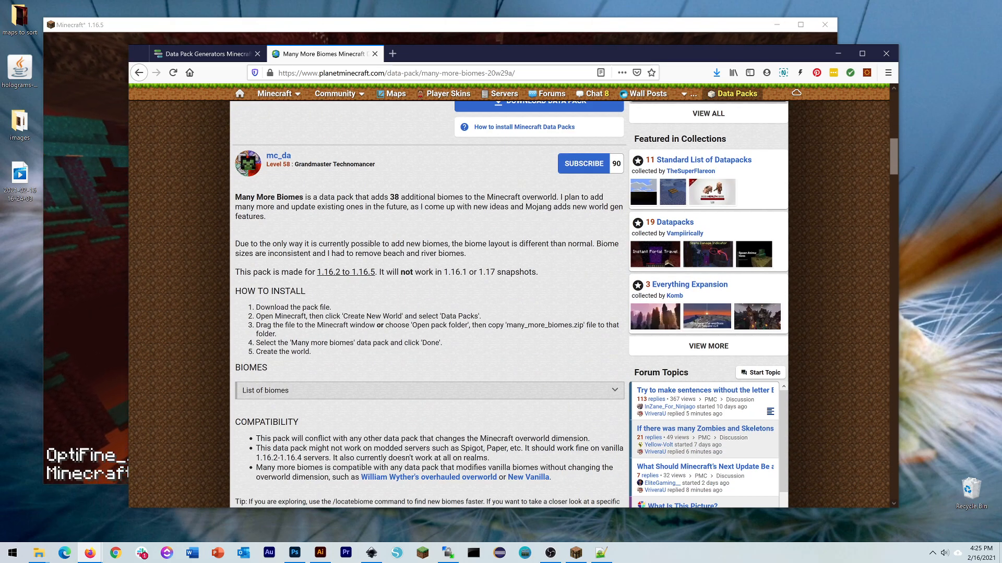
{"action": "scroll", "scroll_direction": "down", "scroll_amount": 3}
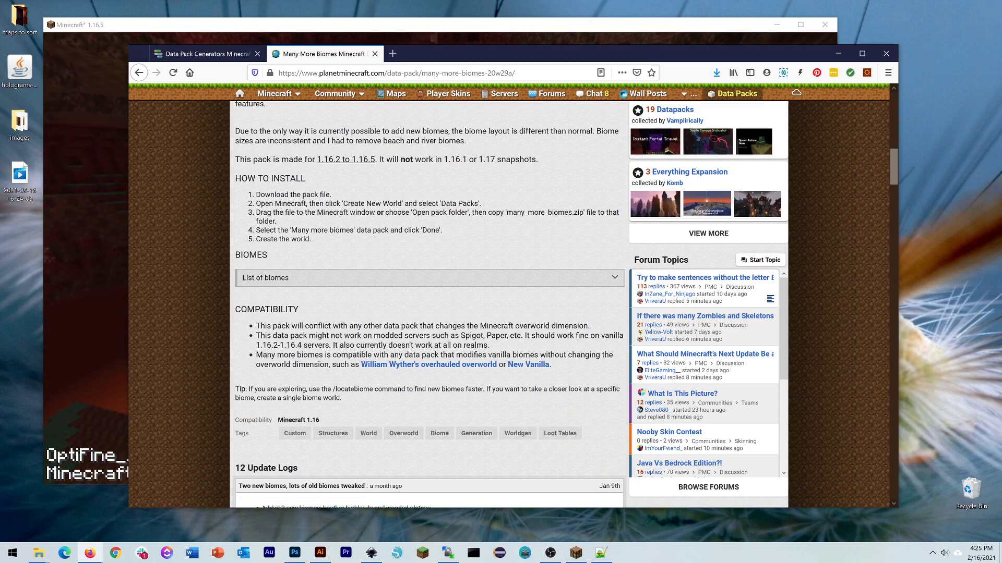
{"action": "scroll", "scroll_direction": "up", "scroll_amount": 3}
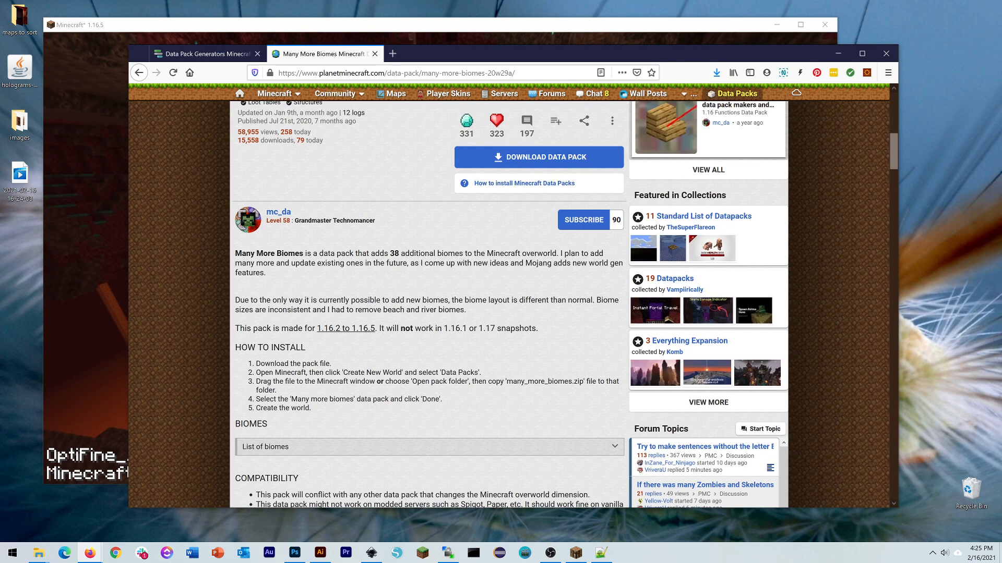
{"action": "left_click", "coordinate": [539, 157]}
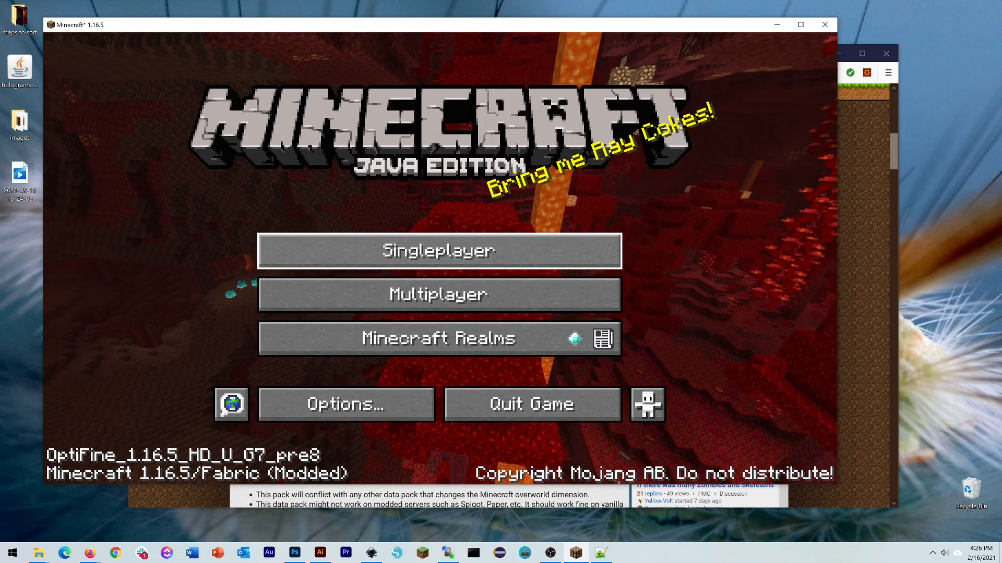
Step: Load the Singleplayer world 'mmb', accepting the experimental settings warning with 'I know what I'm doing!'
{"action": "left_click", "coordinate": [438, 250]}
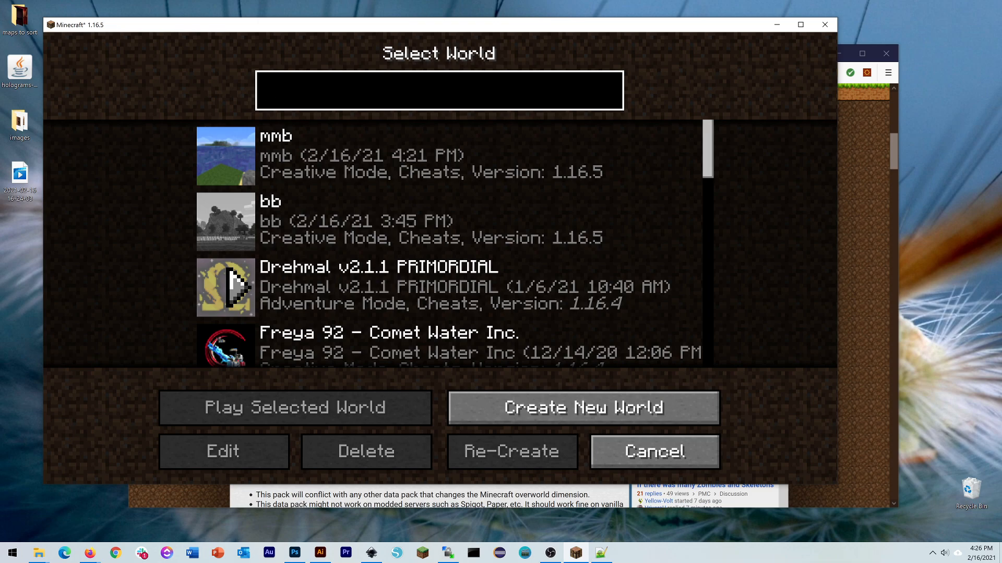
{"action": "left_click", "coordinate": [439, 90]}
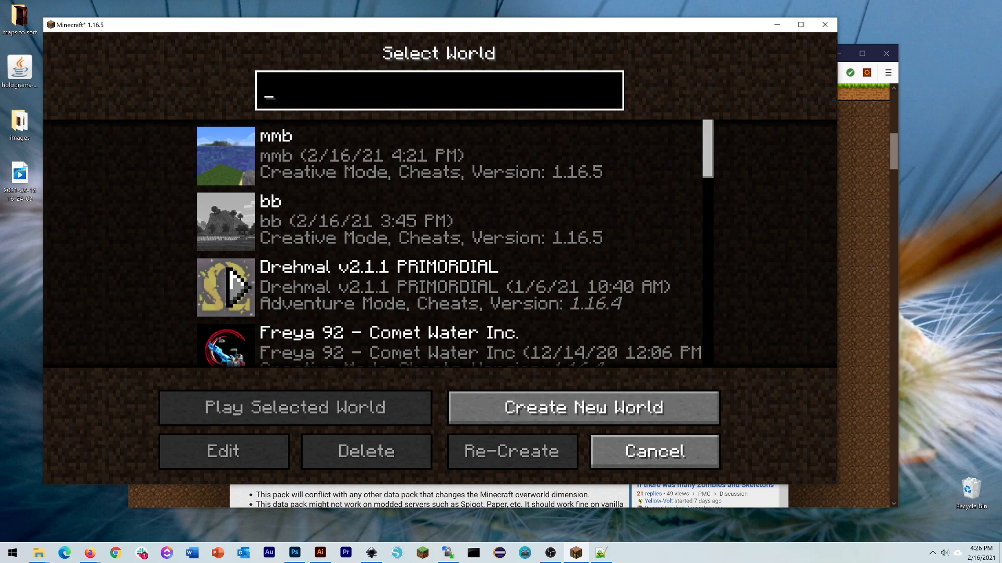
{"action": "mouse_move", "coordinate": [225, 222]}
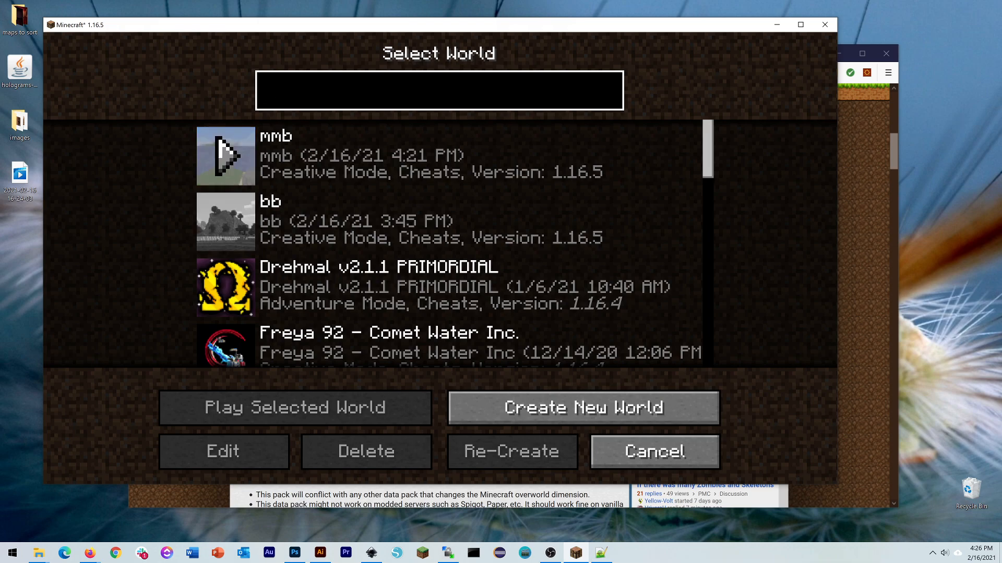
{"action": "left_click", "coordinate": [439, 91]}
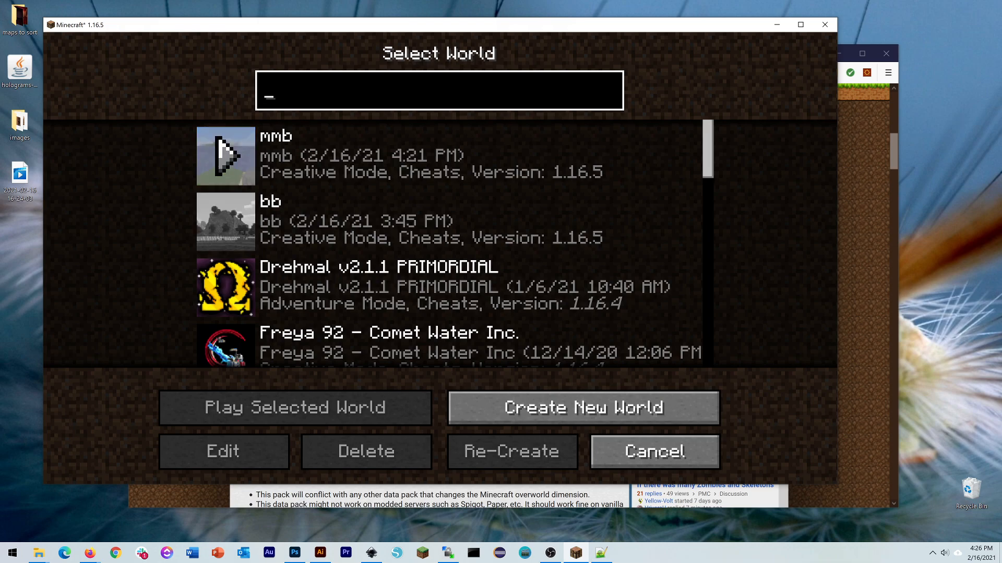
{"action": "left_click", "coordinate": [293, 408]}
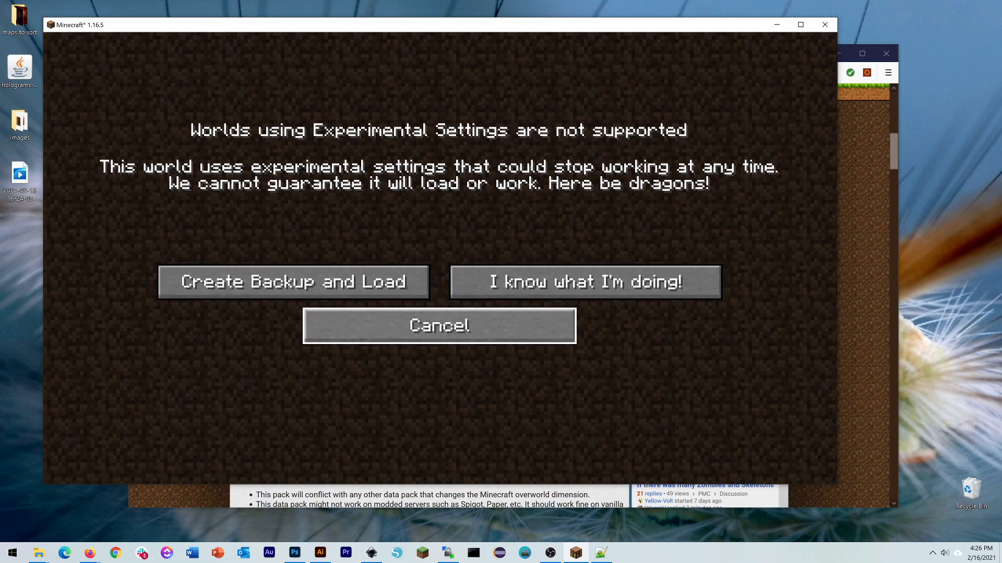
{"action": "mouse_move", "coordinate": [583, 281]}
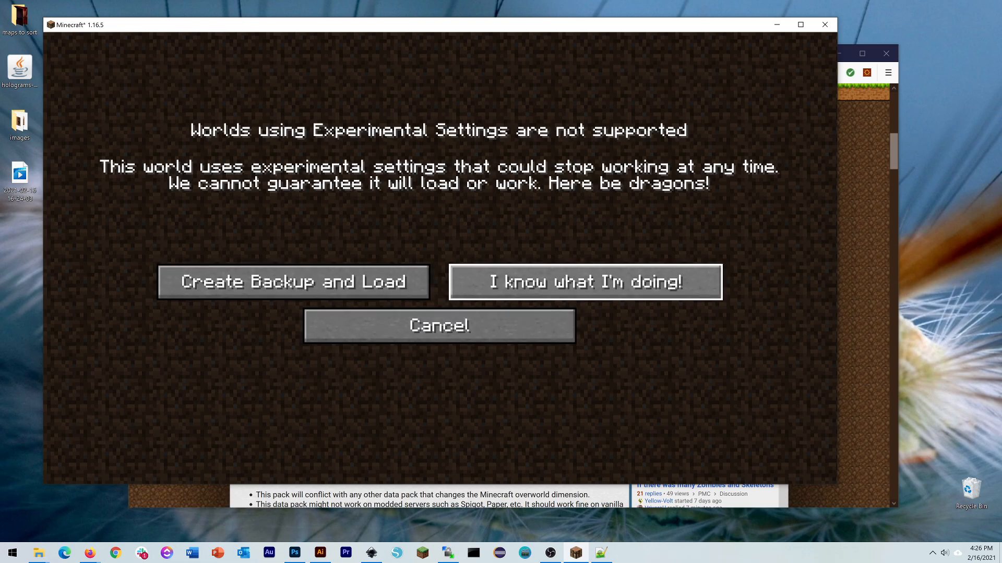
{"action": "left_click", "coordinate": [583, 281]}
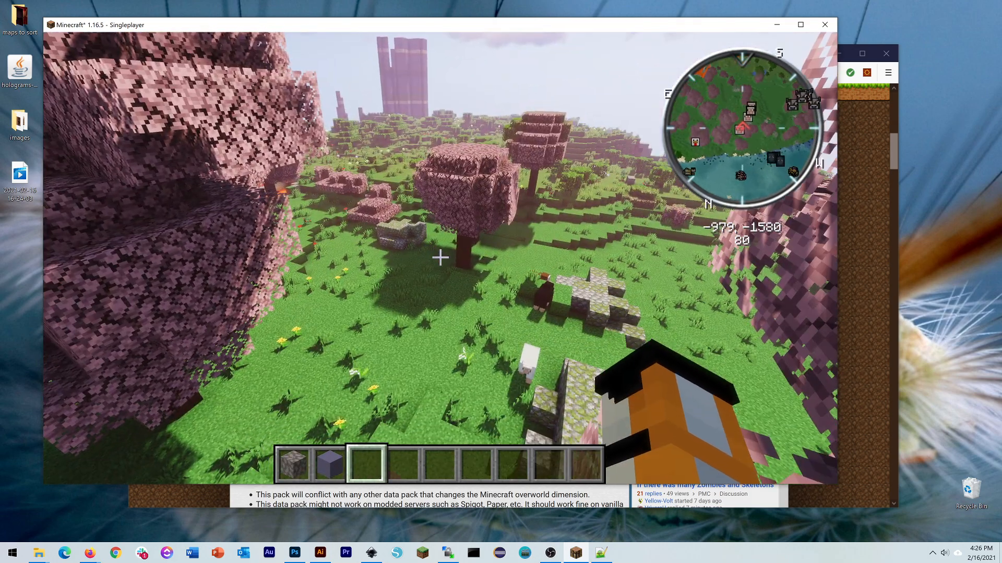
{"action": "mouse_move", "coordinate": [440, 258]}
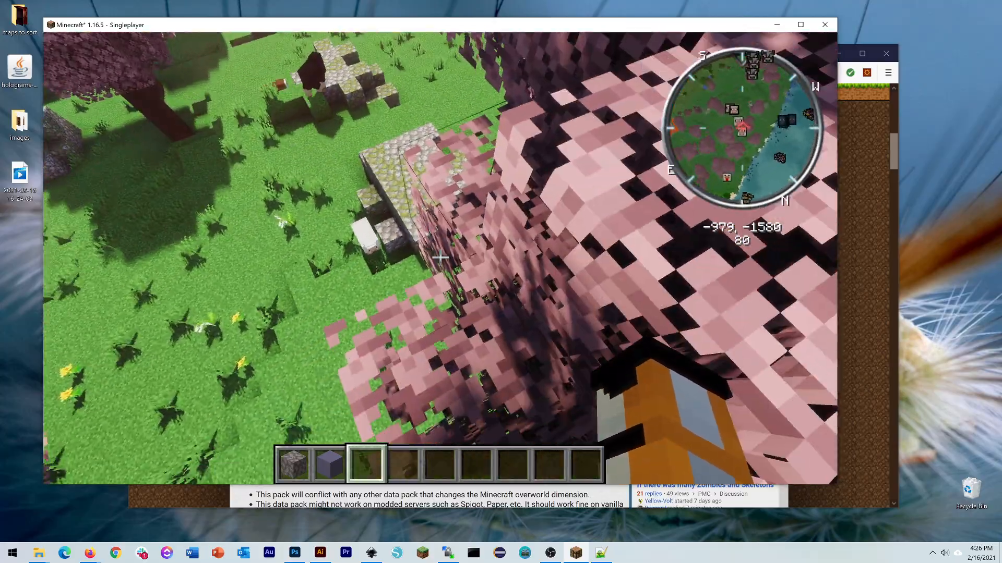
{"action": "mouse_move", "coordinate": [439, 258]}
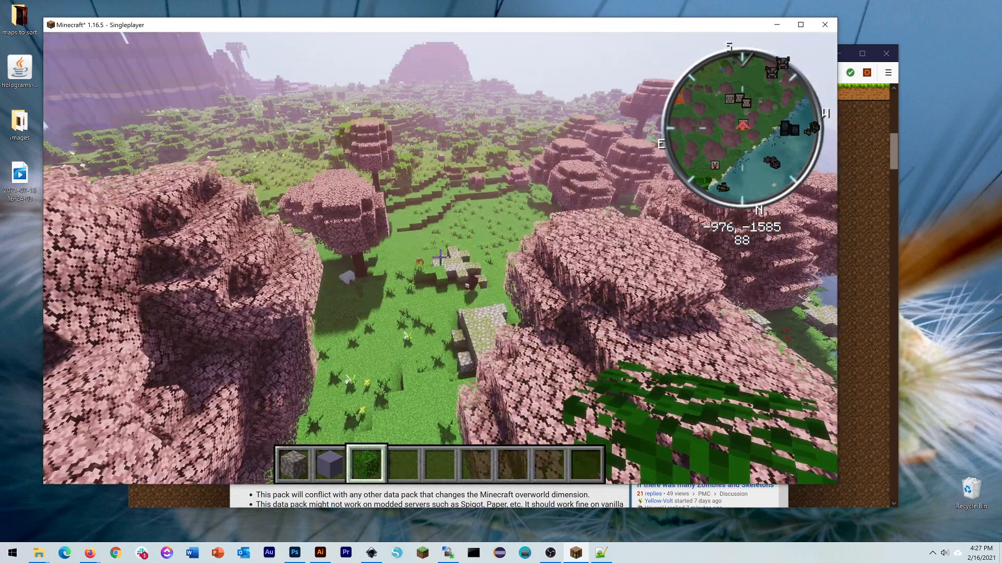
{"action": "mouse_move", "coordinate": [437, 258]}
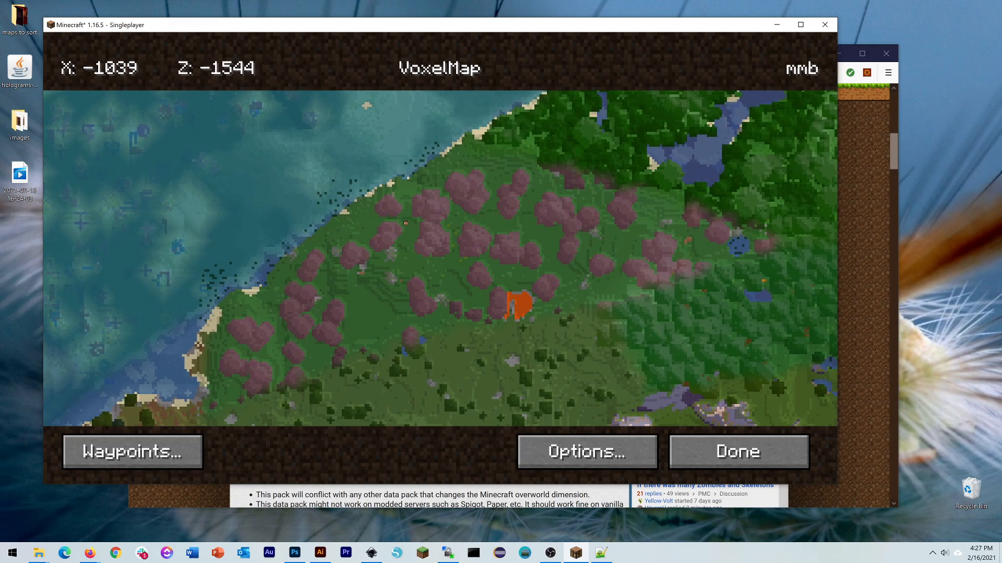
Step: Close the VoxelMap and toggle the F3 debug readout to confirm the tropical_islands and cherry_blossom_grove biomes
{"action": "left_click", "coordinate": [737, 452]}
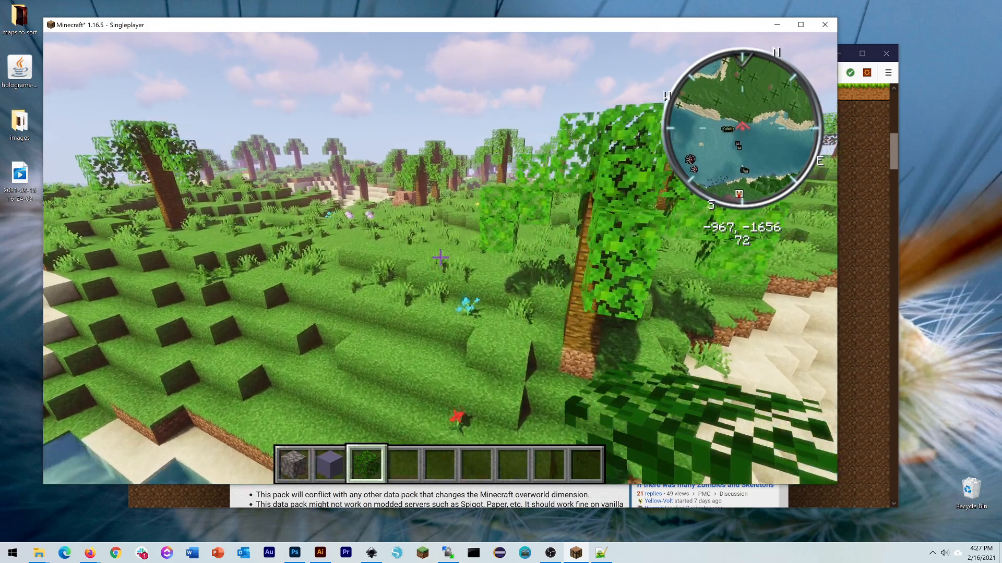
{"action": "key", "text": "F3"}
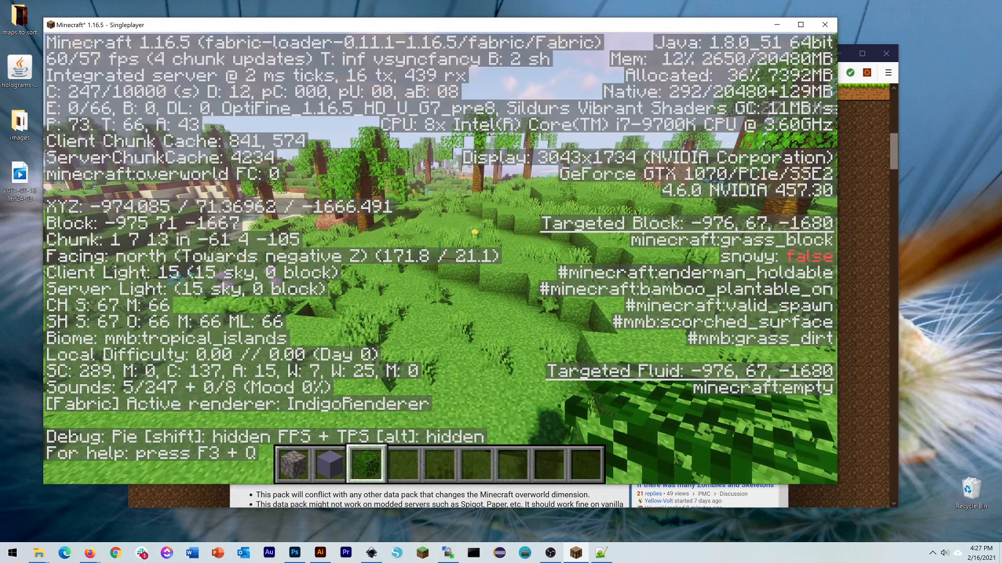
{"action": "key", "text": "F3"}
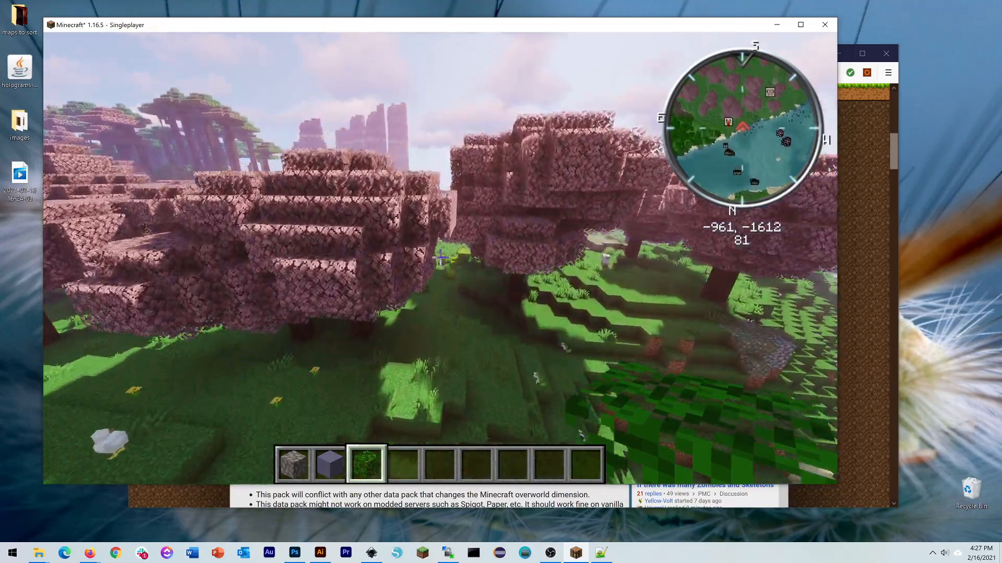
{"action": "key", "text": "F3"}
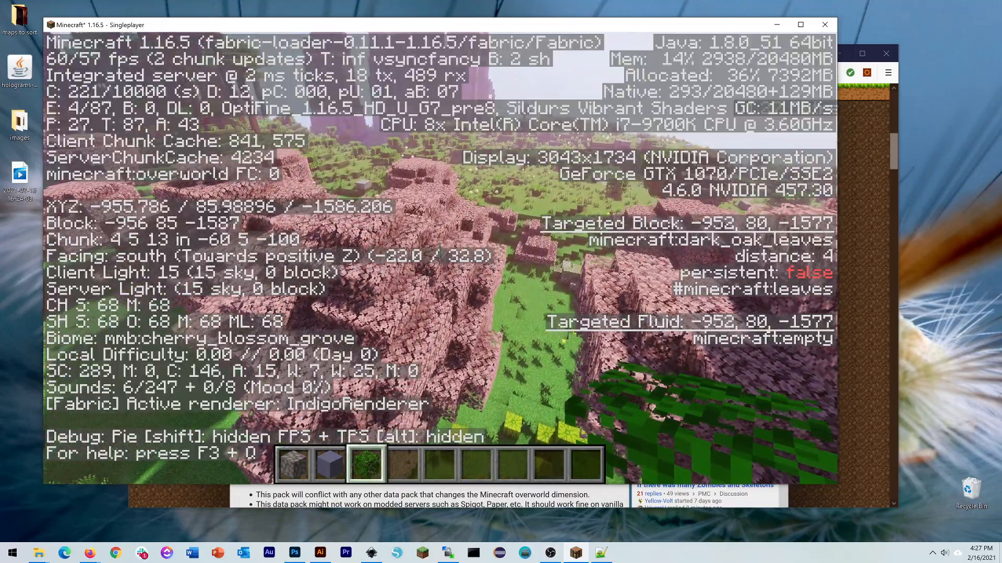
{"action": "key", "text": "f3"}
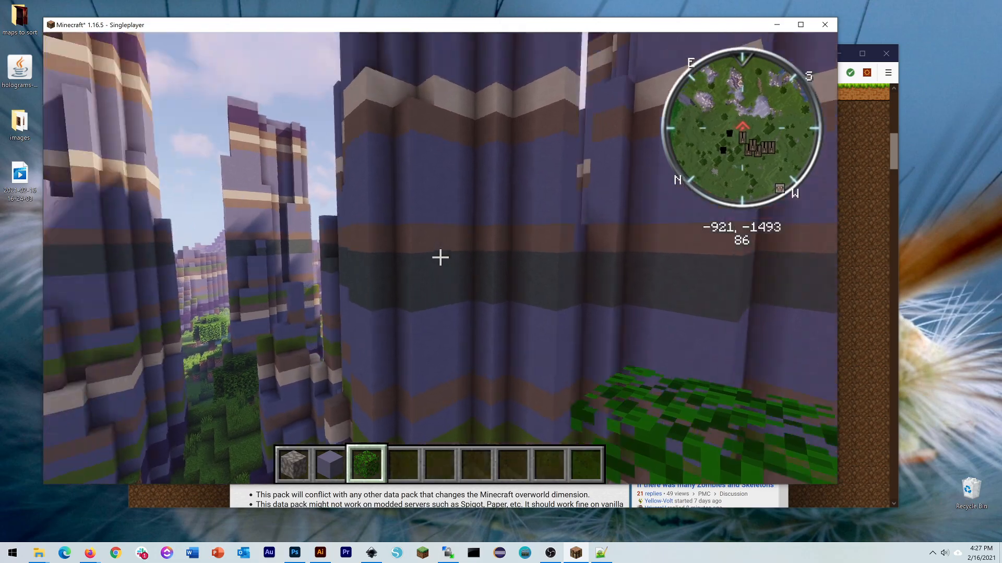
{"action": "mouse_move", "coordinate": [440, 257]}
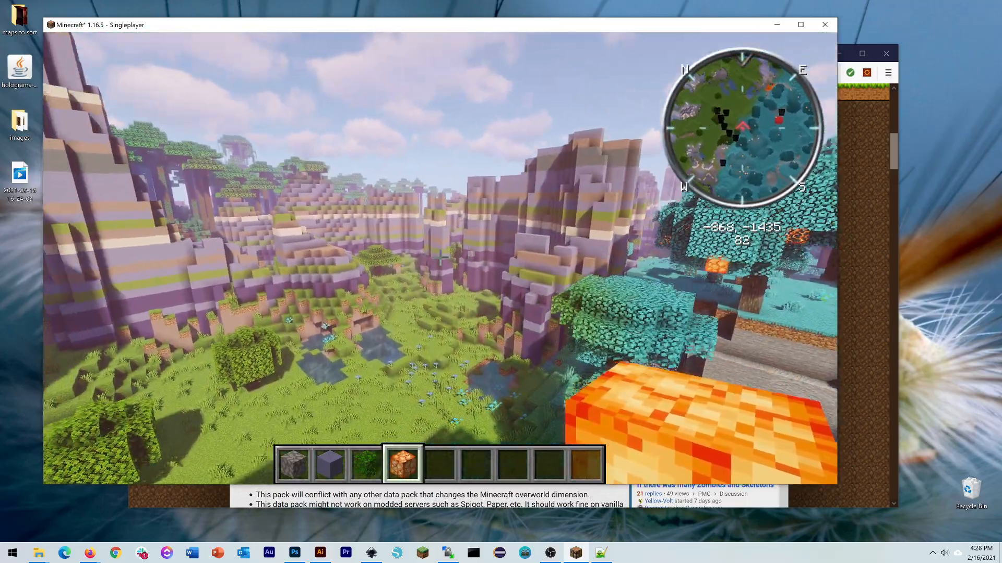
Step: Confirm the lush_mesa and glowing_forest biomes via the F3 readout, then show the full VoxelMap
{"action": "key", "text": "f3"}
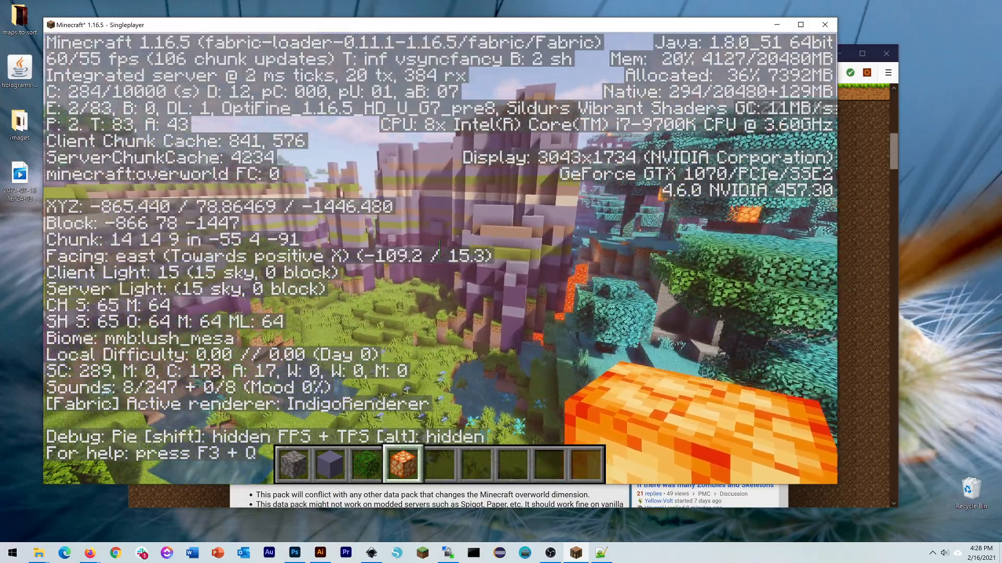
{"action": "mouse_move", "coordinate": [434, 256]}
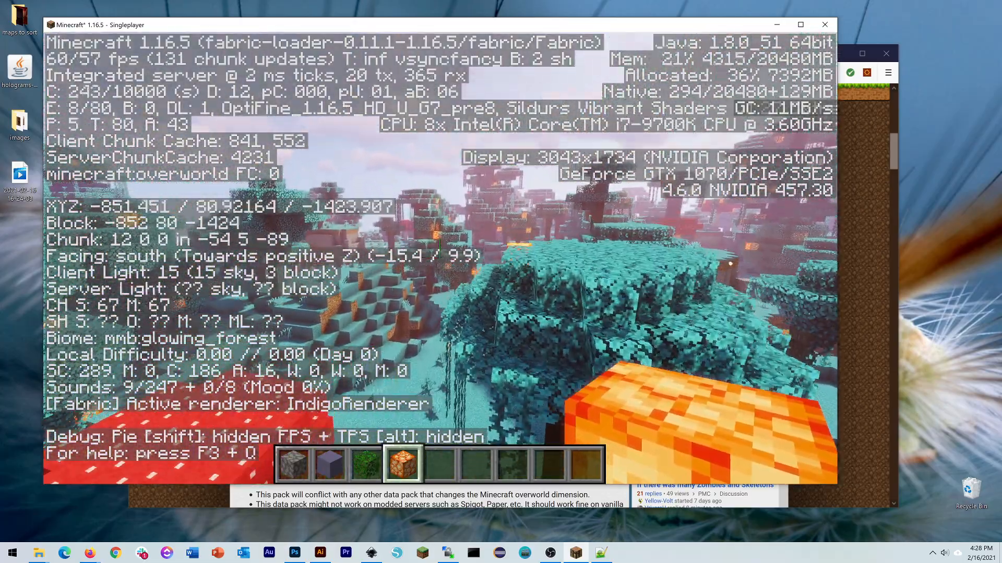
{"action": "key", "text": "F3"}
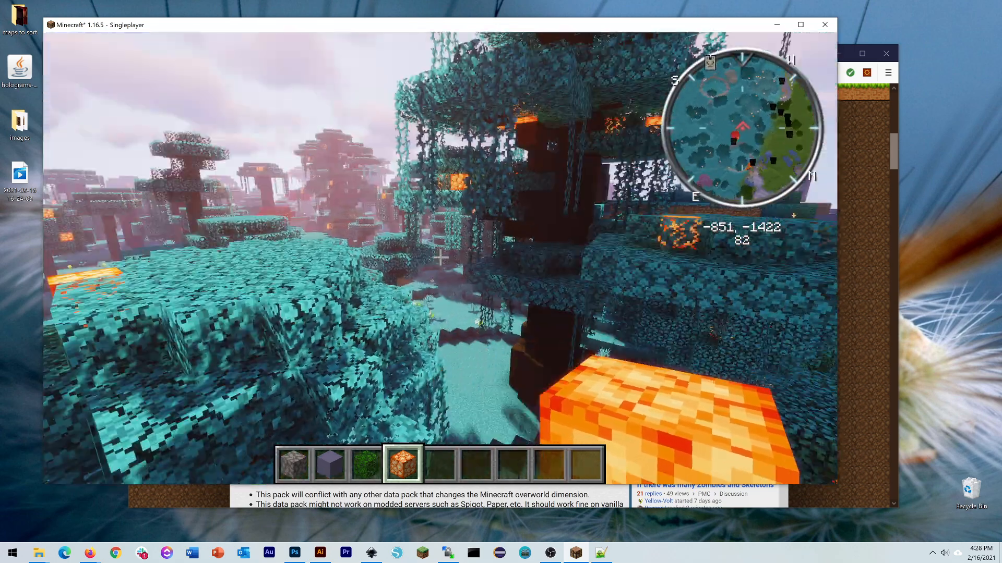
{"action": "key", "text": "m"}
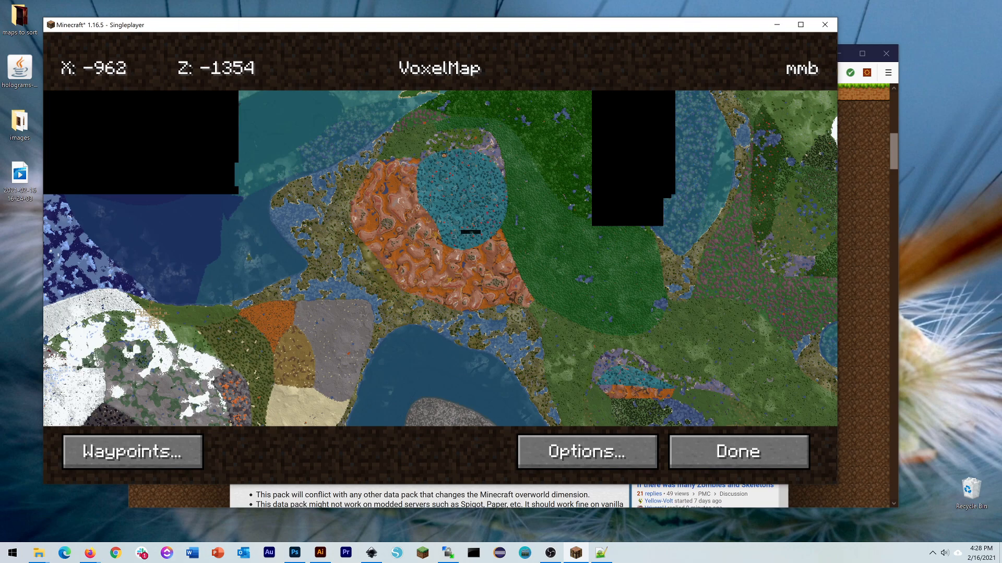
Step: Teleport via the map to the orange-teal area and then to the dark volcanic region
{"action": "left_click", "coordinate": [736, 452]}
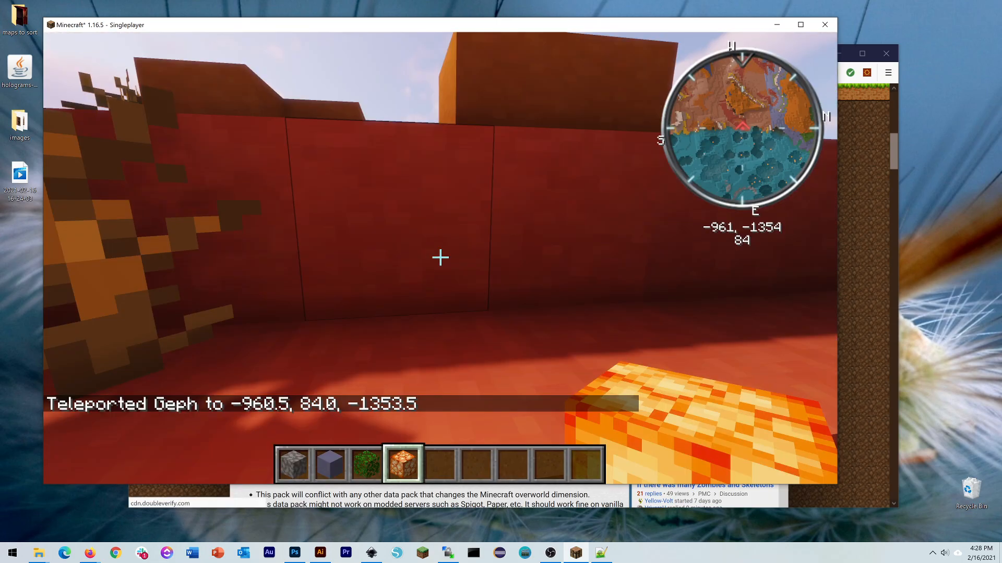
{"action": "mouse_move", "coordinate": [440, 258]}
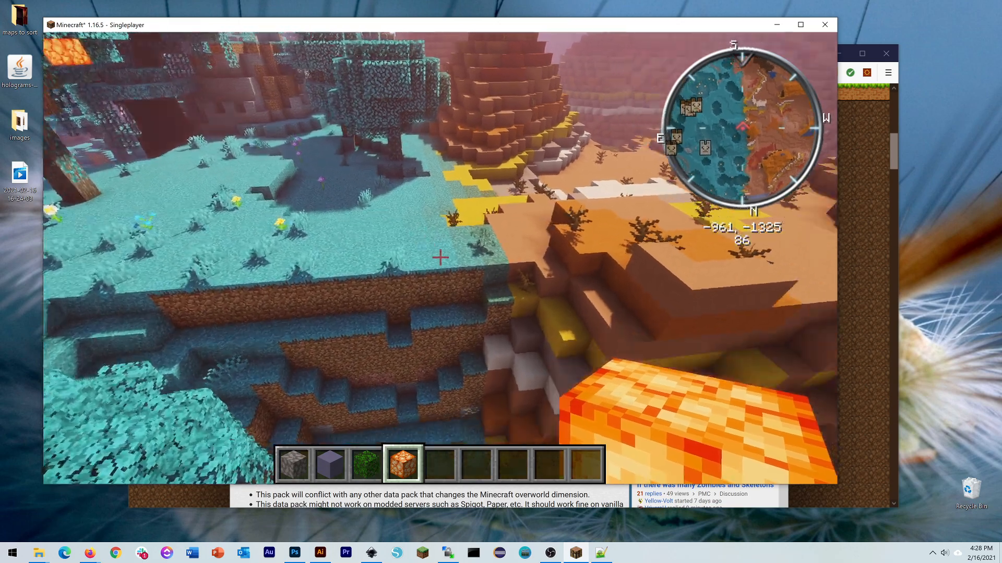
{"action": "mouse_move", "coordinate": [440, 258]}
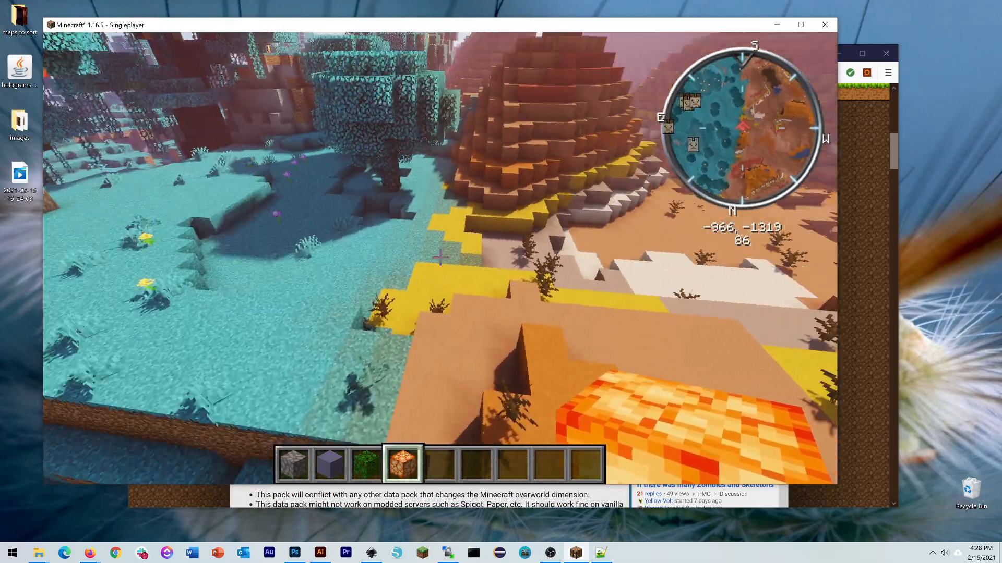
{"action": "mouse_move", "coordinate": [439, 257]}
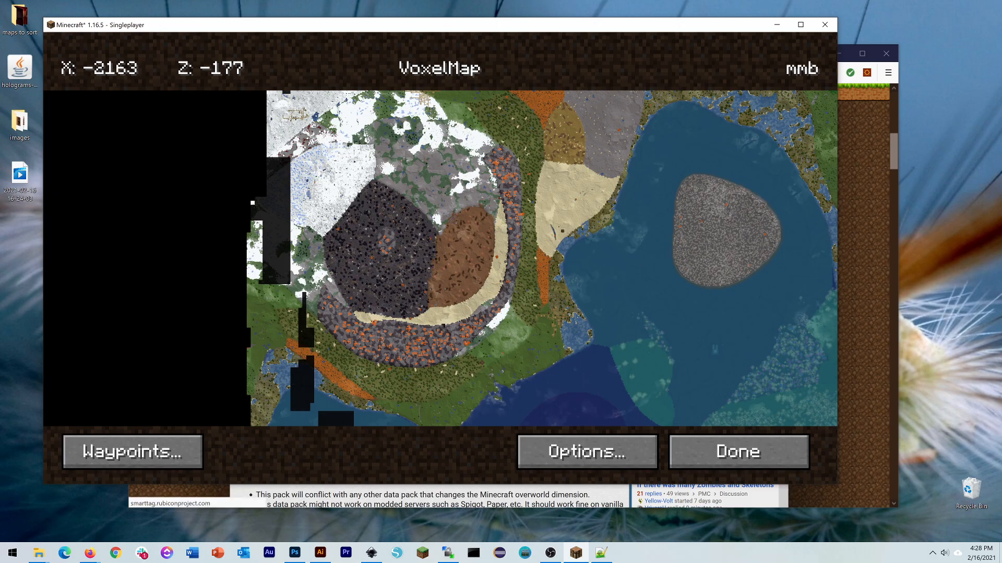
{"action": "left_click", "coordinate": [736, 452]}
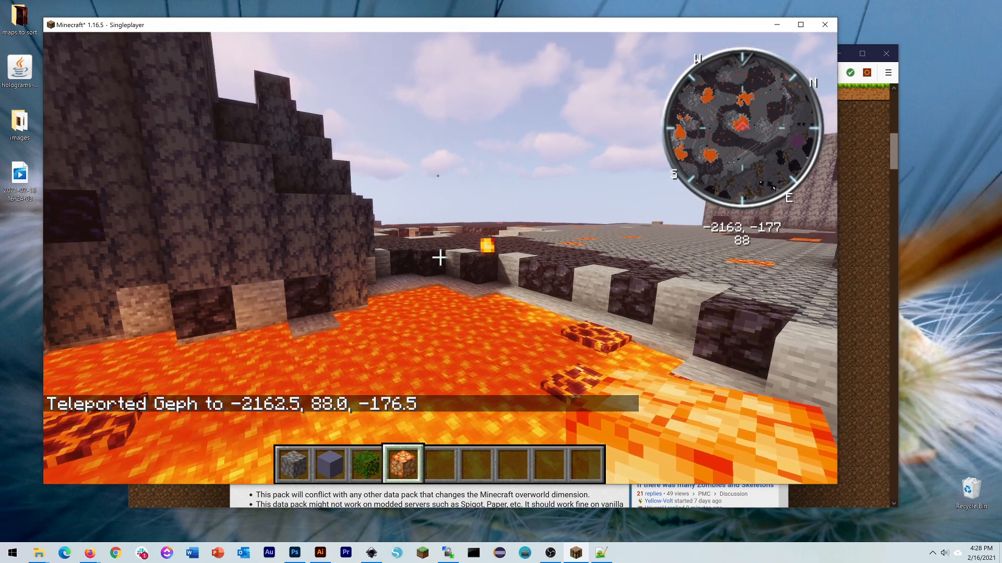
{"action": "mouse_move", "coordinate": [440, 255]}
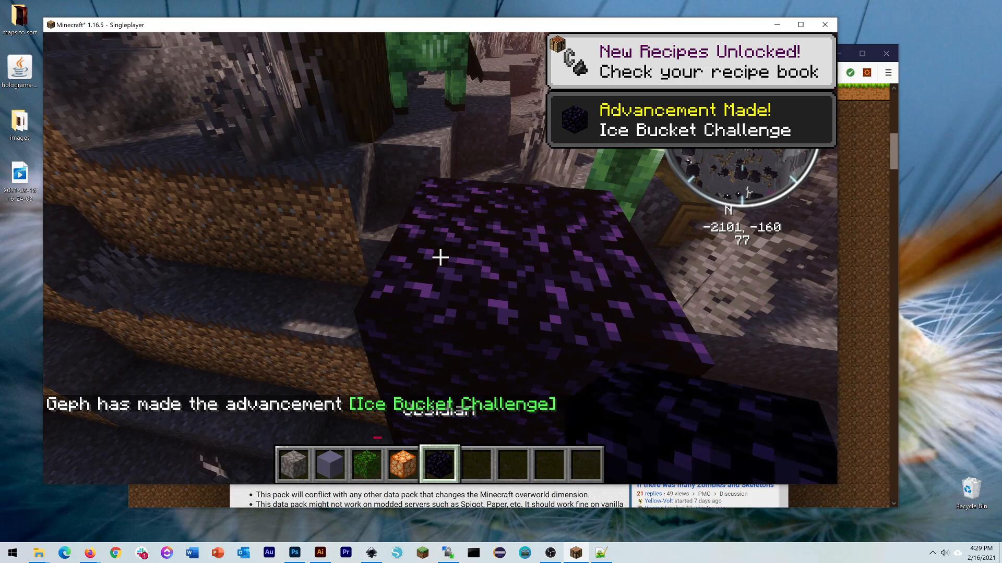
{"action": "mouse_move", "coordinate": [440, 258]}
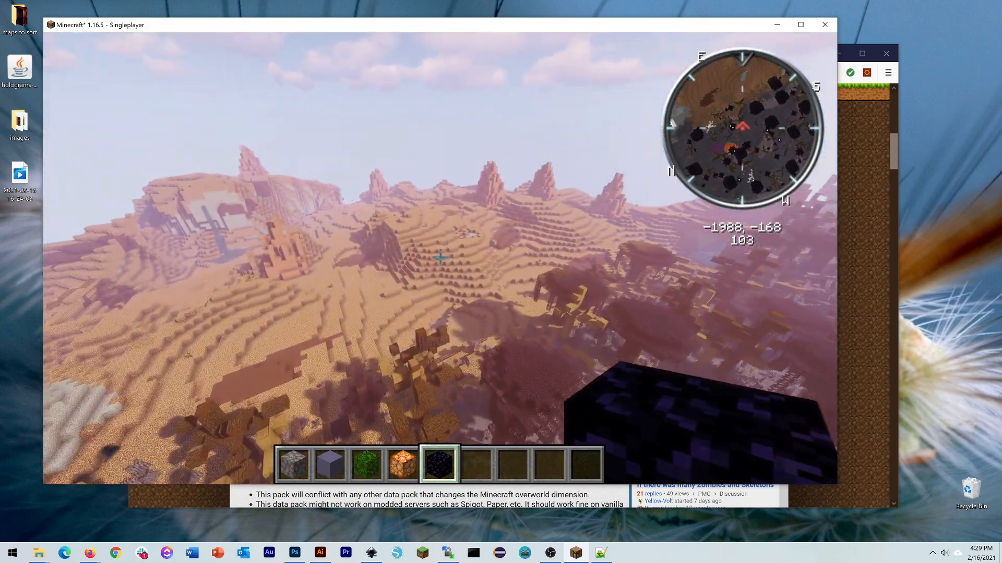
{"action": "mouse_move", "coordinate": [439, 258]}
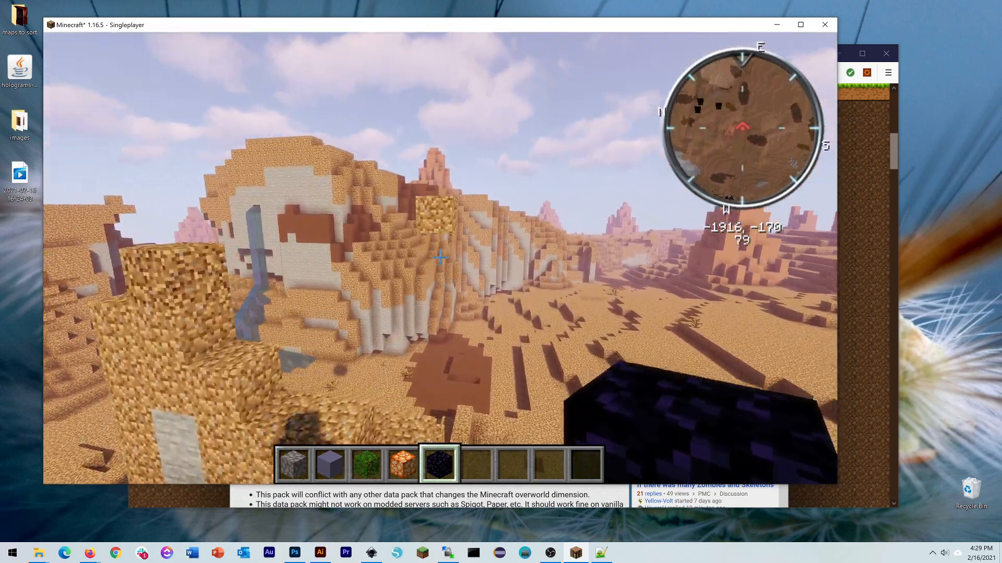
{"action": "mouse_move", "coordinate": [439, 257]}
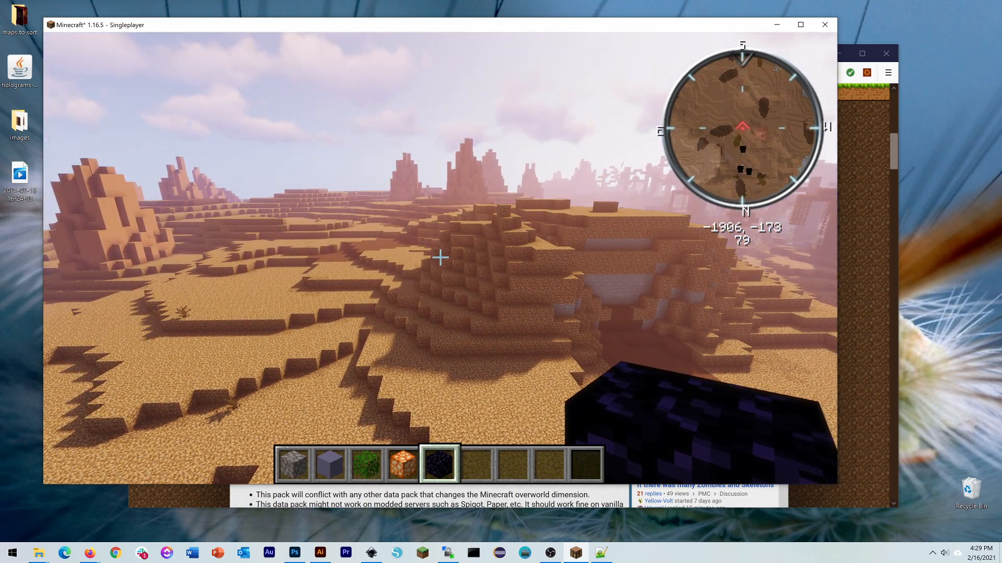
Step: Save and quit the mmb world to title, then bring up the Select World list and its search box
{"action": "key", "text": "Escape"}
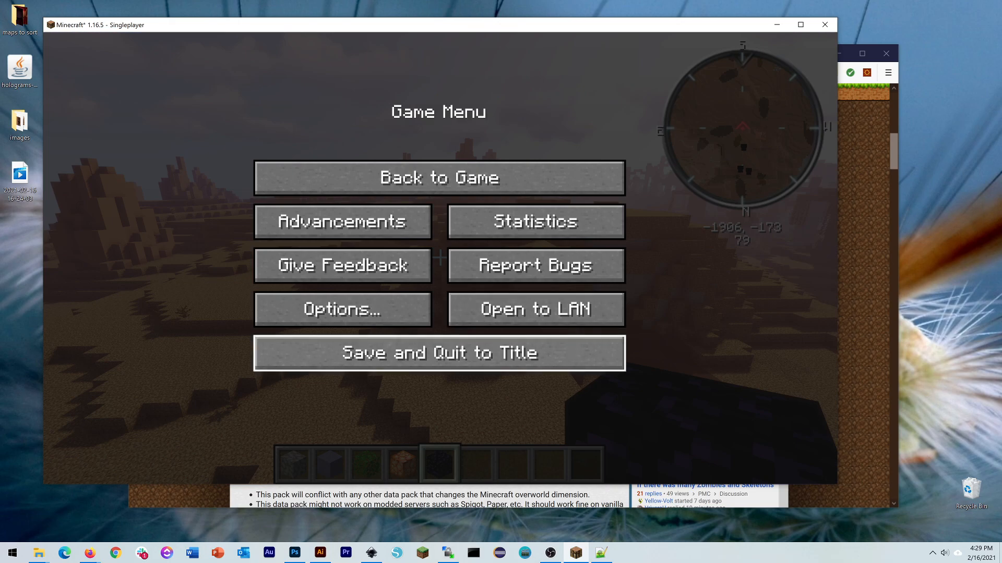
{"action": "left_click", "coordinate": [438, 351]}
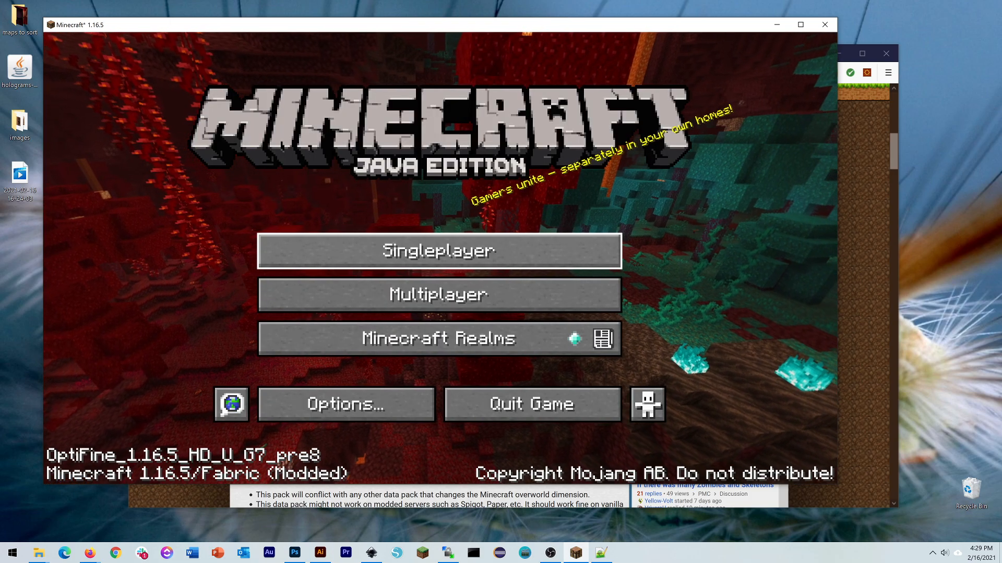
{"action": "left_click", "coordinate": [437, 249]}
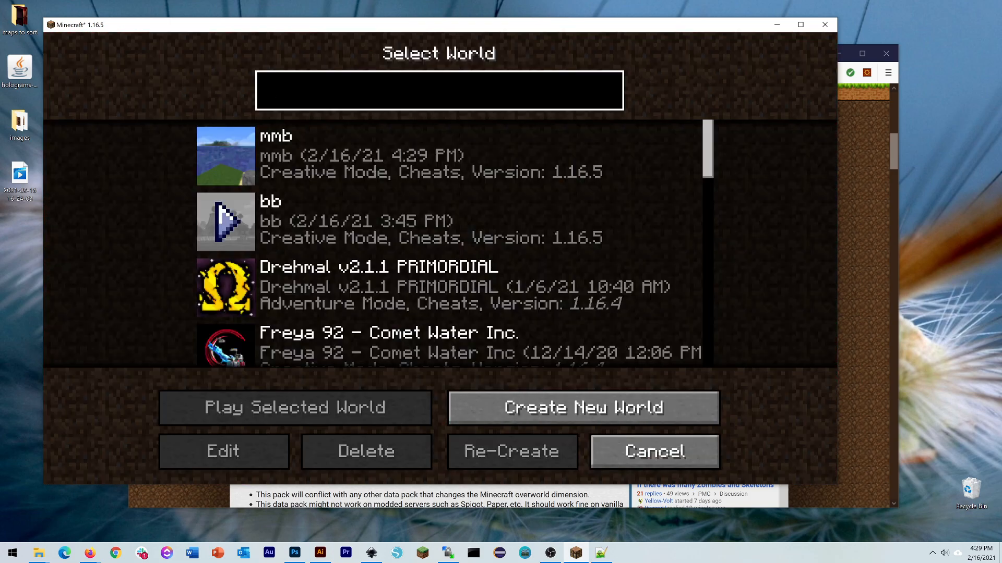
{"action": "left_click", "coordinate": [439, 89]}
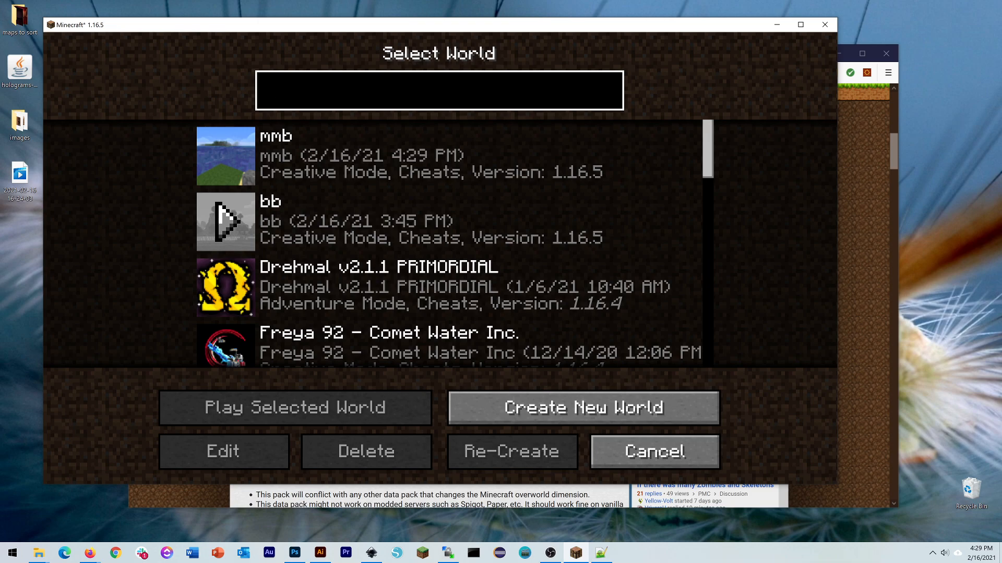
{"action": "left_click", "coordinate": [440, 90]}
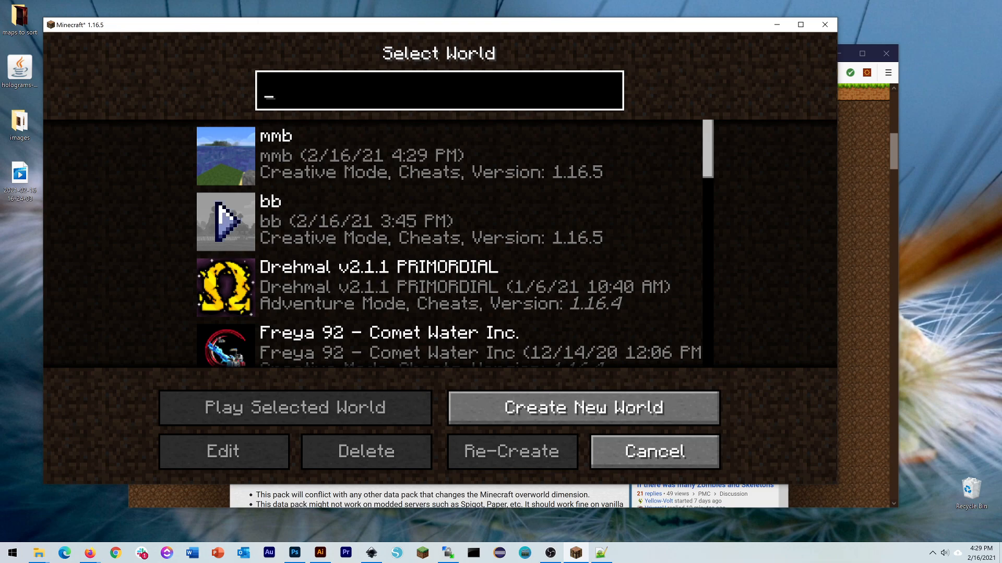
Step: Play the selected saved world to explore its giant redwood forest
{"action": "left_click", "coordinate": [293, 408]}
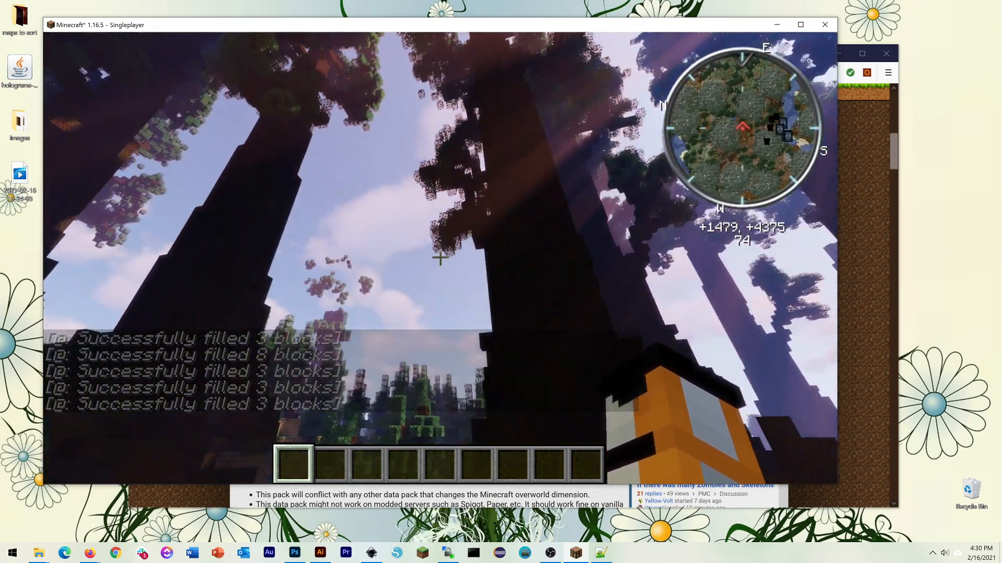
{"action": "mouse_move", "coordinate": [439, 258]}
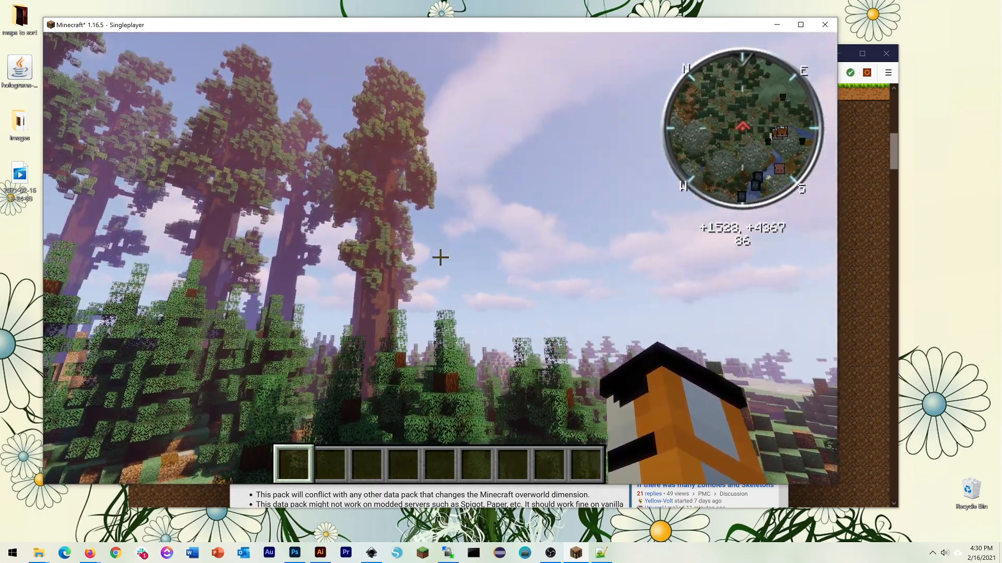
{"action": "mouse_move", "coordinate": [439, 258]}
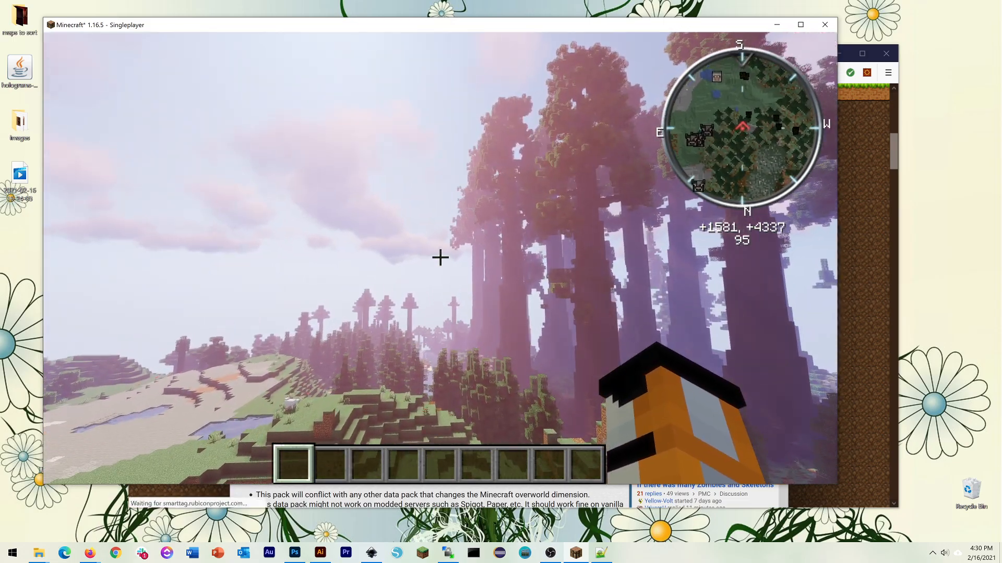
{"action": "mouse_move", "coordinate": [440, 258]}
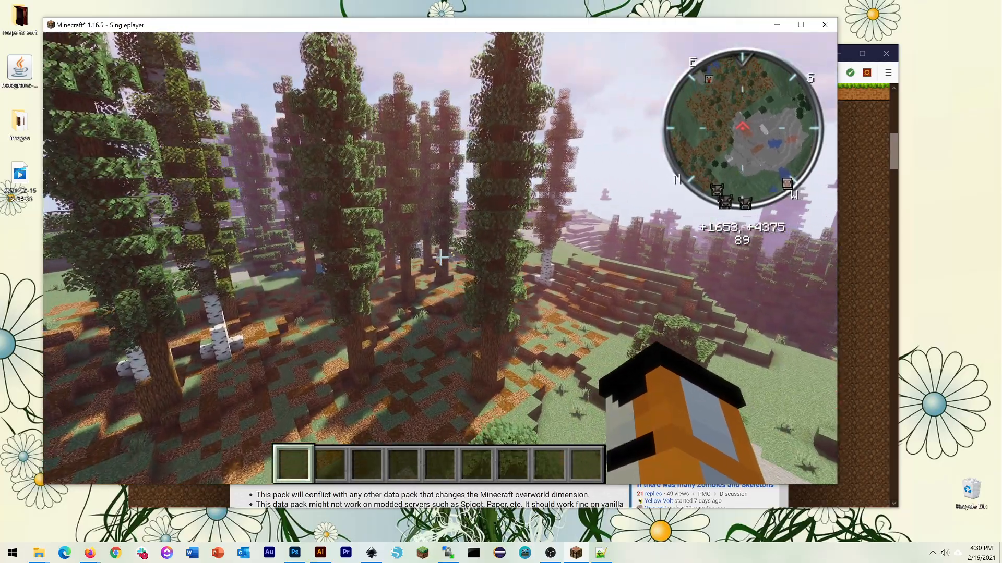
{"action": "mouse_move", "coordinate": [440, 259]}
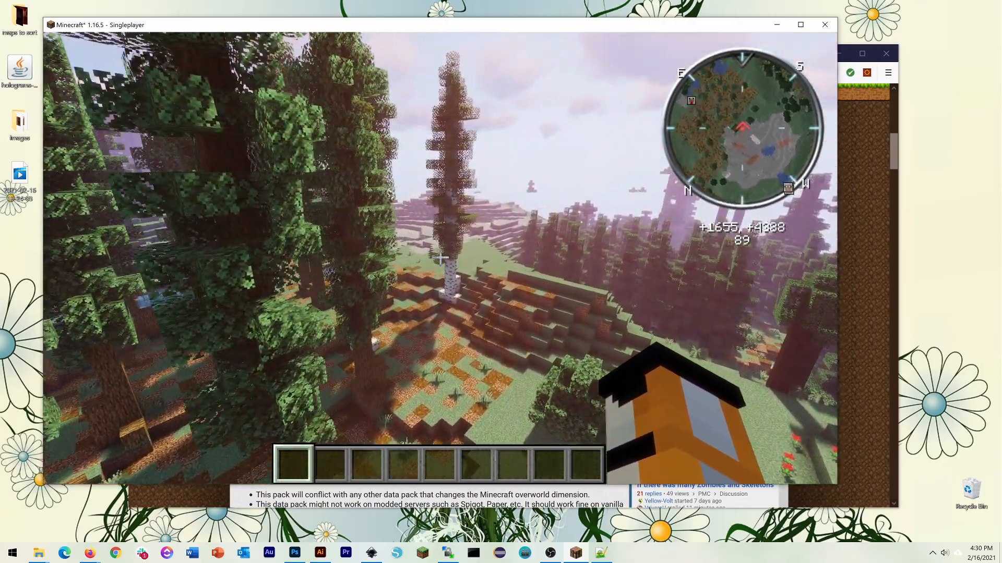
{"action": "mouse_move", "coordinate": [440, 257]}
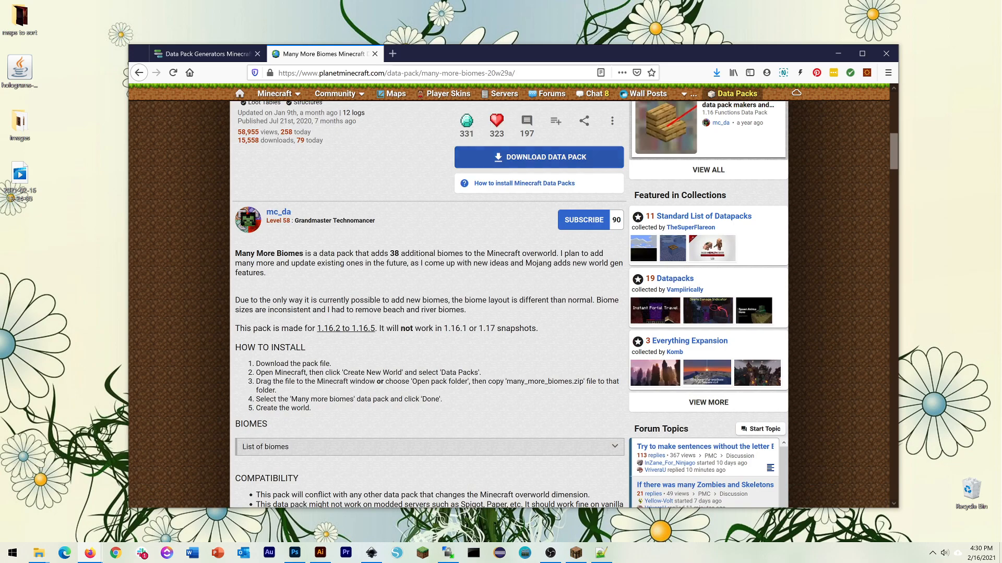
Step: Download the Many More Biomes zip and have it opened with the WinRAR archiver
{"action": "left_click", "coordinate": [538, 157]}
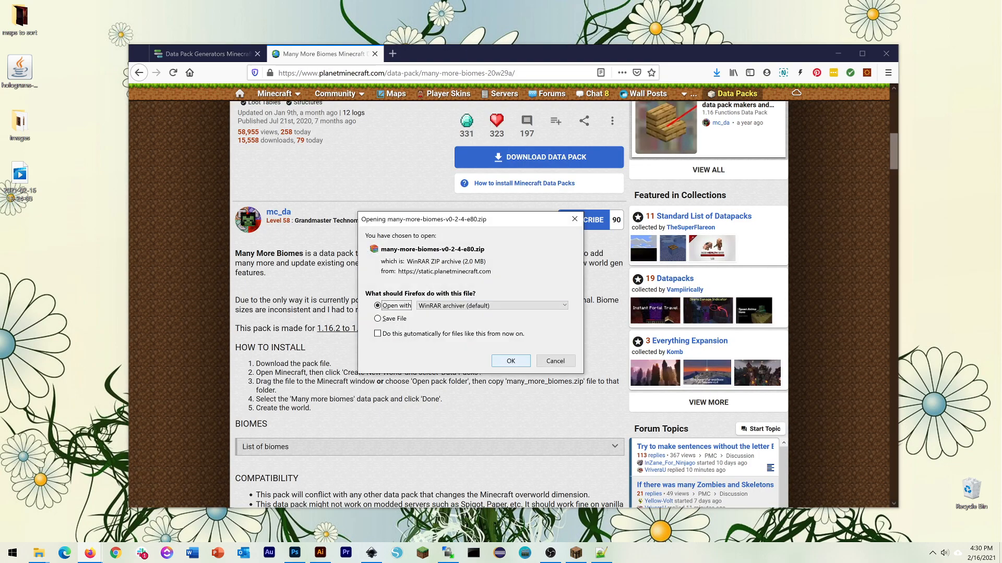
{"action": "left_click", "coordinate": [511, 361]}
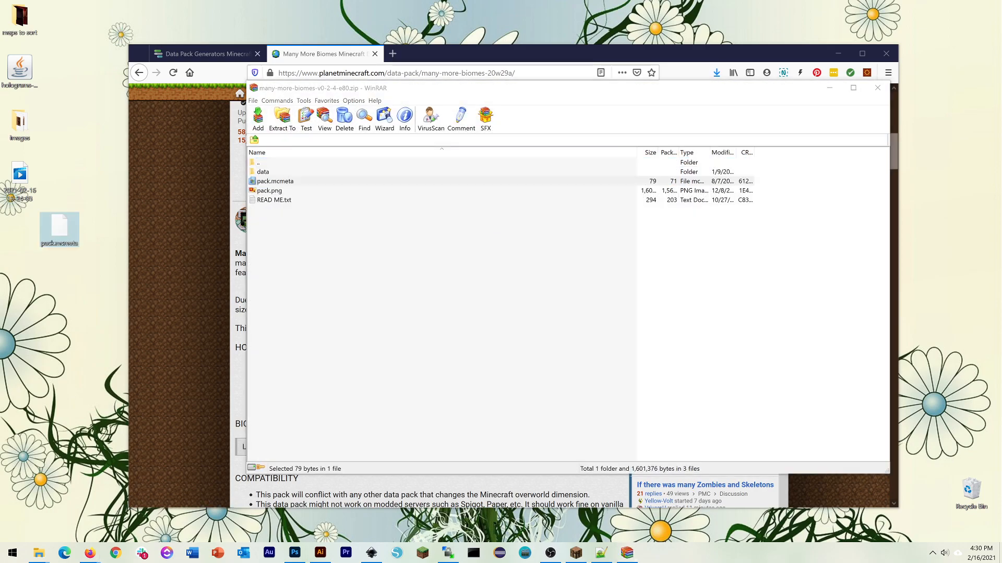
Step: Edit the extracted pack.mcmeta in Notepad++ and select its pack_format value 6
{"action": "right_click", "coordinate": [59, 226]}
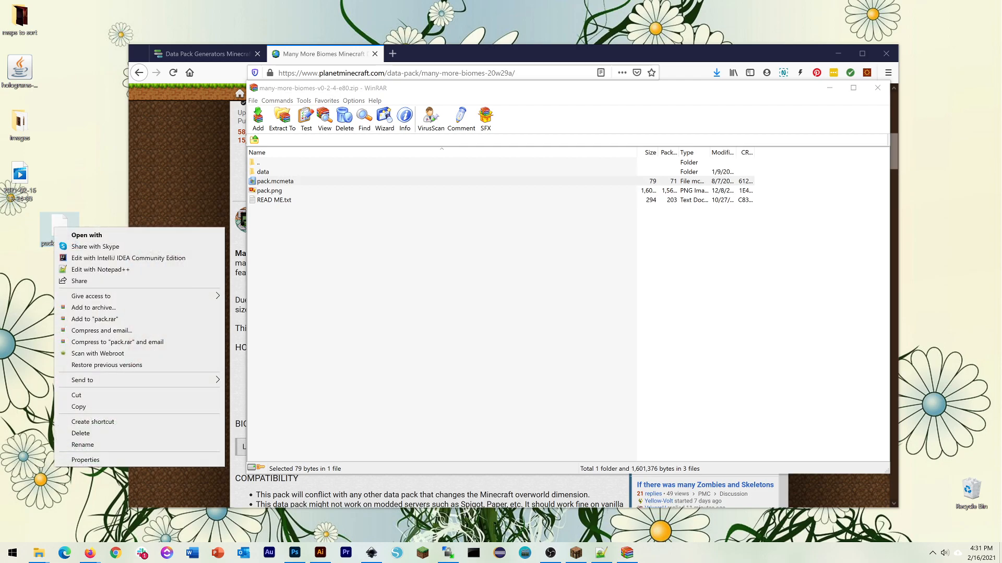
{"action": "left_click", "coordinate": [100, 269]}
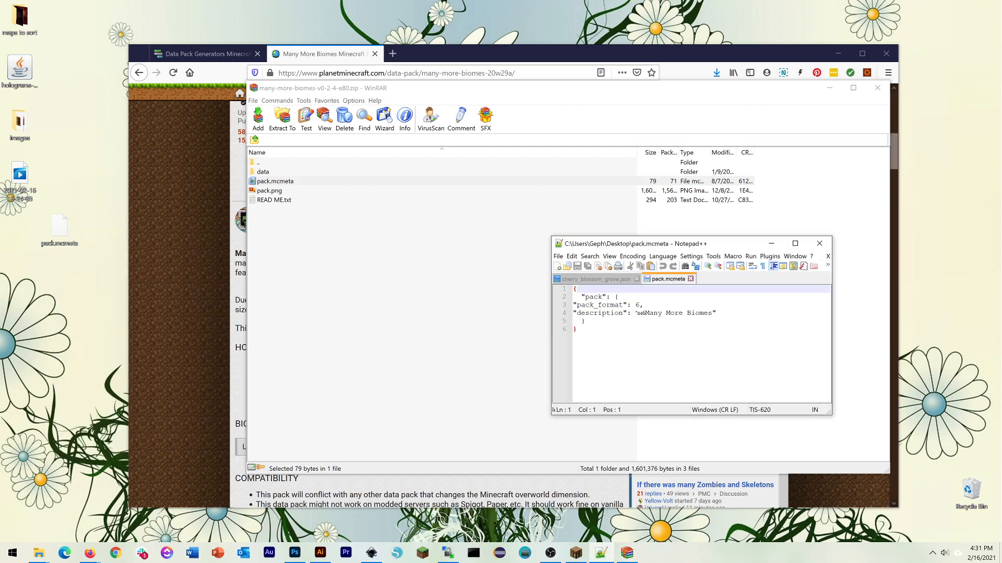
{"action": "left_click", "coordinate": [643, 305]}
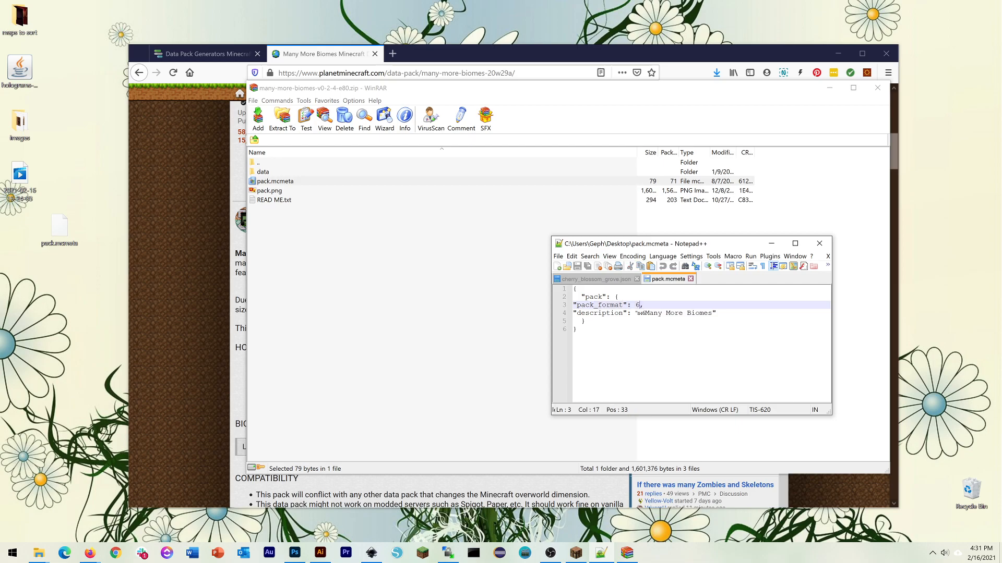
{"action": "double_click", "coordinate": [636, 305]}
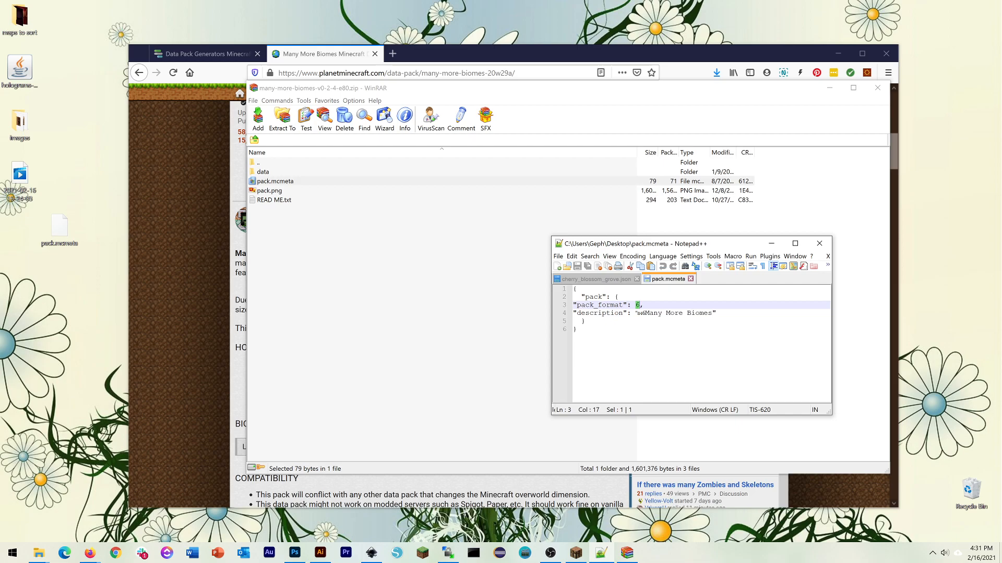
{"action": "mouse_move", "coordinate": [821, 243]}
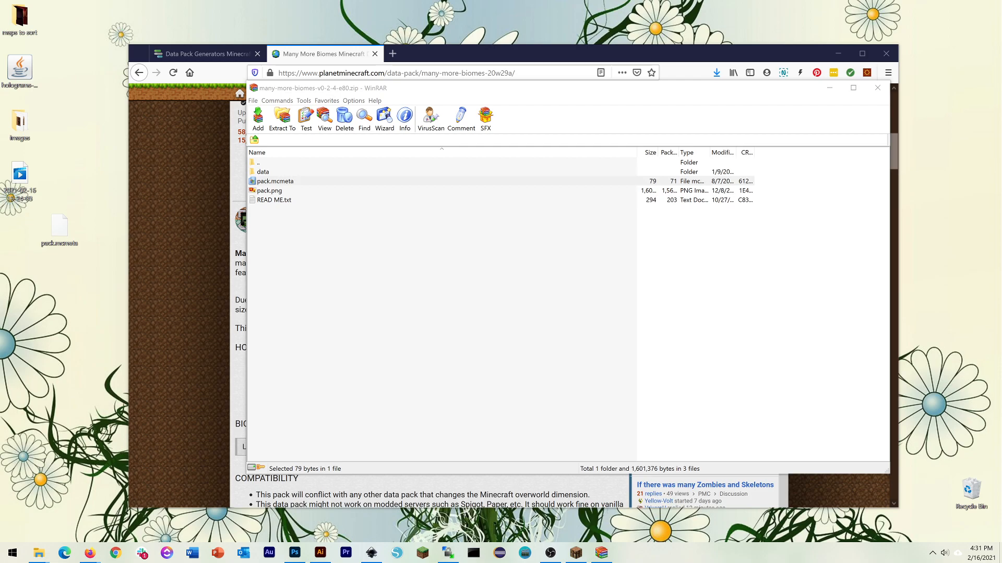
Step: Browse into the archive's data folder and look inside its minecraft folder
{"action": "double_click", "coordinate": [268, 190]}
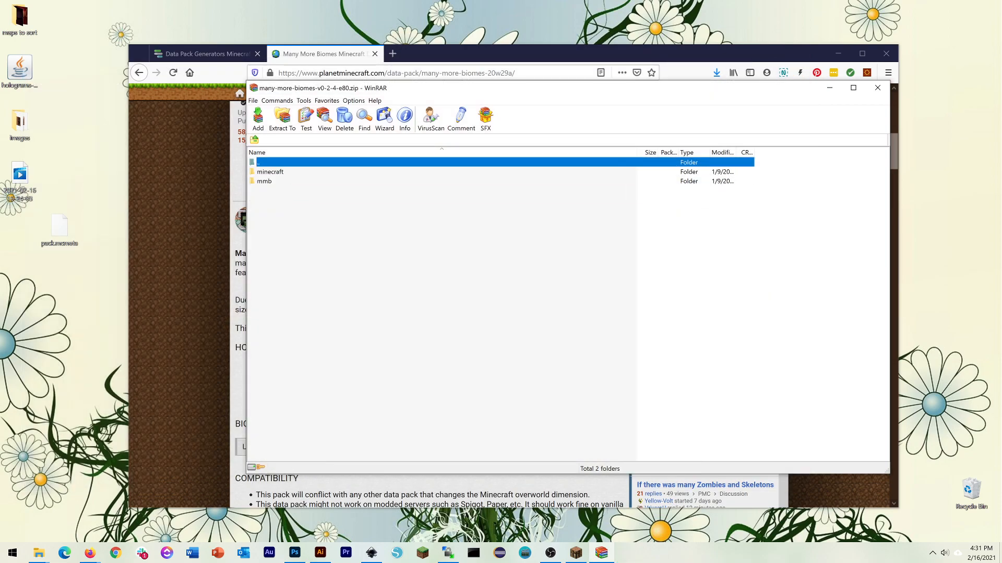
{"action": "left_click", "coordinate": [270, 171]}
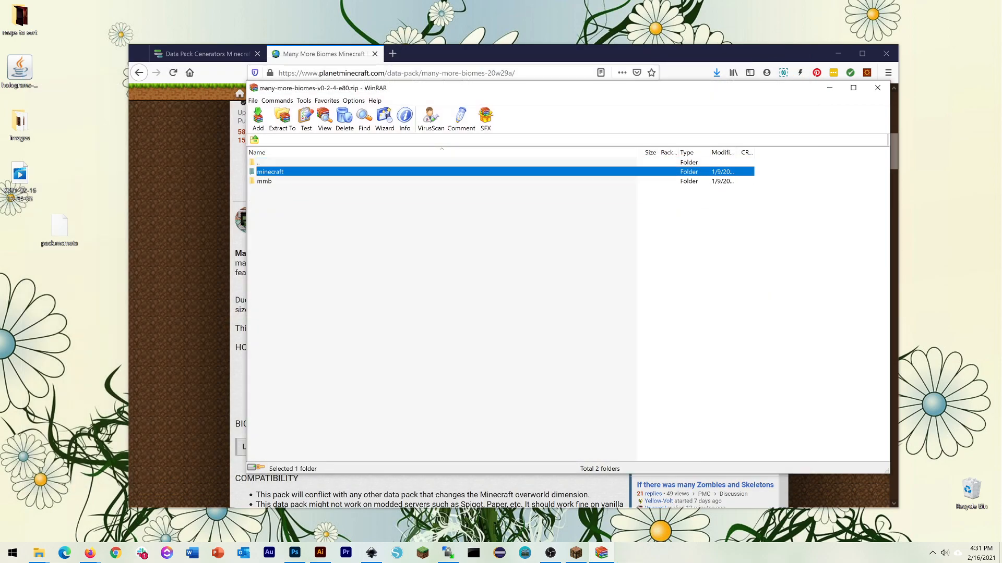
{"action": "double_click", "coordinate": [269, 171]}
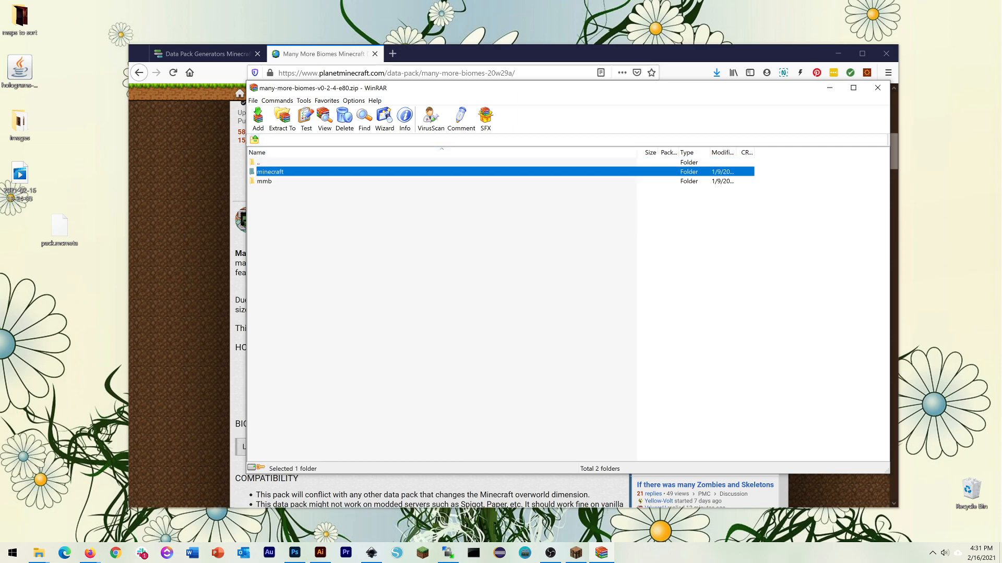
{"action": "double_click", "coordinate": [269, 171]}
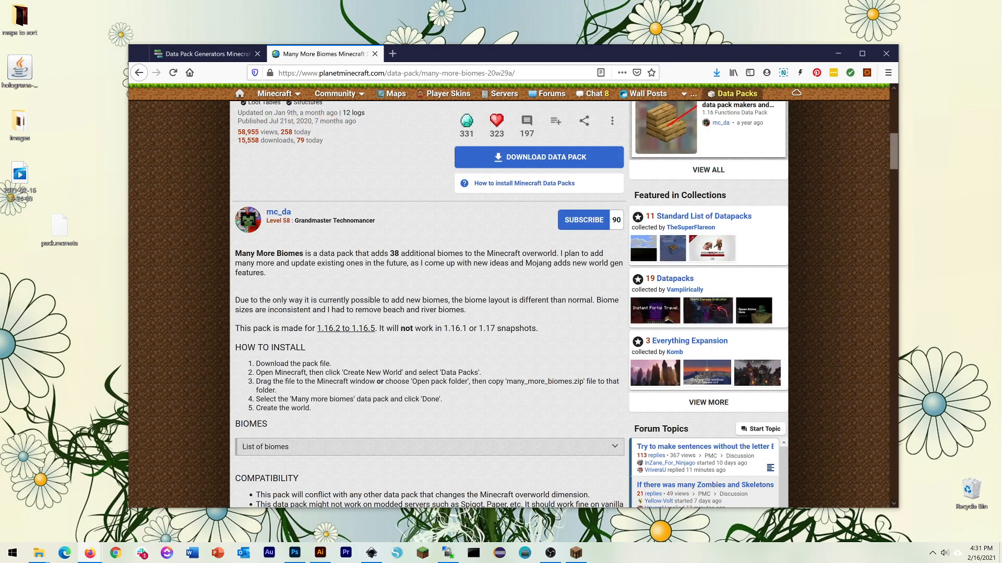
Step: Reach the .minecraft saves folder via Run %appdata% in AppData Roaming
{"action": "key", "text": "Win+r"}
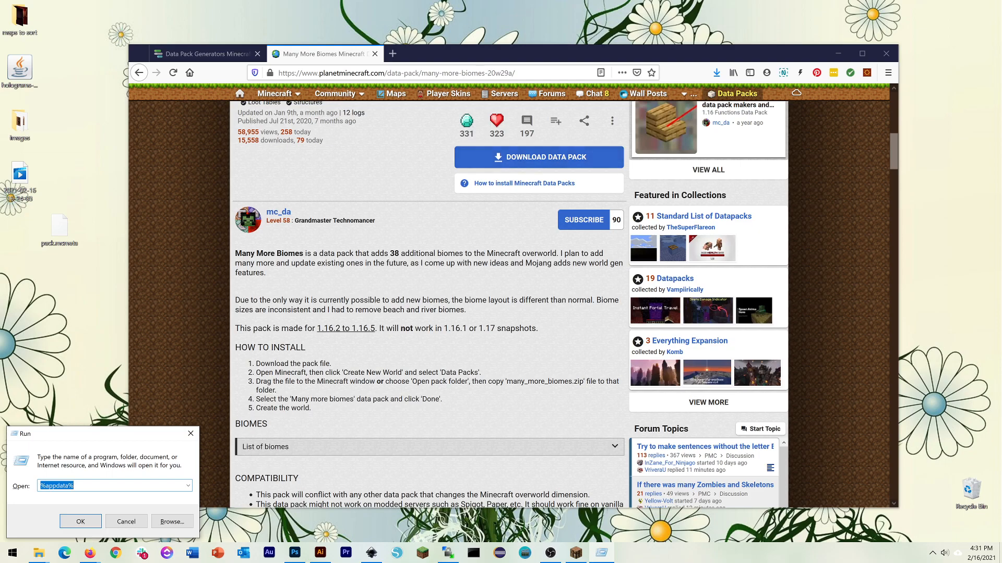
{"action": "left_click", "coordinate": [80, 522]}
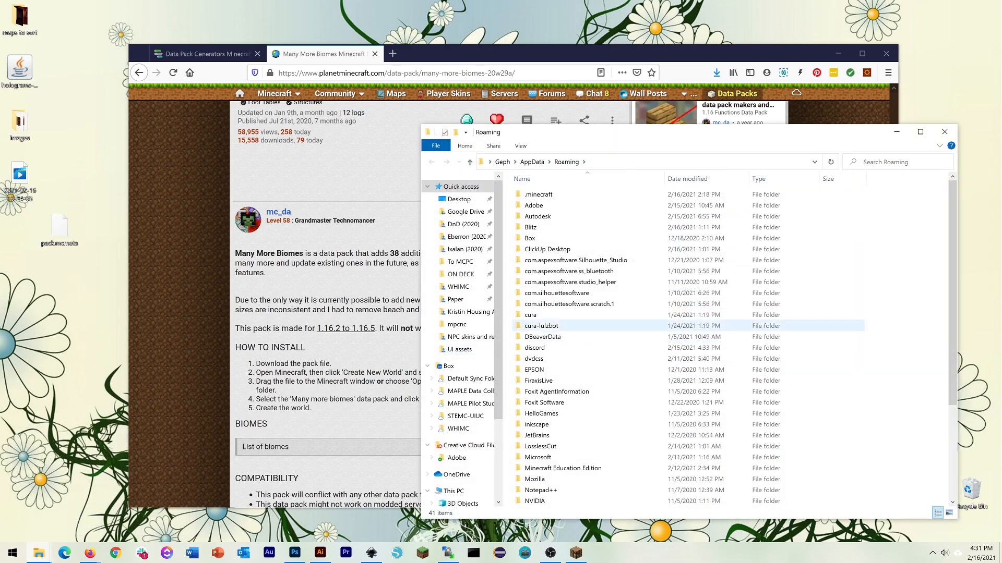
{"action": "key", "text": "Win+r"}
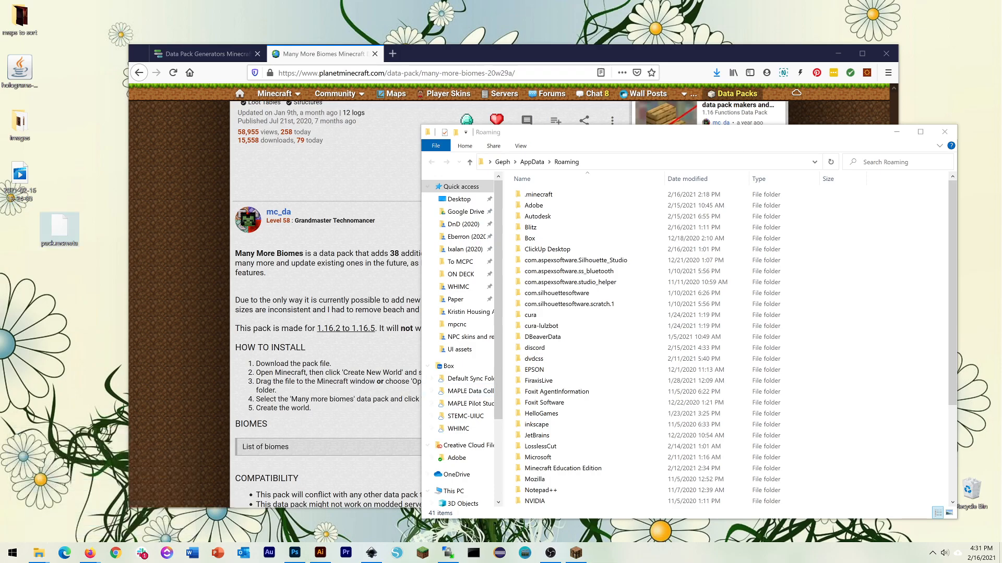
{"action": "double_click", "coordinate": [538, 194]}
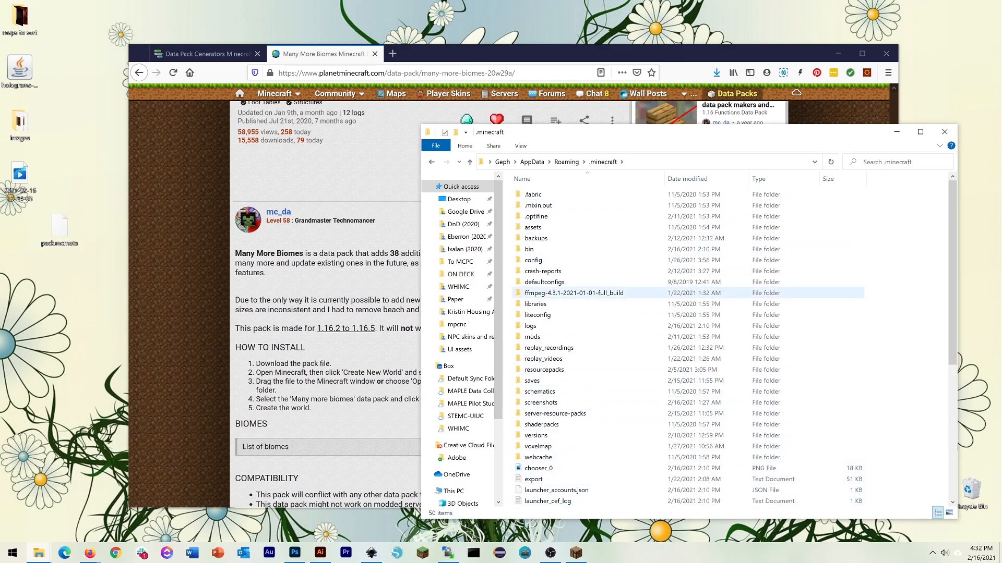
{"action": "left_click", "coordinate": [532, 380]}
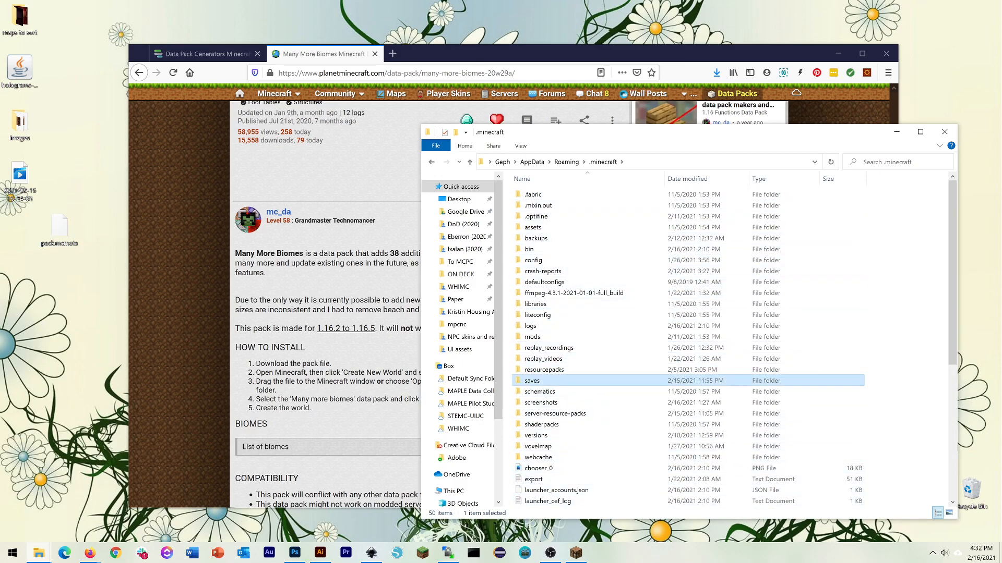
{"action": "double_click", "coordinate": [532, 380]}
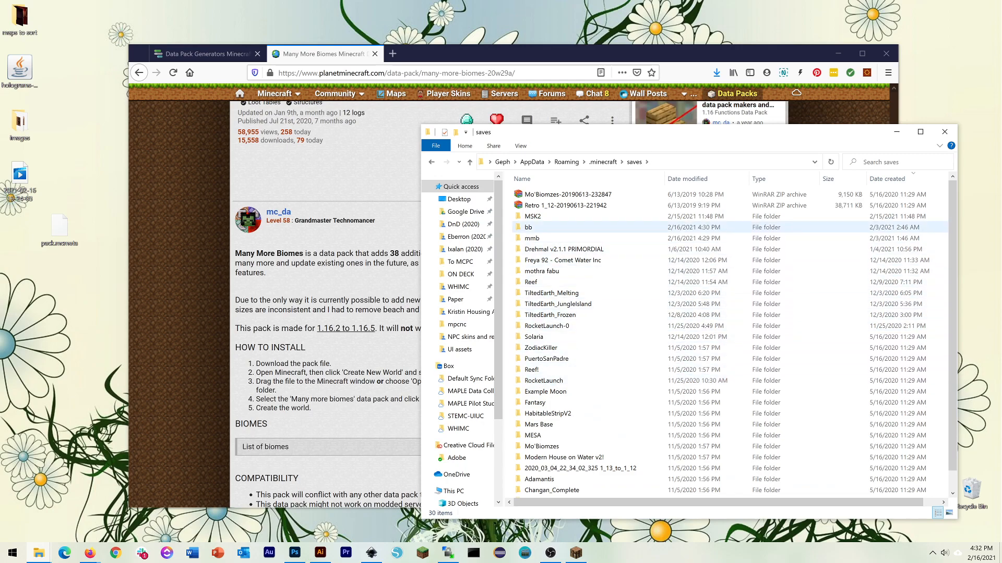
Step: Enter the mmb world's datapacks and the many-more-biomes-v0-2-4-e80 pack folder
{"action": "left_click", "coordinate": [563, 250]}
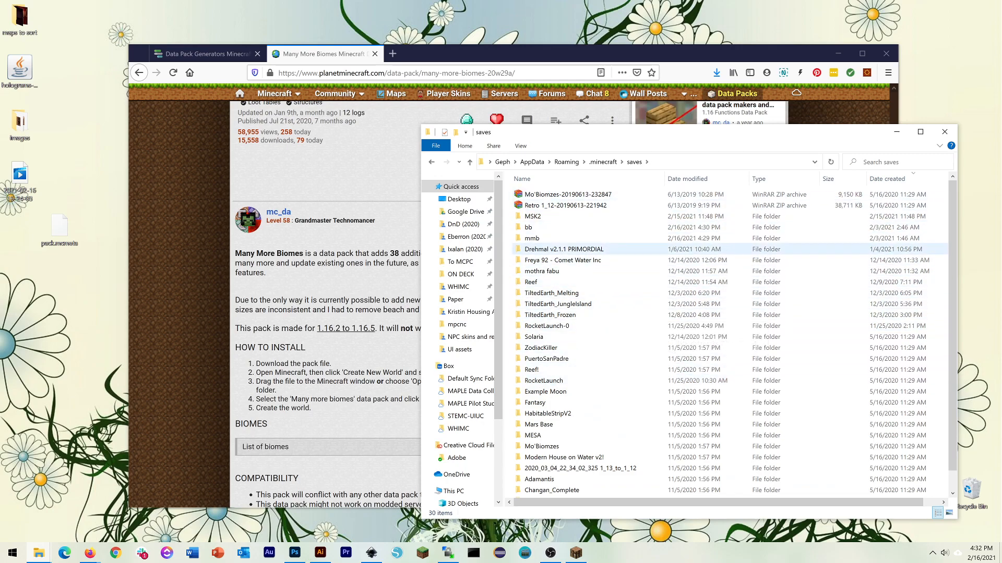
{"action": "left_click", "coordinate": [531, 238]}
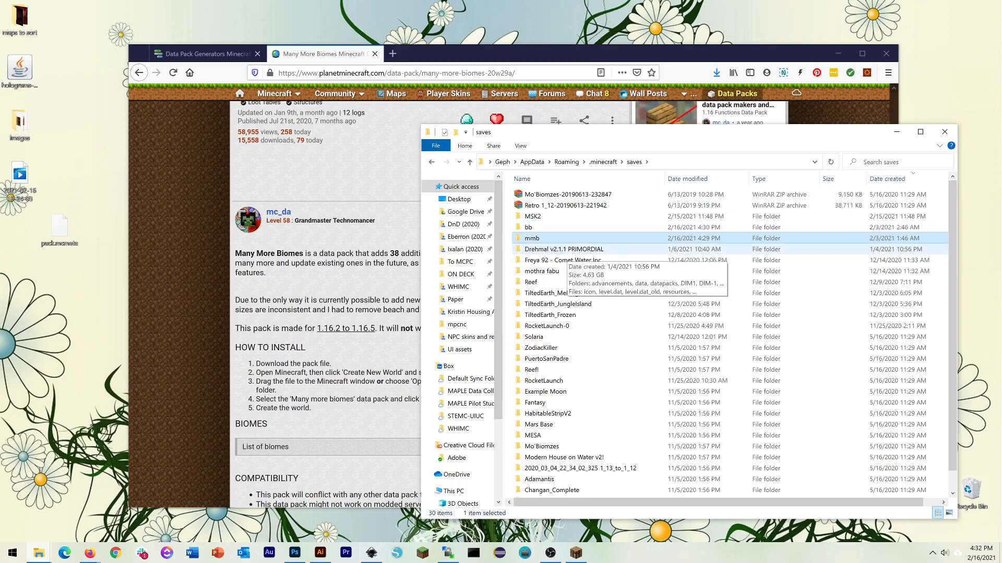
{"action": "double_click", "coordinate": [531, 238]}
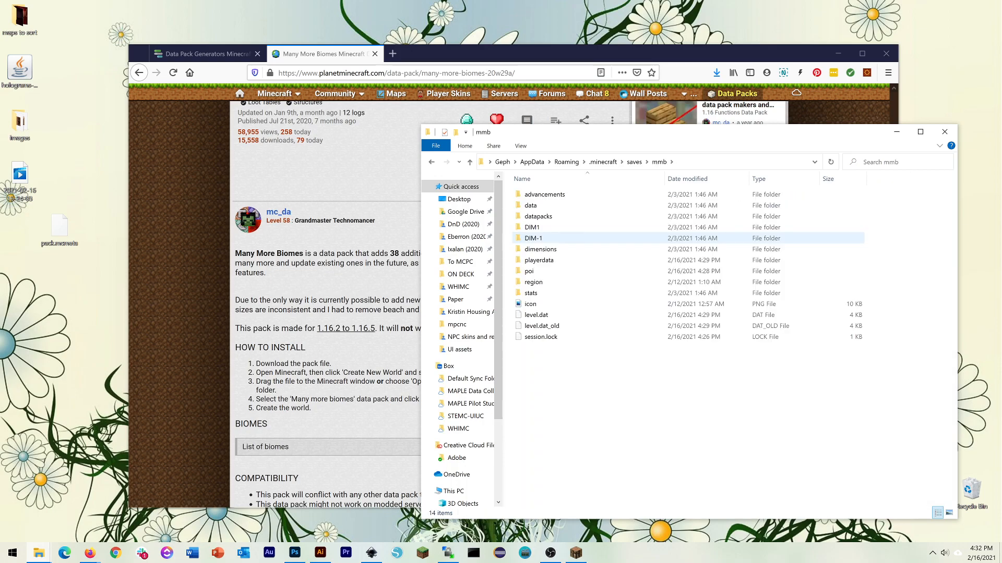
{"action": "left_click", "coordinate": [539, 216]}
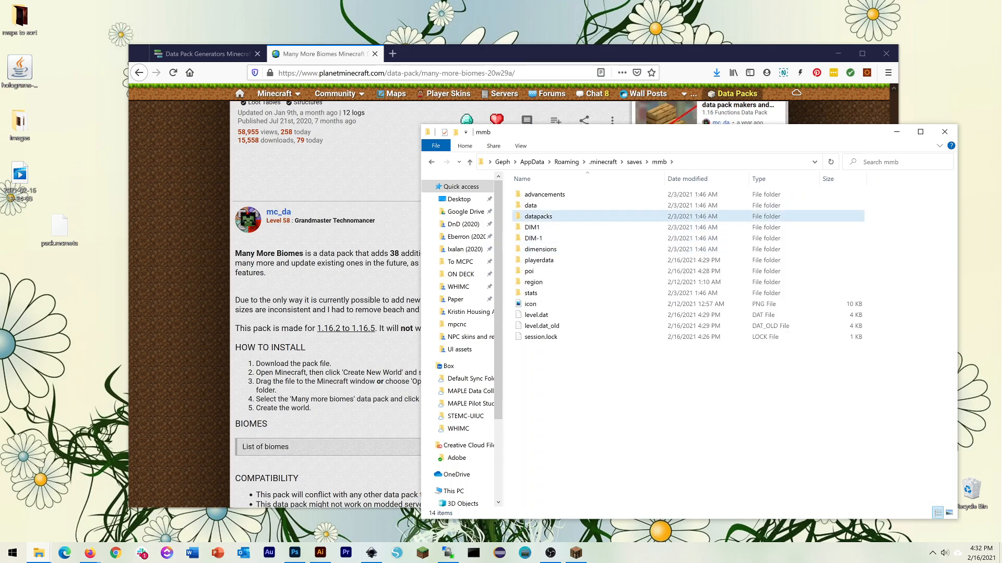
{"action": "left_click", "coordinate": [538, 216]}
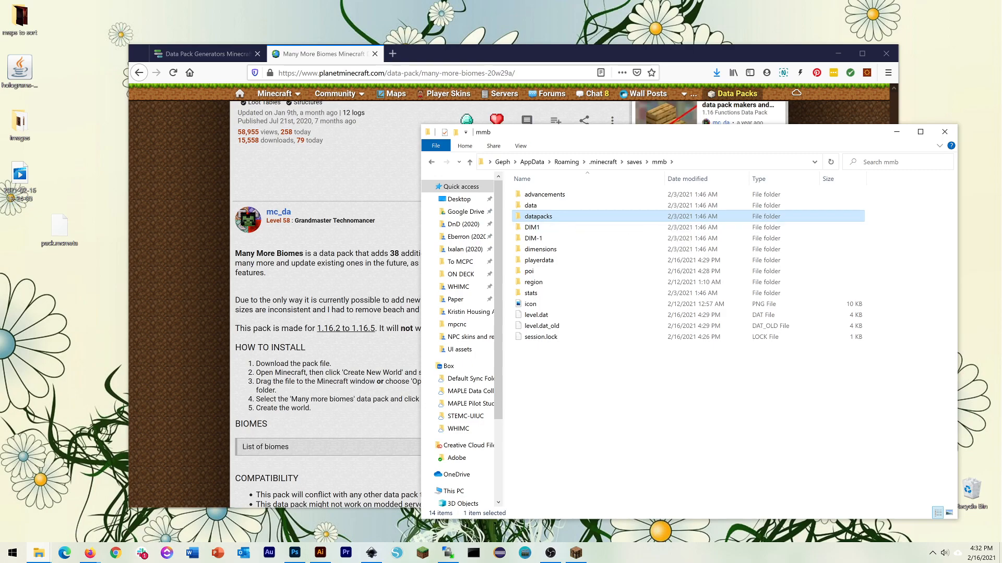
{"action": "double_click", "coordinate": [538, 216]}
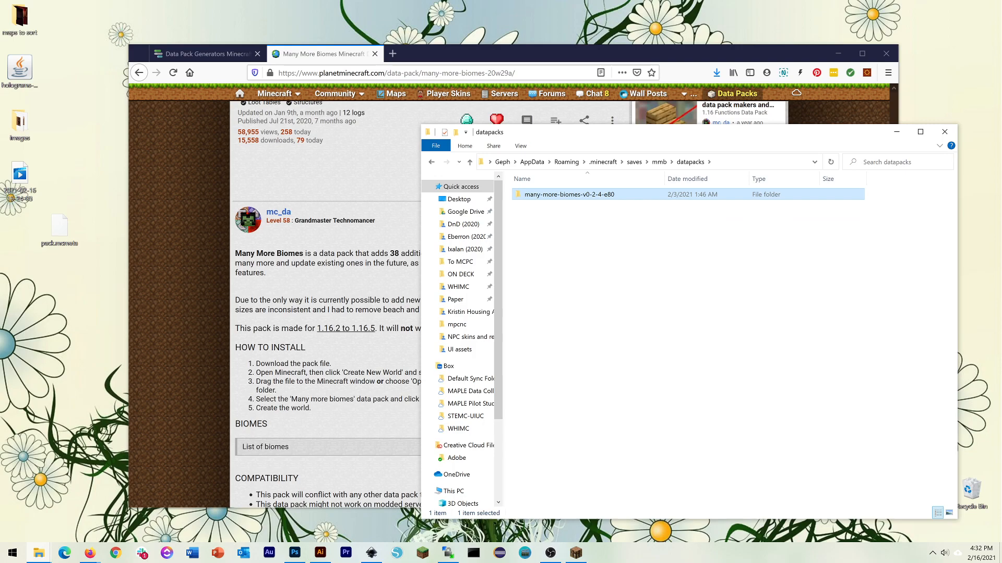
{"action": "double_click", "coordinate": [569, 194]}
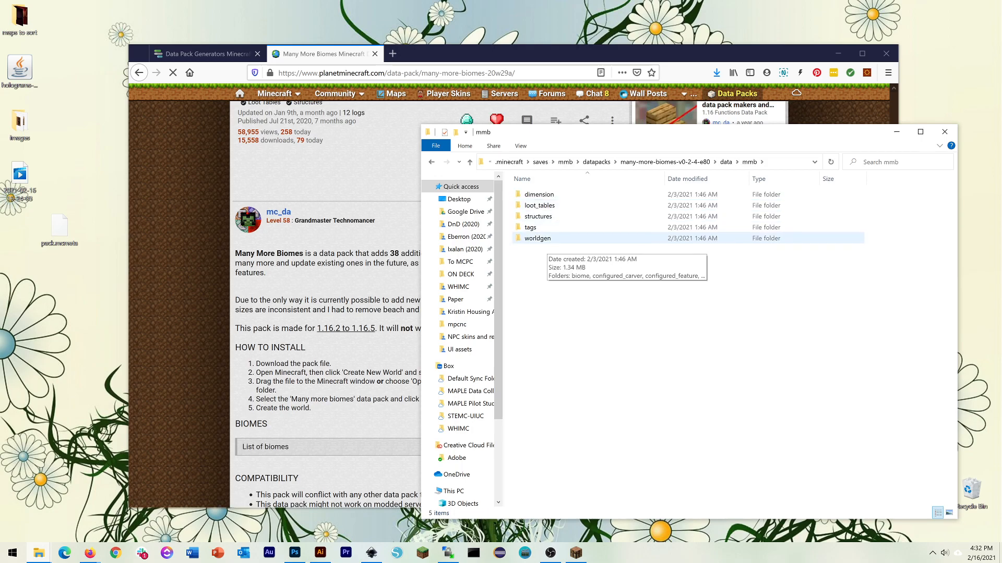
Step: Go into worldgen/biome and load cherry_blossom_grove.json into Notepad++
{"action": "double_click", "coordinate": [538, 238]}
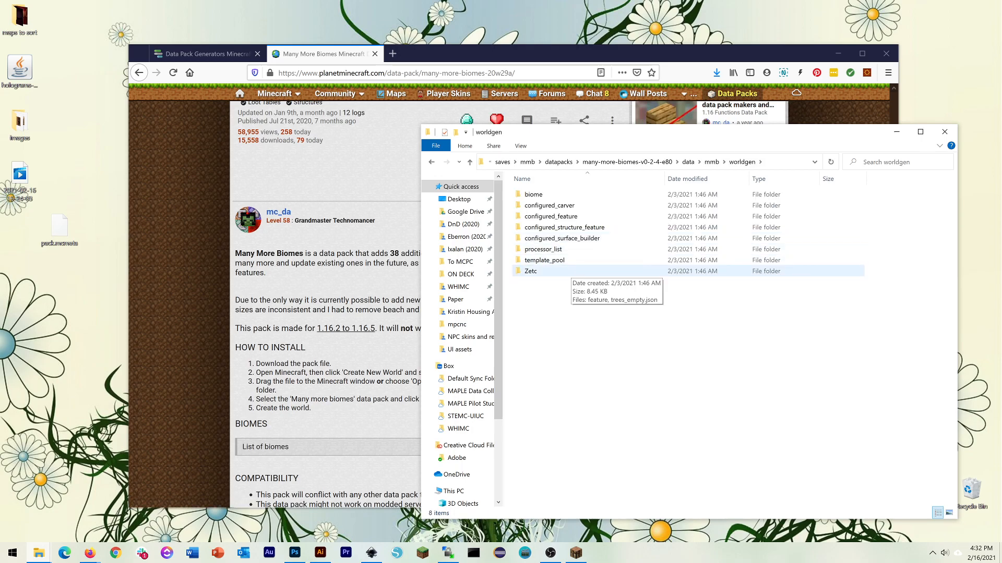
{"action": "double_click", "coordinate": [533, 194]}
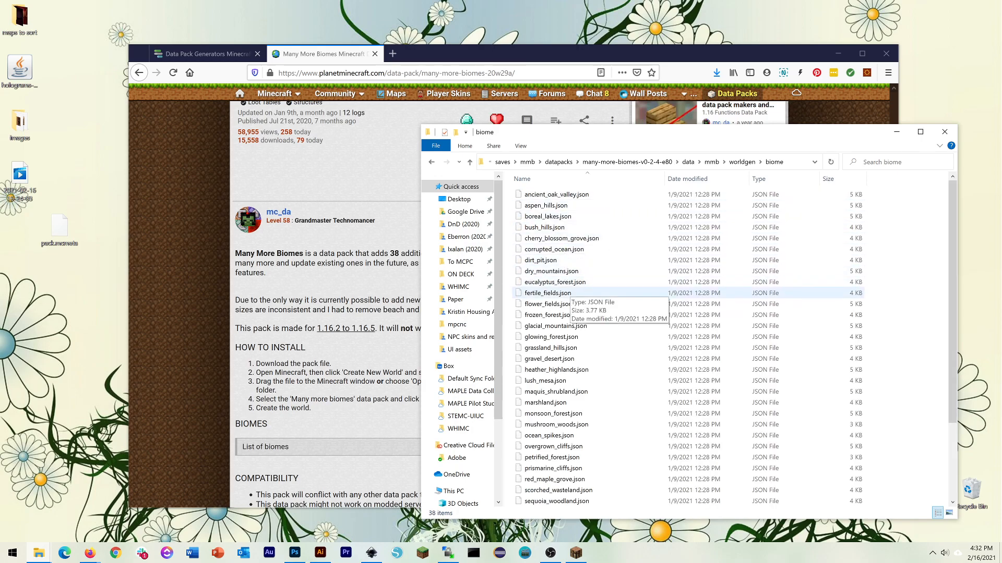
{"action": "left_click", "coordinate": [561, 238]}
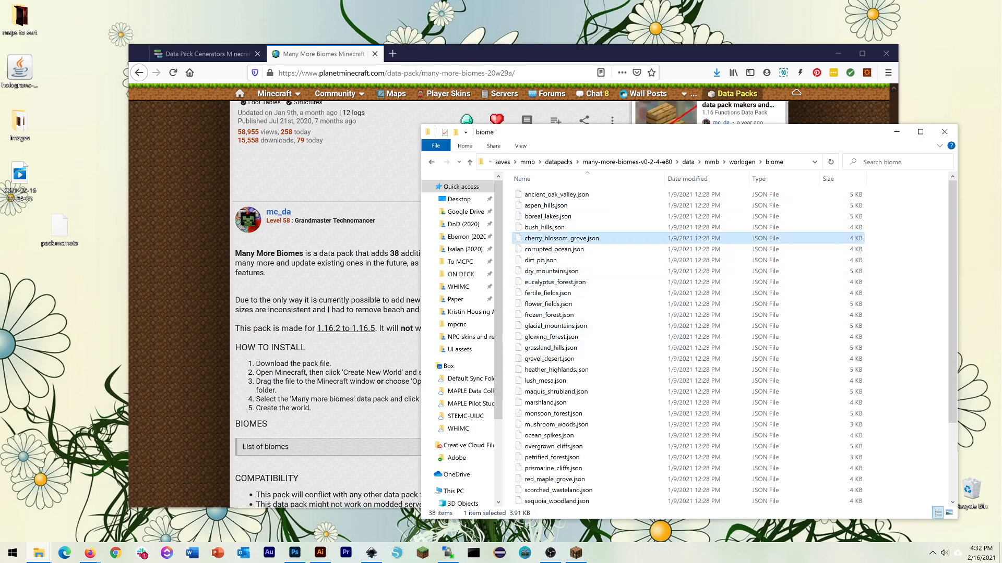
{"action": "double_click", "coordinate": [561, 238]}
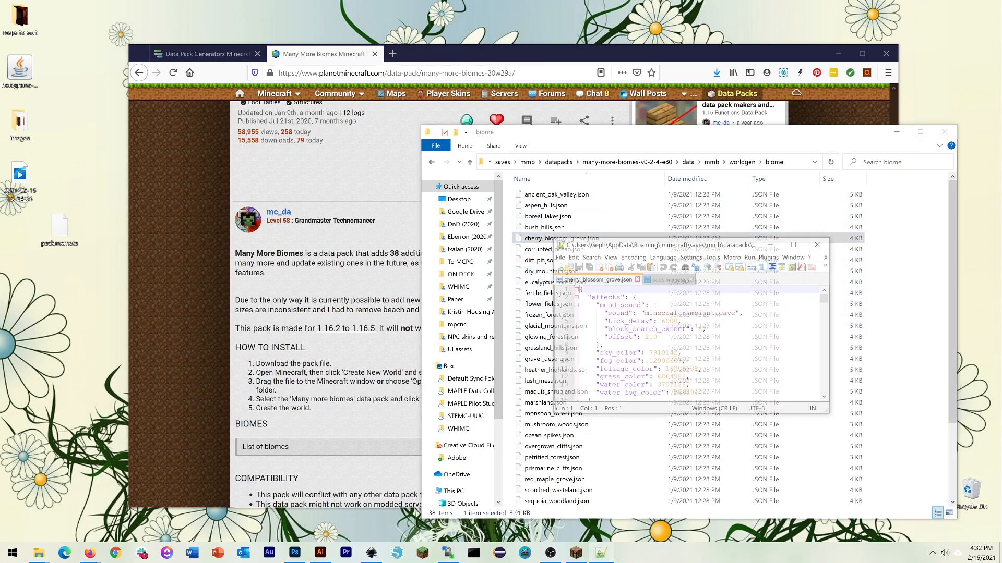
{"action": "left_click", "coordinate": [792, 244]}
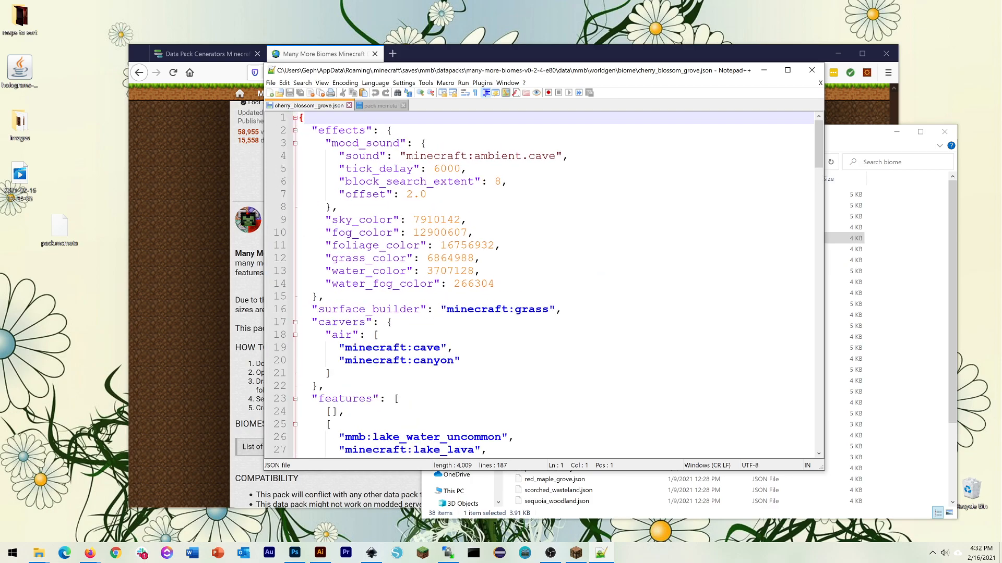
{"action": "left_click", "coordinate": [787, 70]}
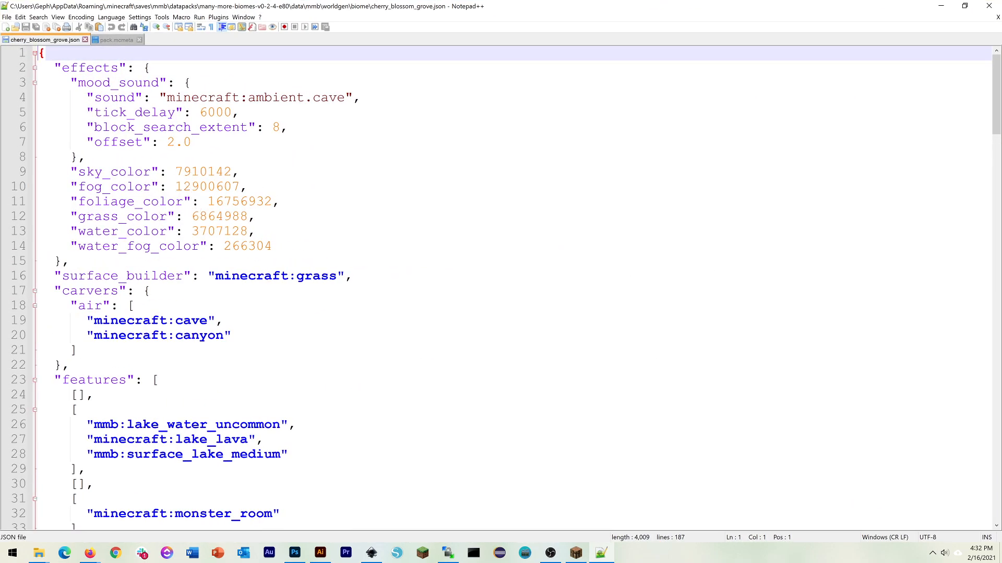
{"action": "left_click", "coordinate": [120, 97]}
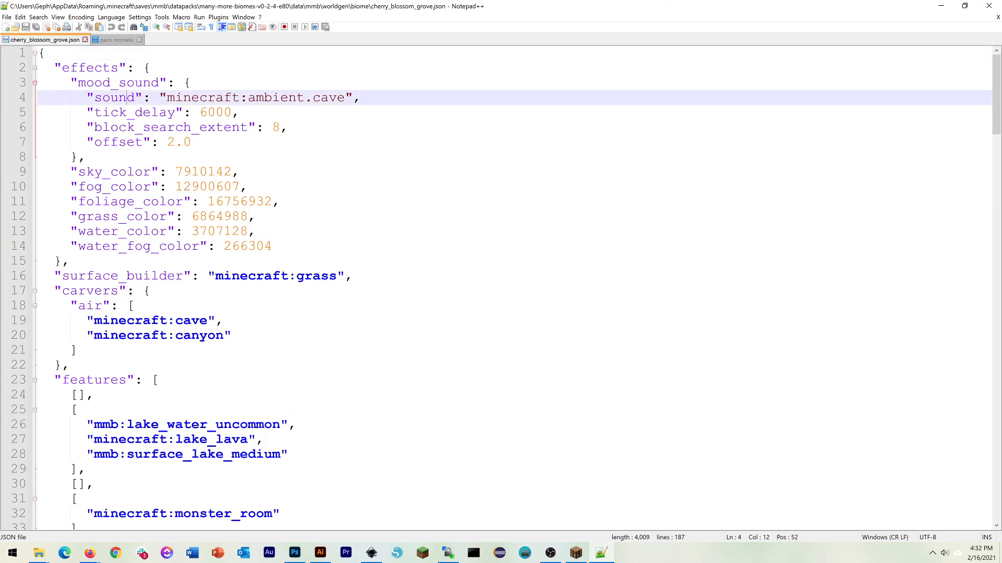
{"action": "left_click", "coordinate": [178, 97]}
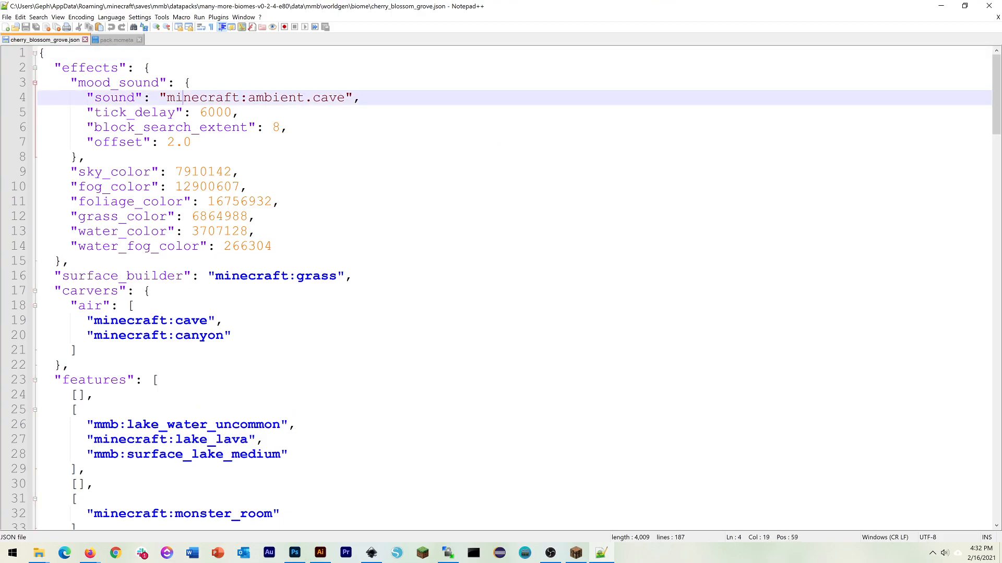
{"action": "scroll", "scroll_direction": "down", "scroll_amount": 3}
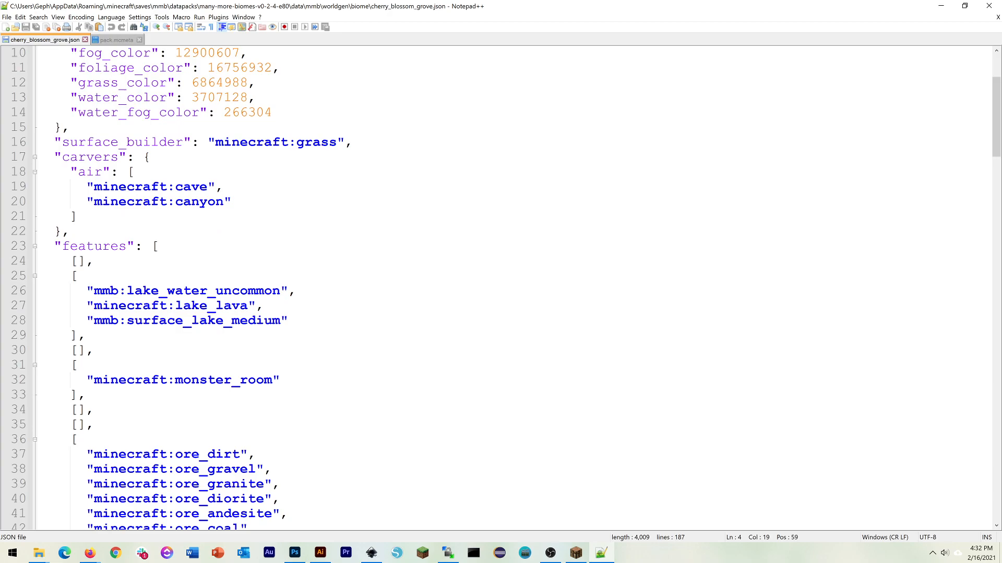
{"action": "left_click", "coordinate": [192, 292]}
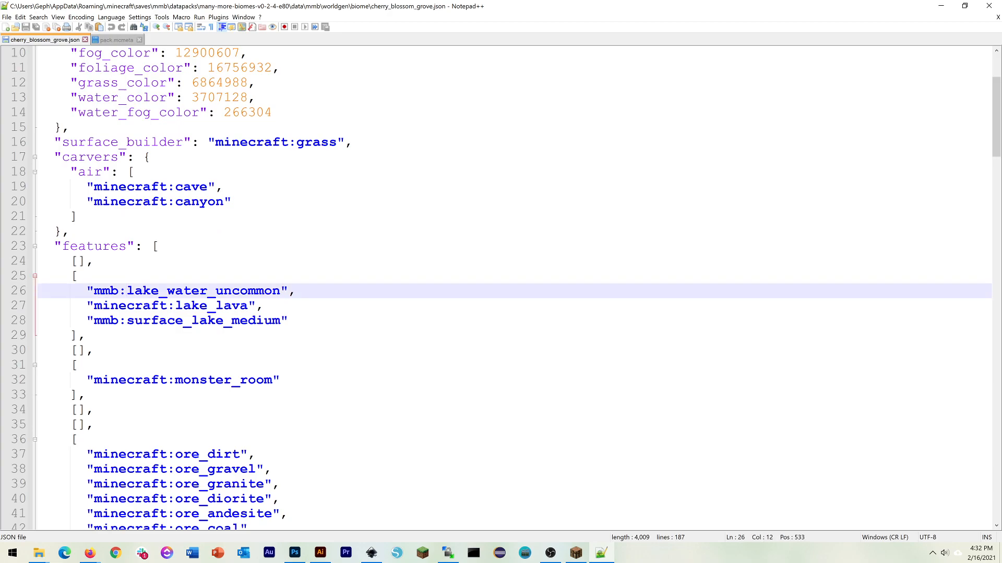
{"action": "double_click", "coordinate": [170, 305]}
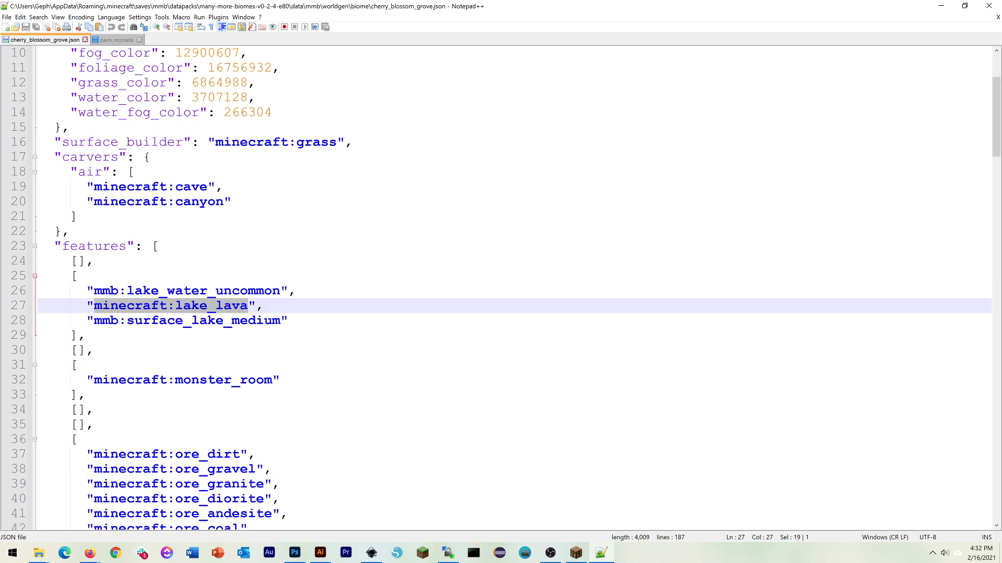
{"action": "left_click", "coordinate": [192, 320]}
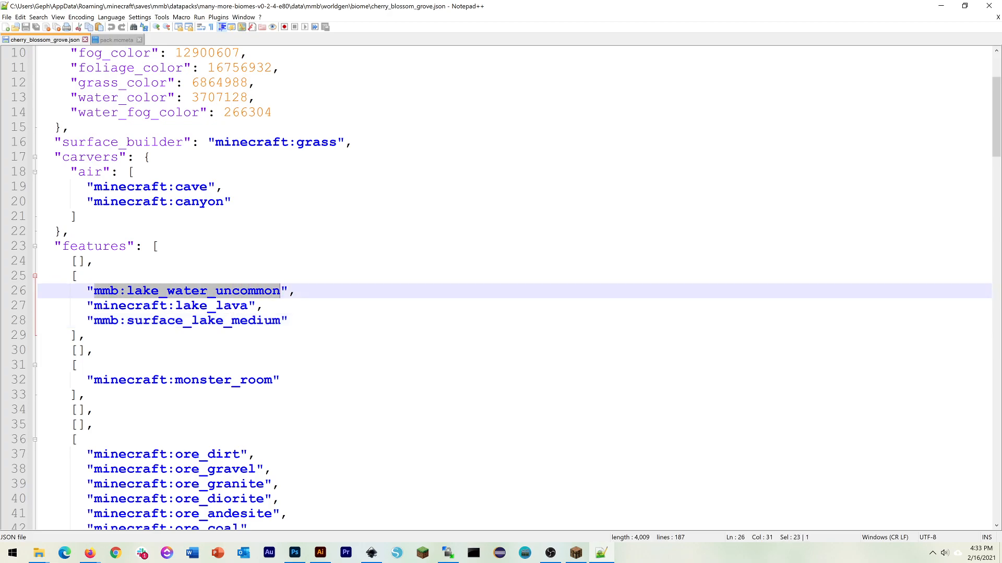
{"action": "scroll", "scroll_direction": "down", "scroll_amount": 3}
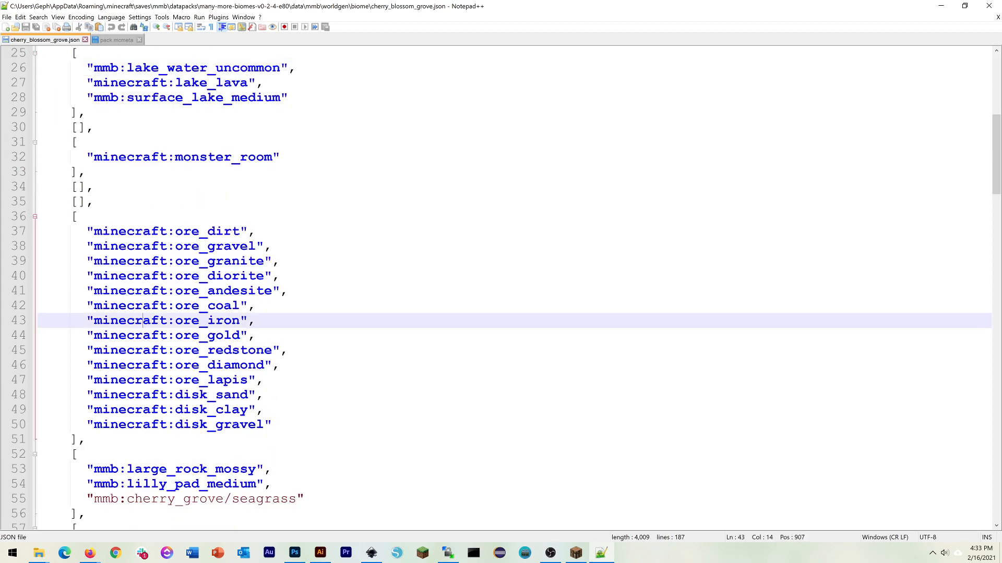
{"action": "scroll", "scroll_direction": "down", "scroll_amount": 3}
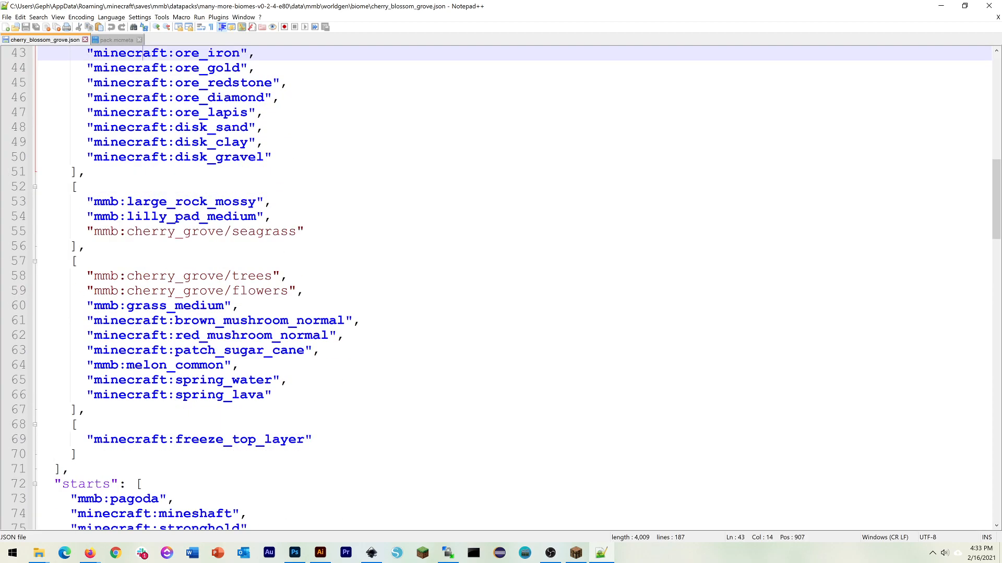
{"action": "scroll", "scroll_direction": "down", "scroll_amount": 3}
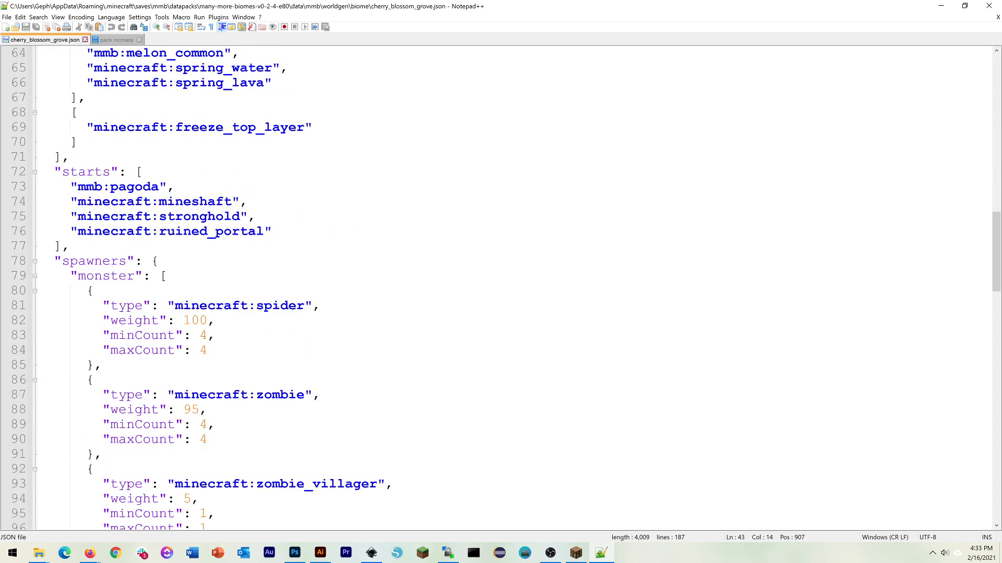
{"action": "scroll", "scroll_direction": "down", "scroll_amount": 3}
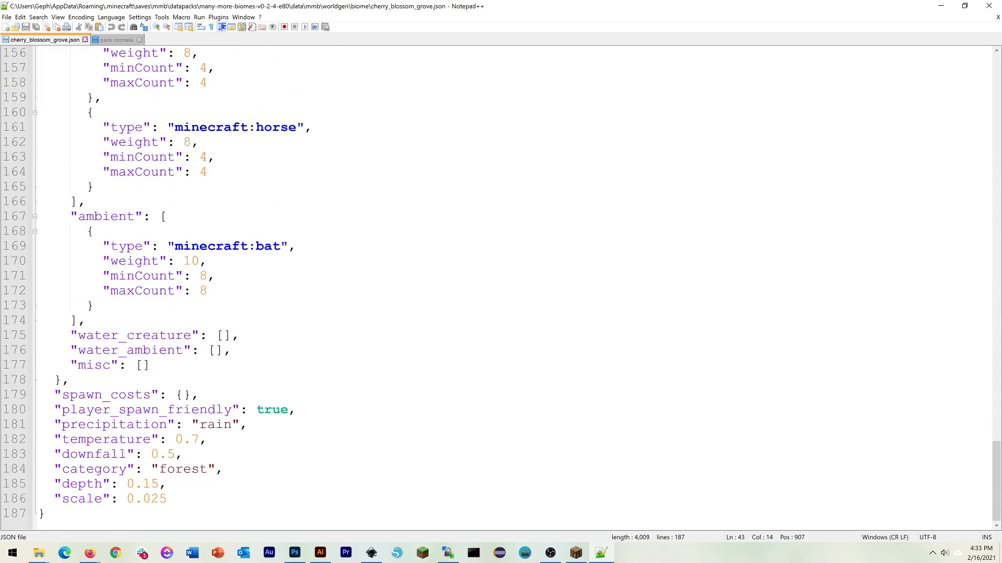
{"action": "scroll", "scroll_direction": "up", "scroll_amount": 3}
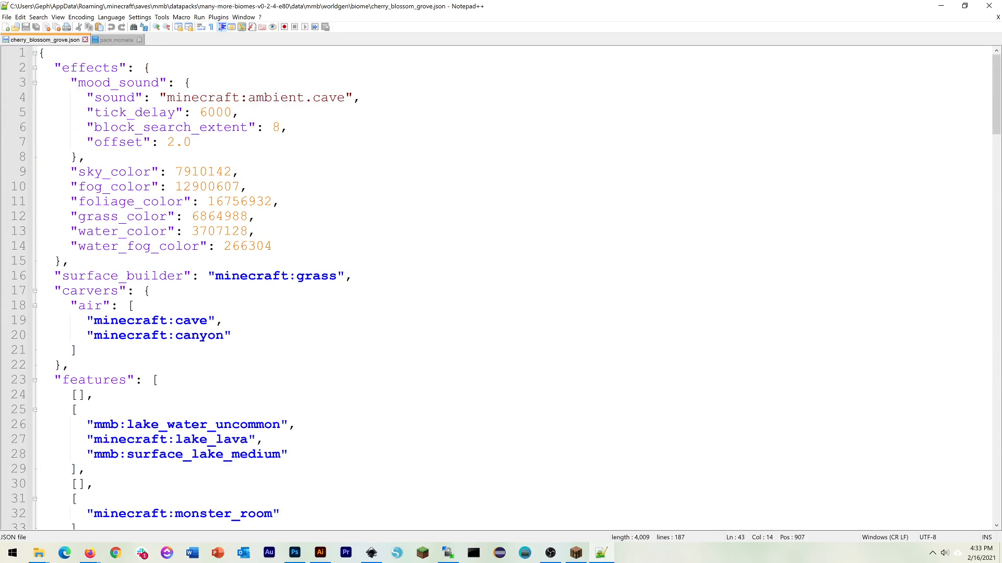
{"action": "scroll", "scroll_direction": "down", "scroll_amount": 3}
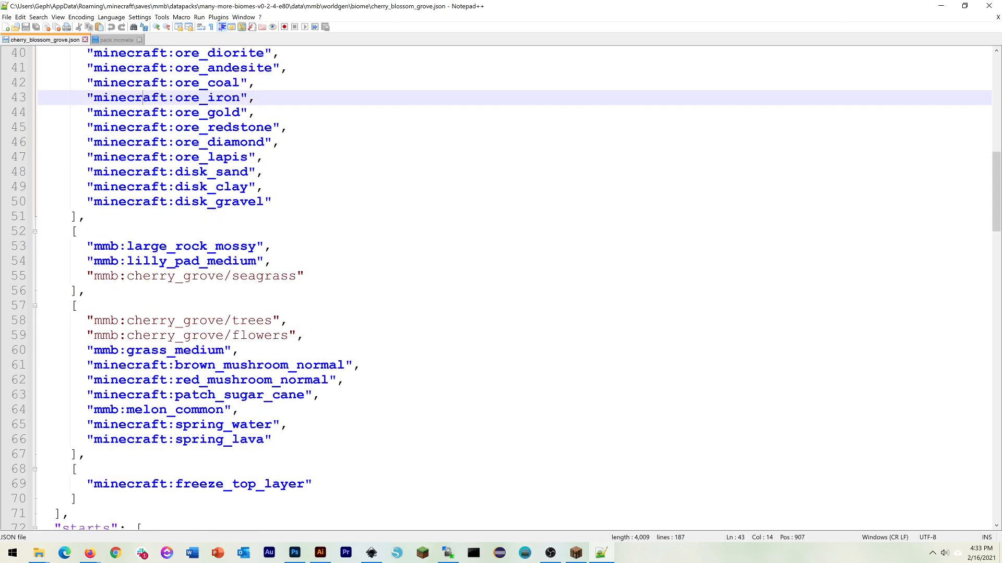
{"action": "scroll", "scroll_direction": "down", "scroll_amount": 3}
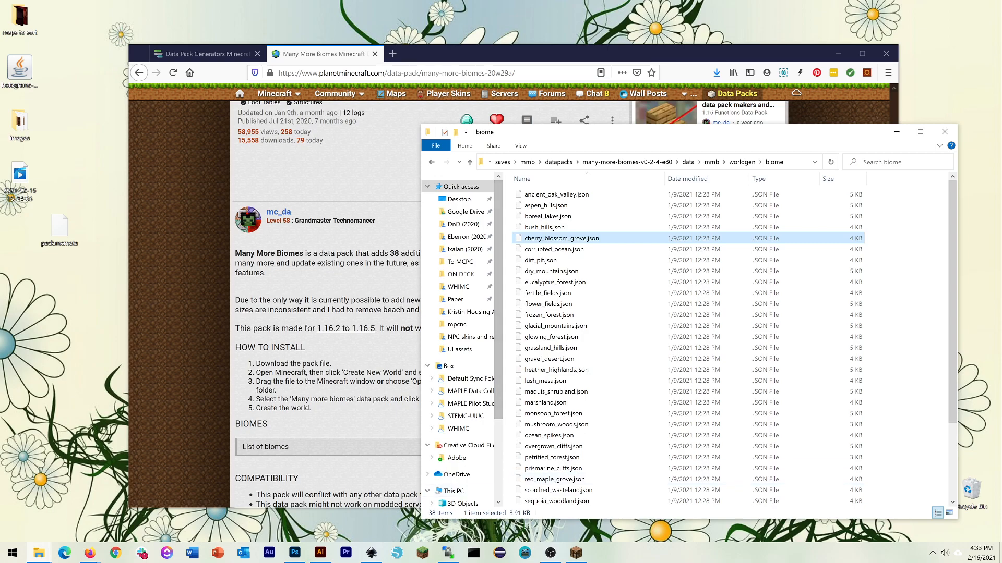
{"action": "mouse_move", "coordinate": [548, 358]}
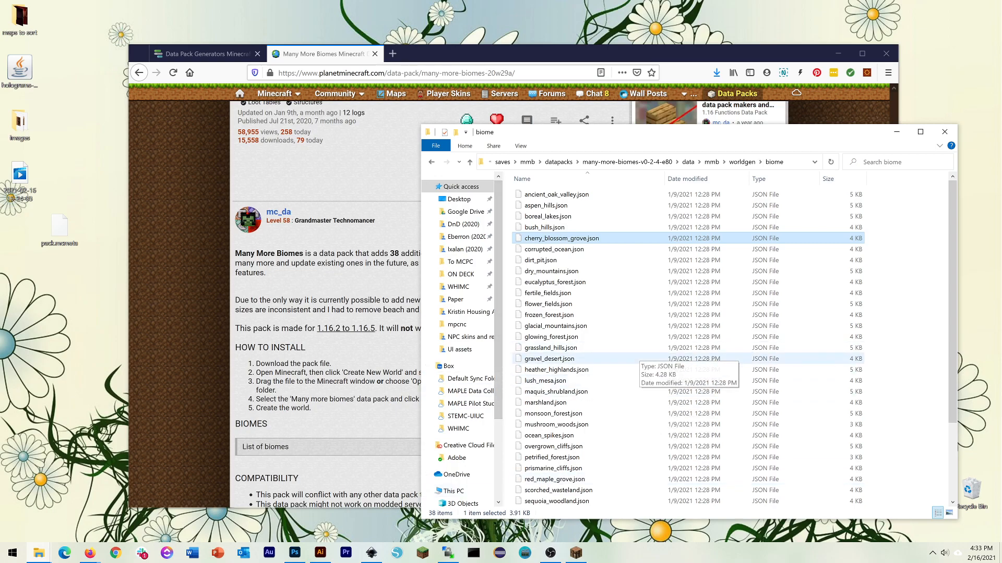
Step: Go back up to worldgen and enter the configured_feature folder
{"action": "left_click", "coordinate": [550, 435]}
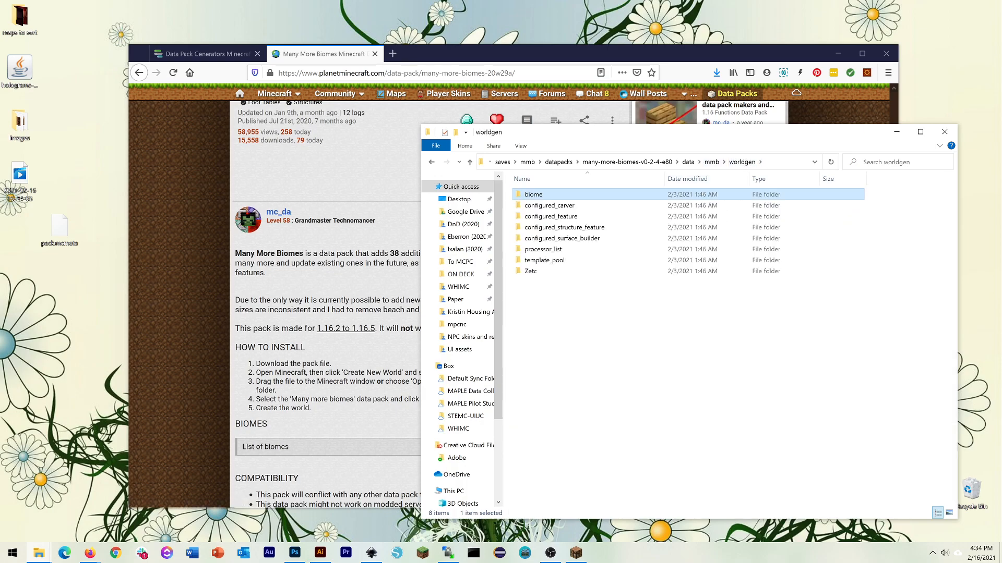
{"action": "left_click", "coordinate": [545, 259]}
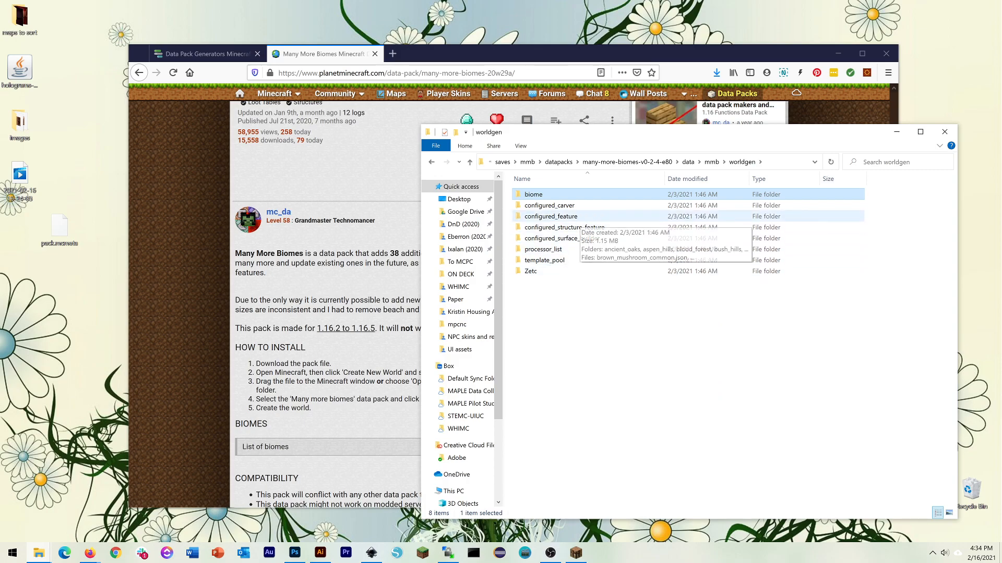
{"action": "left_click", "coordinate": [551, 216]}
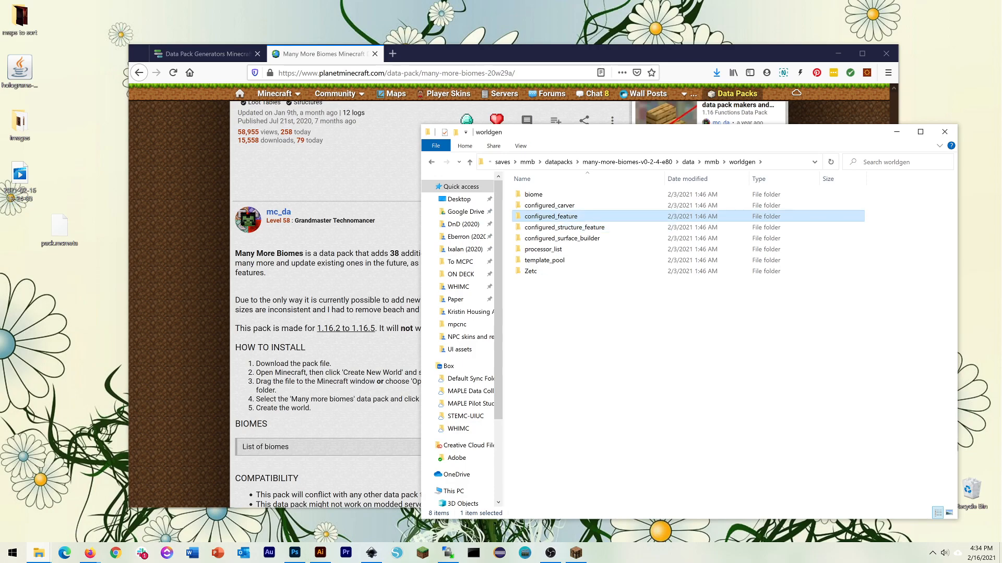
{"action": "double_click", "coordinate": [551, 216]}
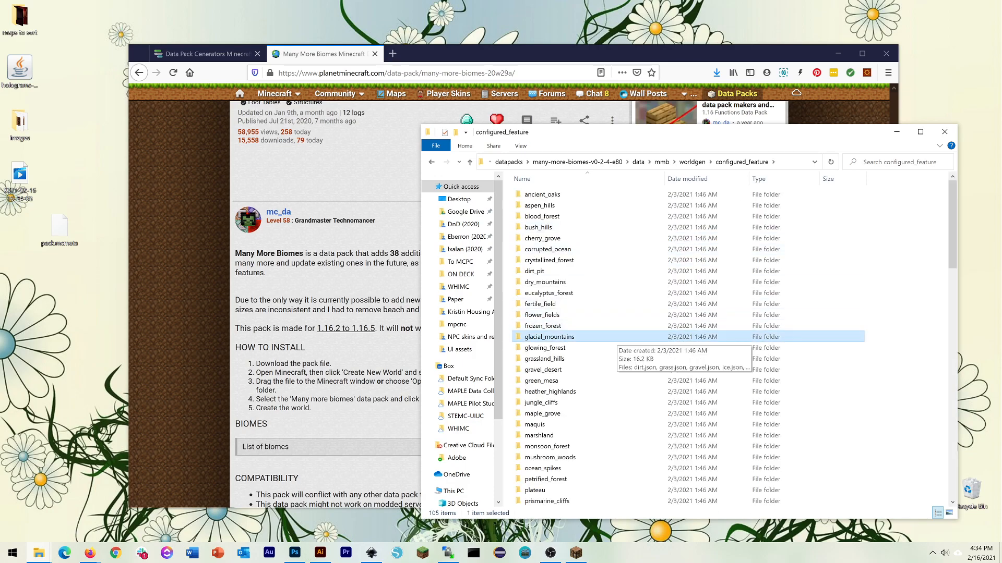
Step: Enter cherry_grove and load its trees.json into Notepad++
{"action": "double_click", "coordinate": [541, 238]}
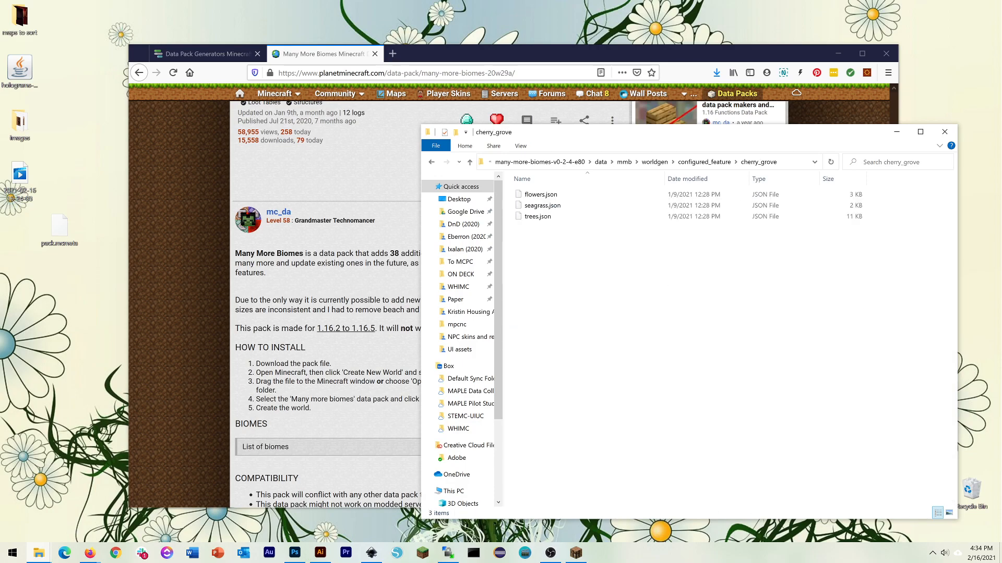
{"action": "left_click", "coordinate": [538, 216]}
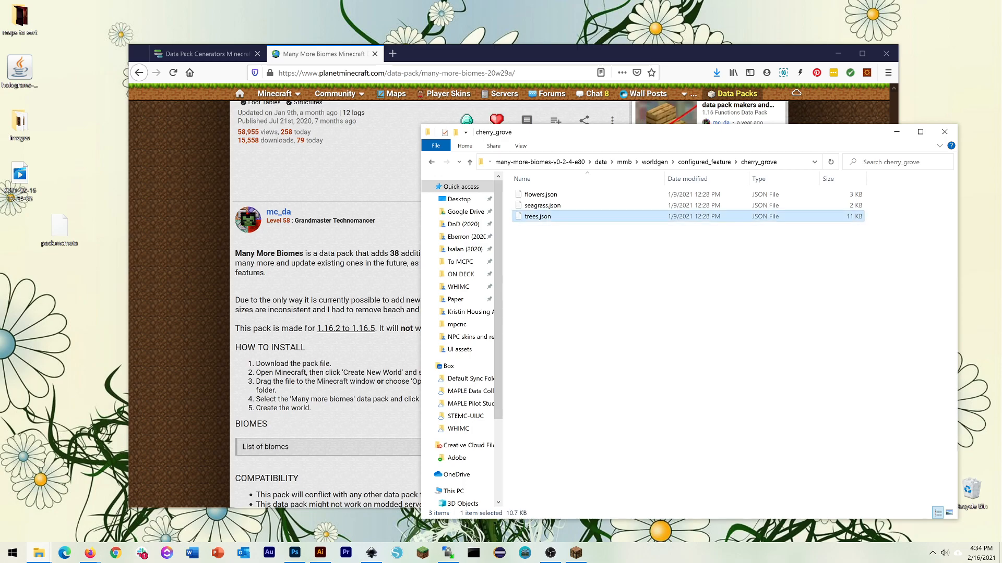
{"action": "double_click", "coordinate": [538, 216]}
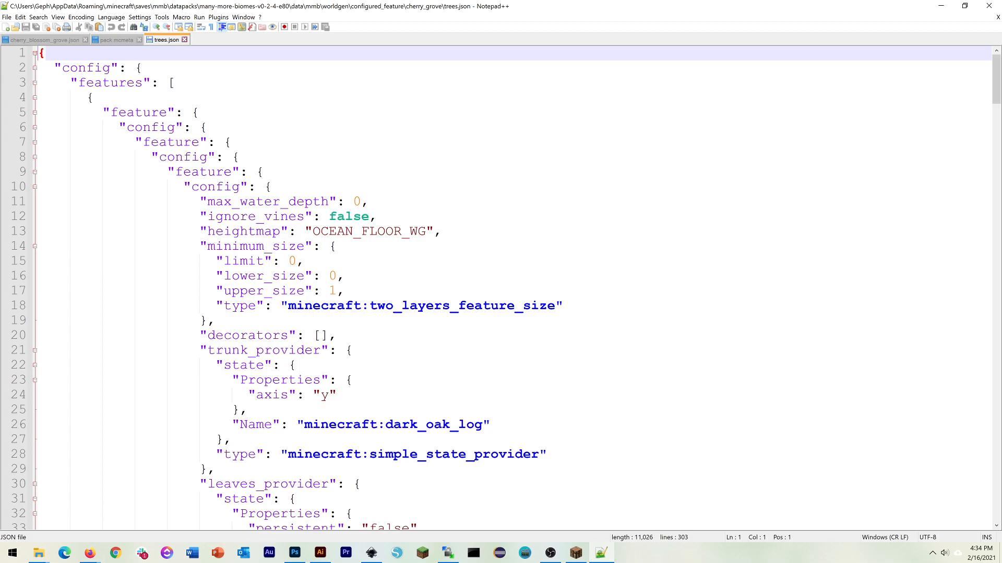
Step: Read through trees.json, highlighting OCEAN_FLOOR_WG to see its other occurrences
{"action": "type", "text": "2"}
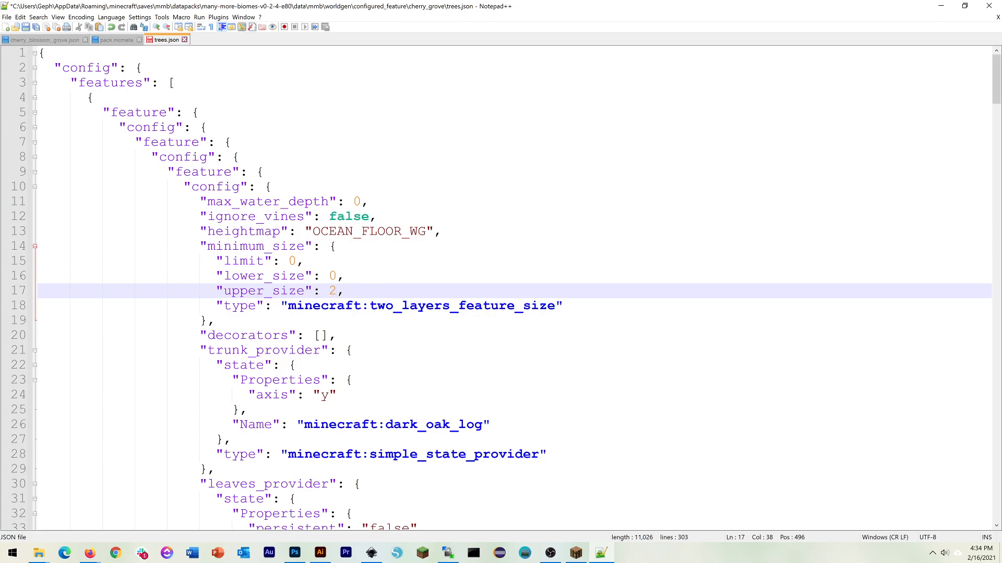
{"action": "scroll", "scroll_direction": "down", "scroll_amount": 3}
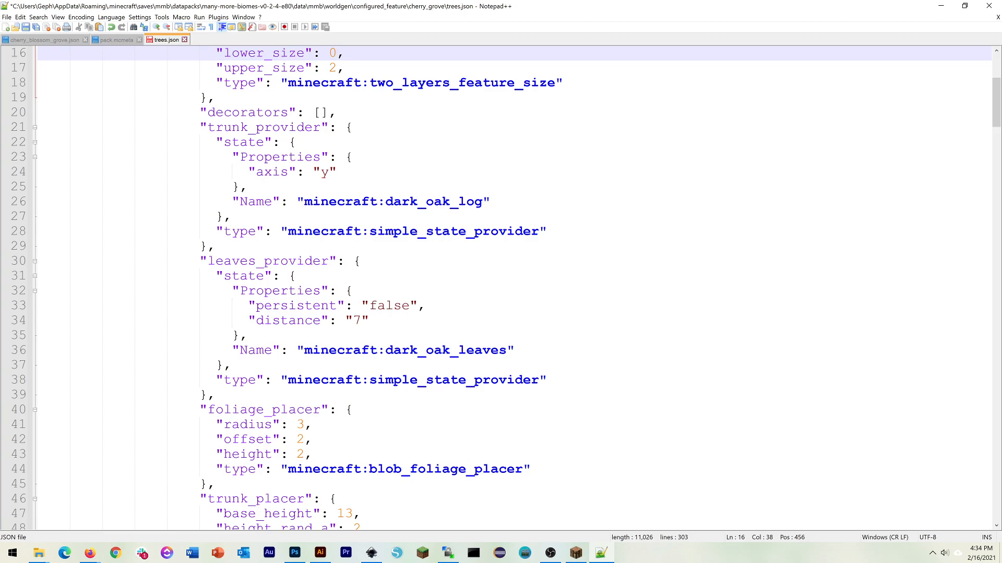
{"action": "scroll", "scroll_direction": "down", "scroll_amount": 3}
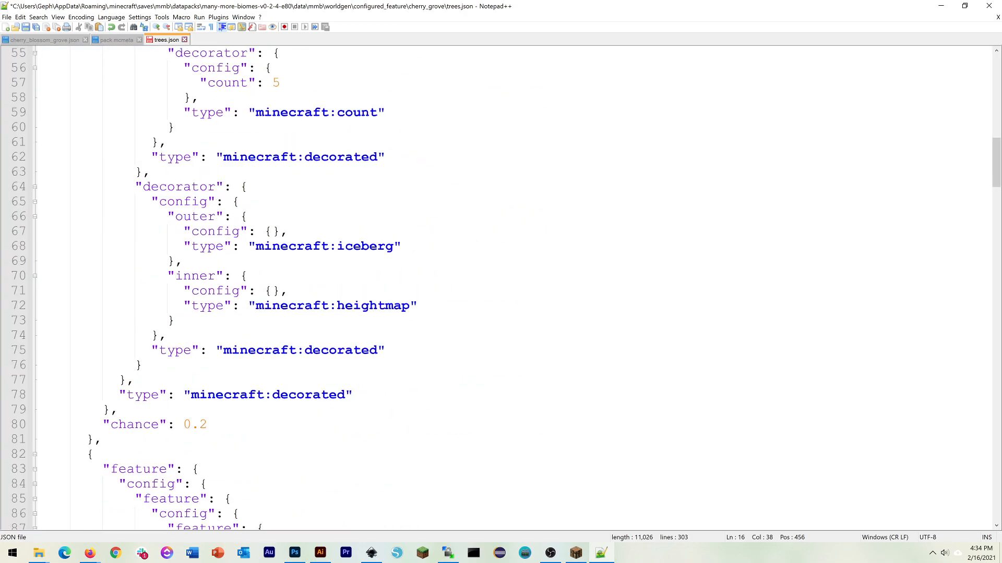
{"action": "scroll", "scroll_direction": "down", "scroll_amount": 3}
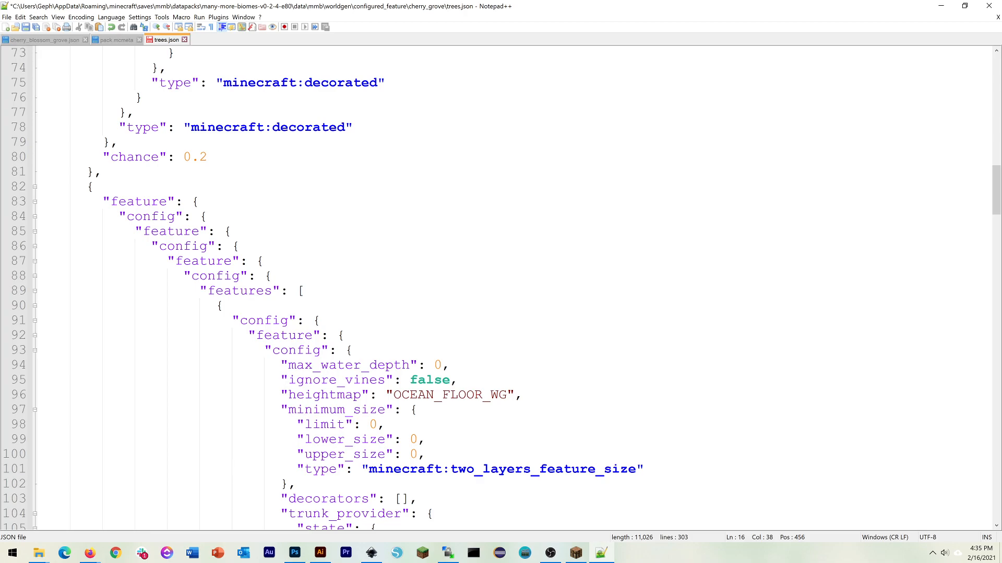
{"action": "scroll", "scroll_direction": "up", "scroll_amount": 3}
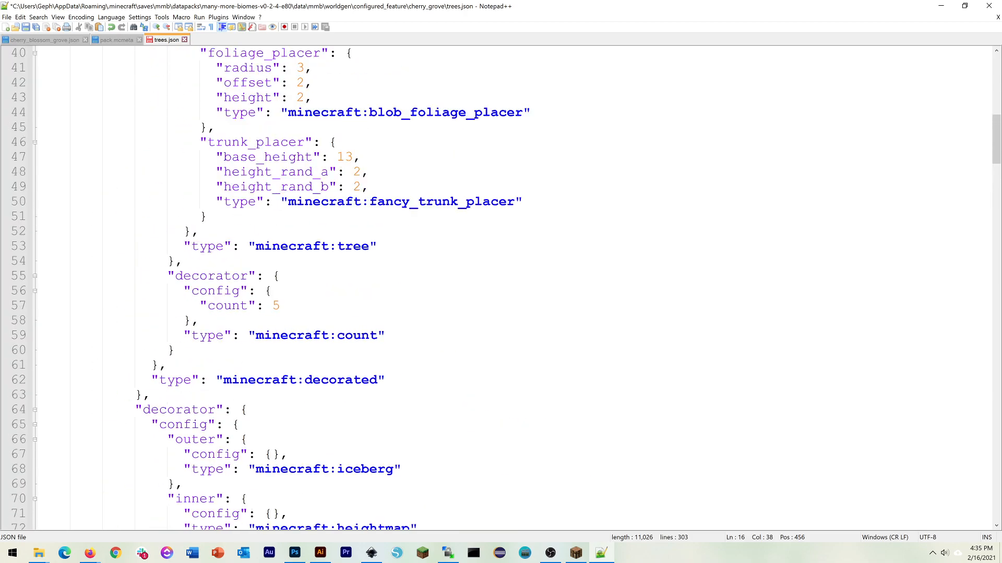
{"action": "scroll", "scroll_direction": "up", "scroll_amount": 3}
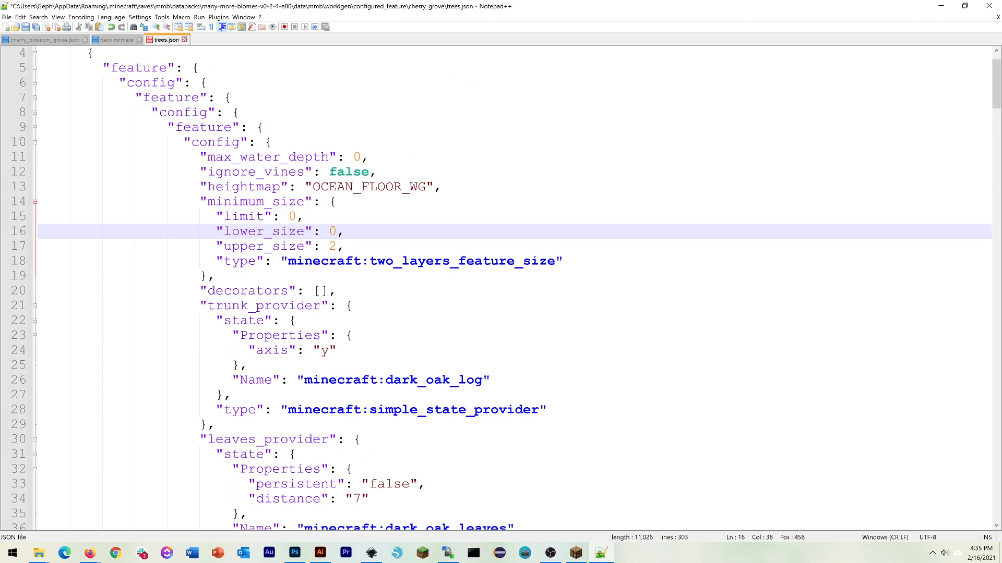
{"action": "double_click", "coordinate": [368, 187]}
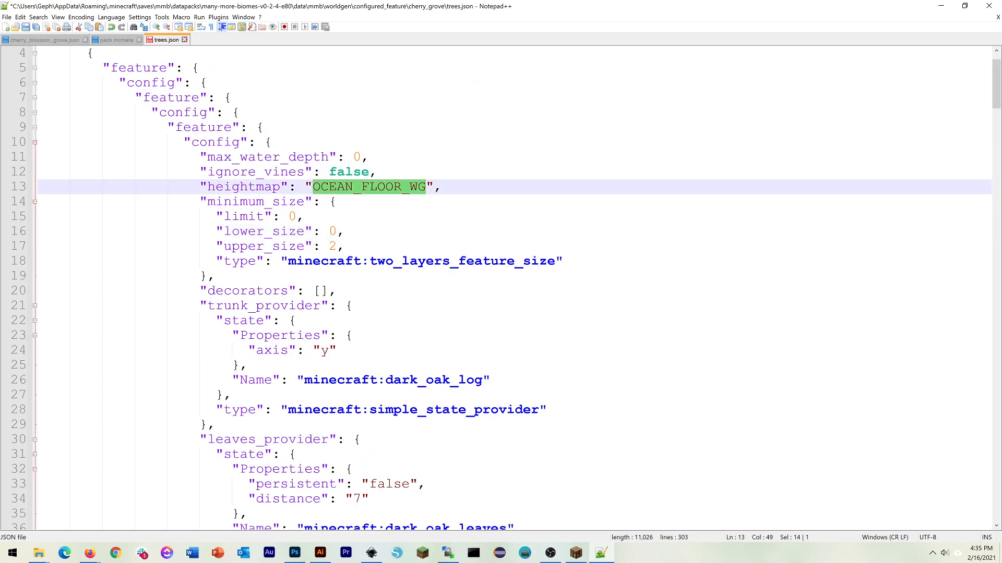
{"action": "scroll", "scroll_direction": "down", "scroll_amount": 3}
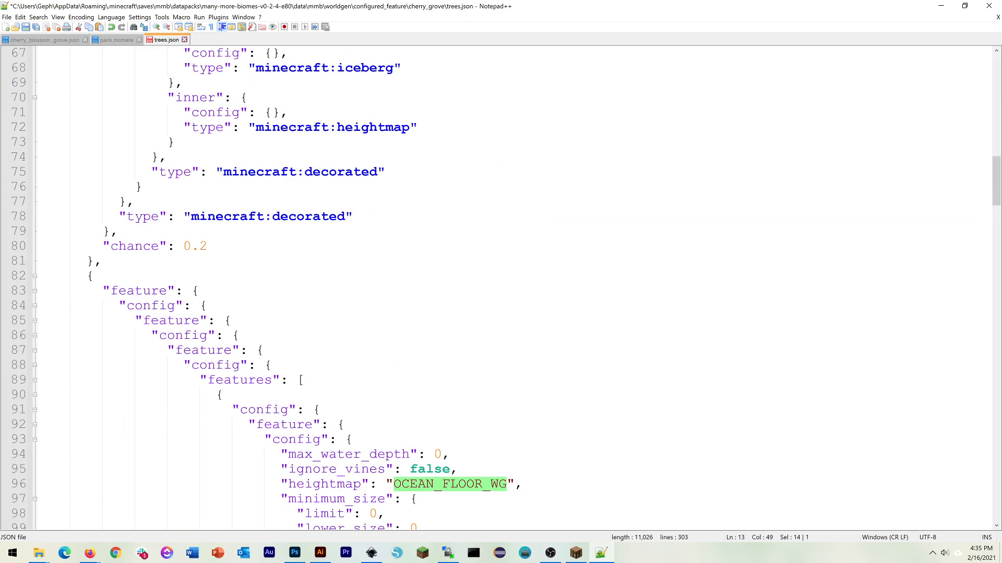
{"action": "scroll", "scroll_direction": "down", "scroll_amount": 3}
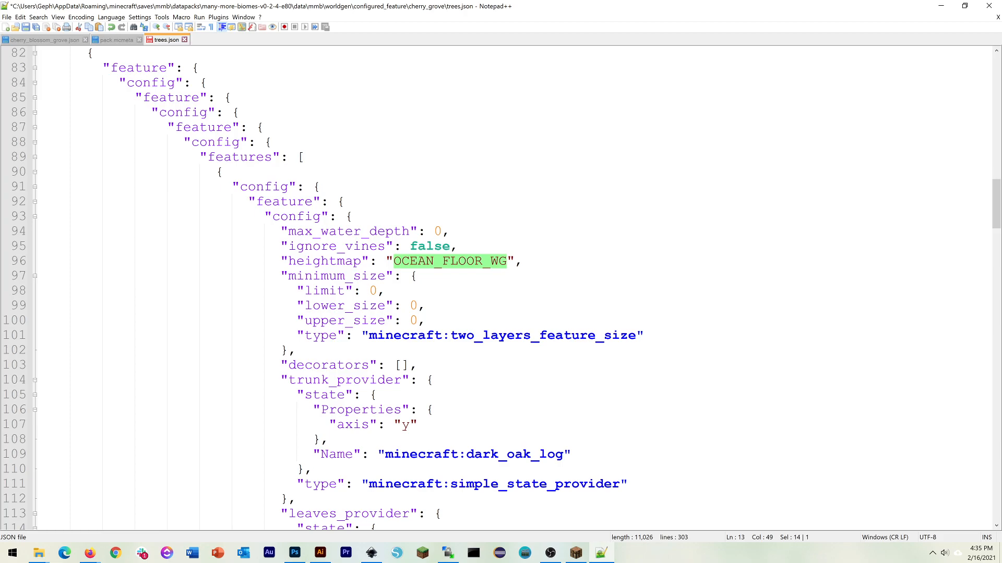
{"action": "scroll", "scroll_direction": "down", "scroll_amount": 3}
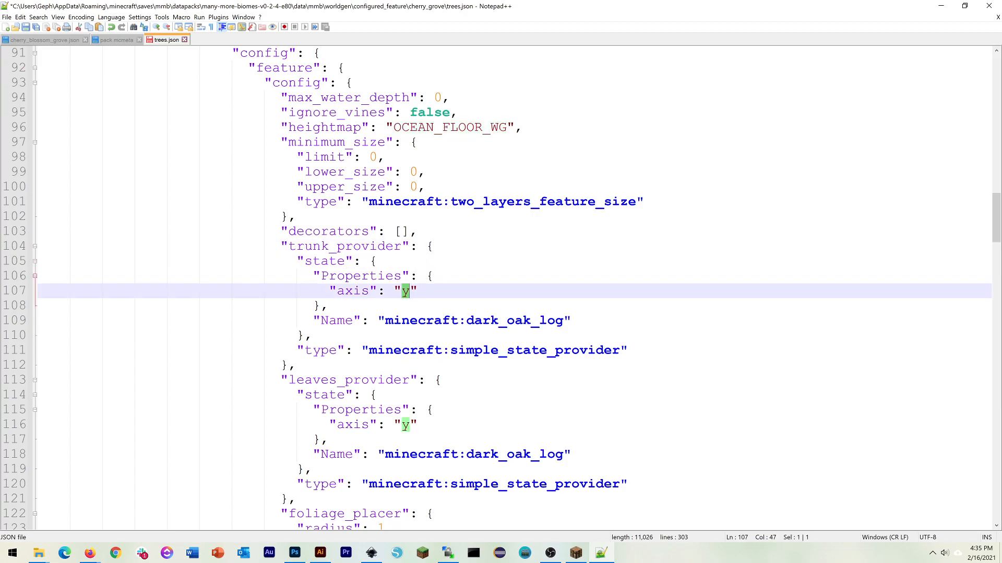
Step: Check the dark_oak_log trunk block and skim the rest of the tree configuration
{"action": "double_click", "coordinate": [476, 320]}
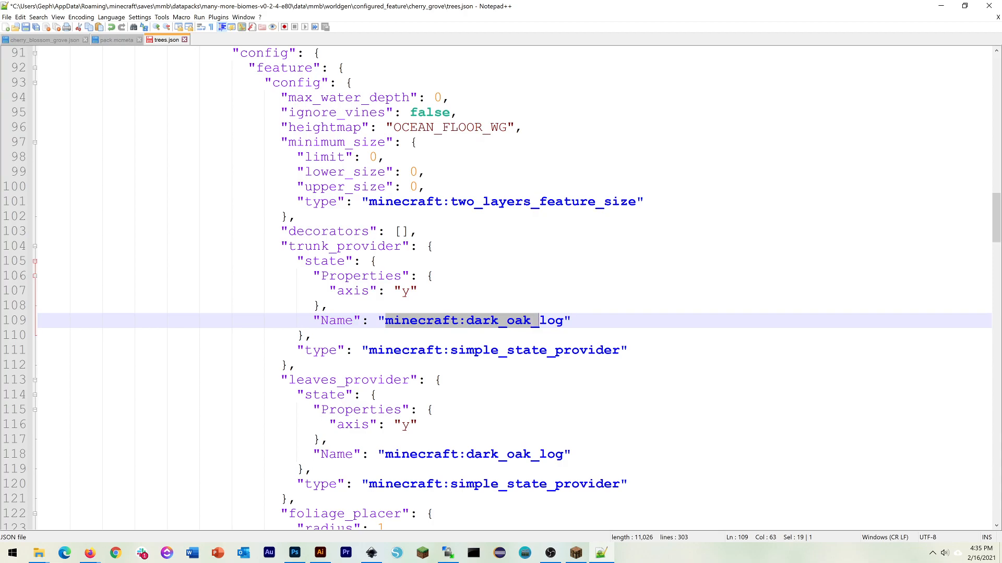
{"action": "left_click", "coordinate": [448, 351]}
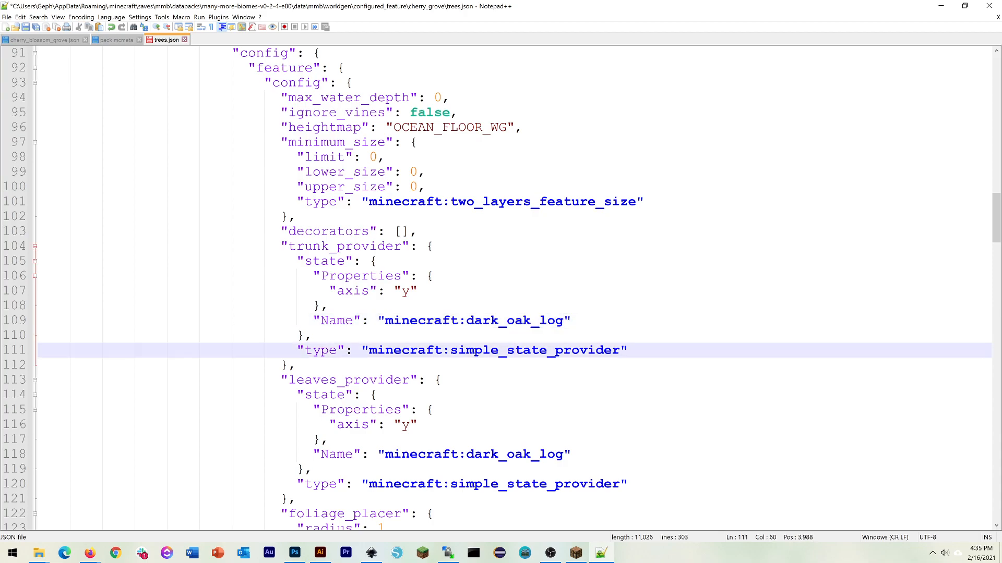
{"action": "scroll", "scroll_direction": "down", "scroll_amount": 3}
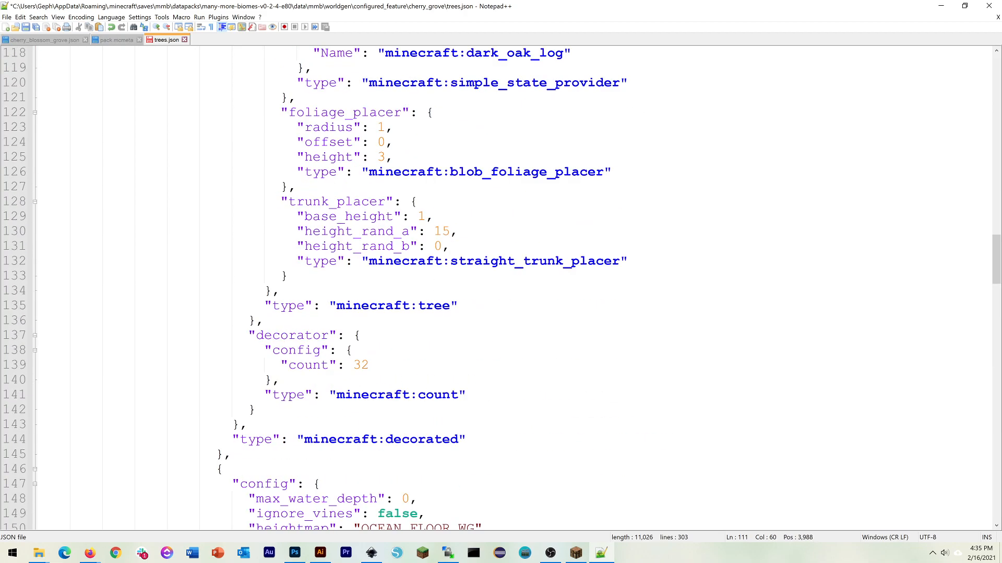
{"action": "scroll", "scroll_direction": "down", "scroll_amount": 3}
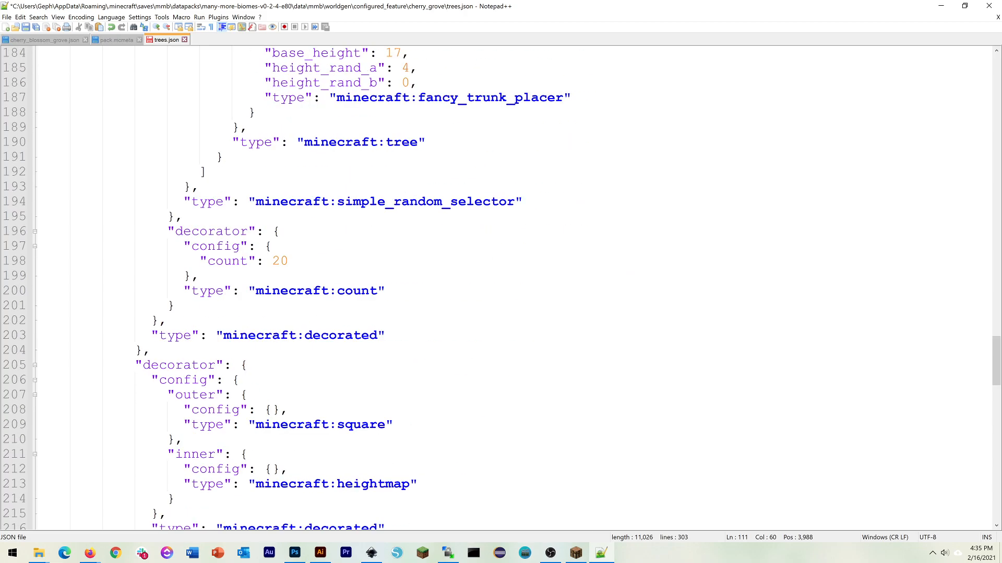
{"action": "scroll", "scroll_direction": "down", "scroll_amount": 3}
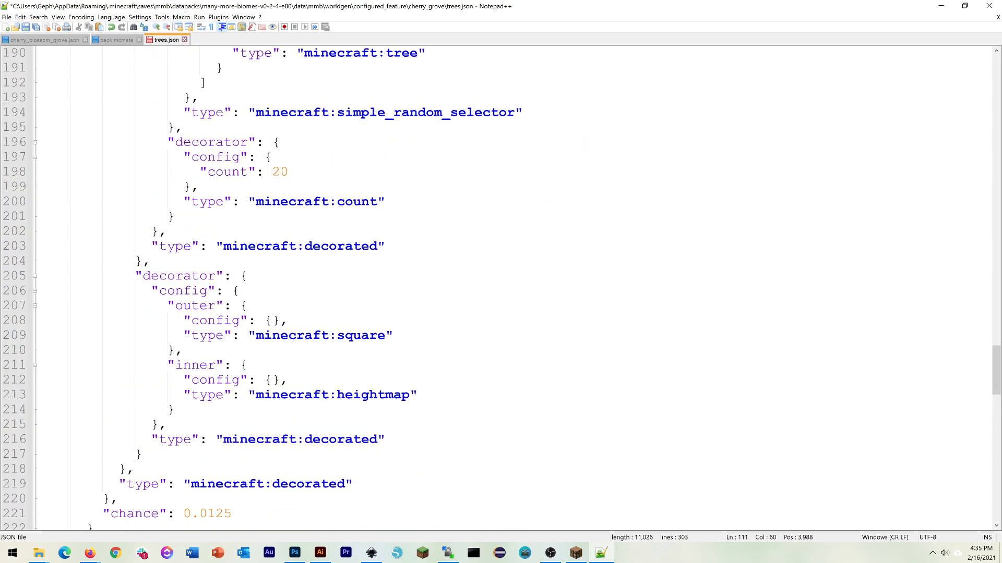
{"action": "scroll", "scroll_direction": "down", "scroll_amount": 3}
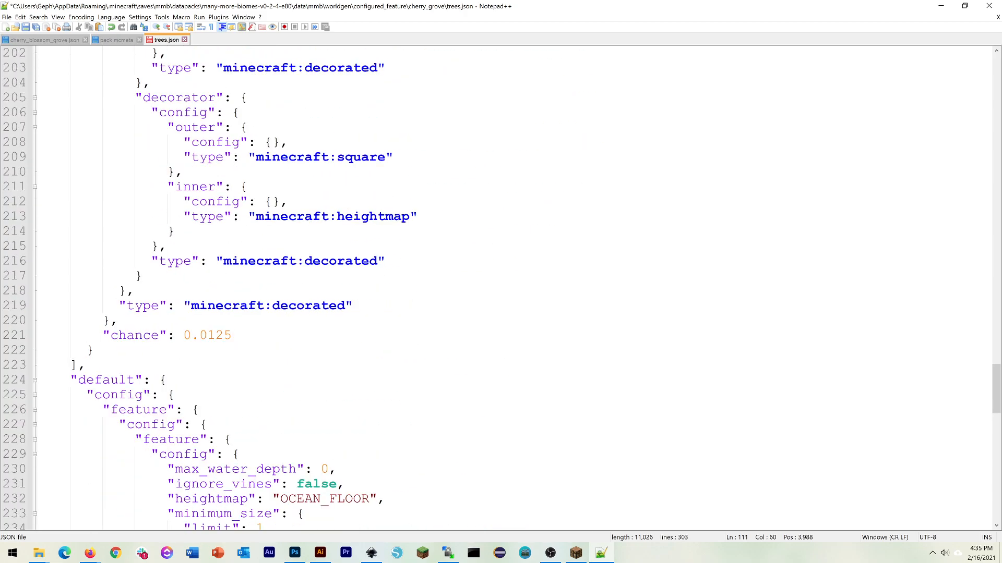
{"action": "scroll", "scroll_direction": "up", "scroll_amount": 3}
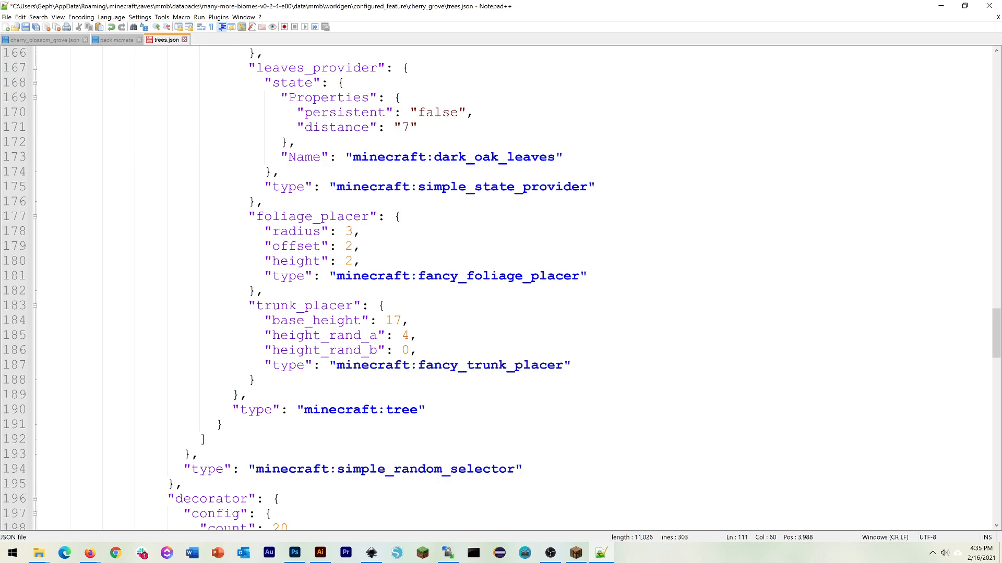
{"action": "scroll", "scroll_direction": "up", "scroll_amount": 3}
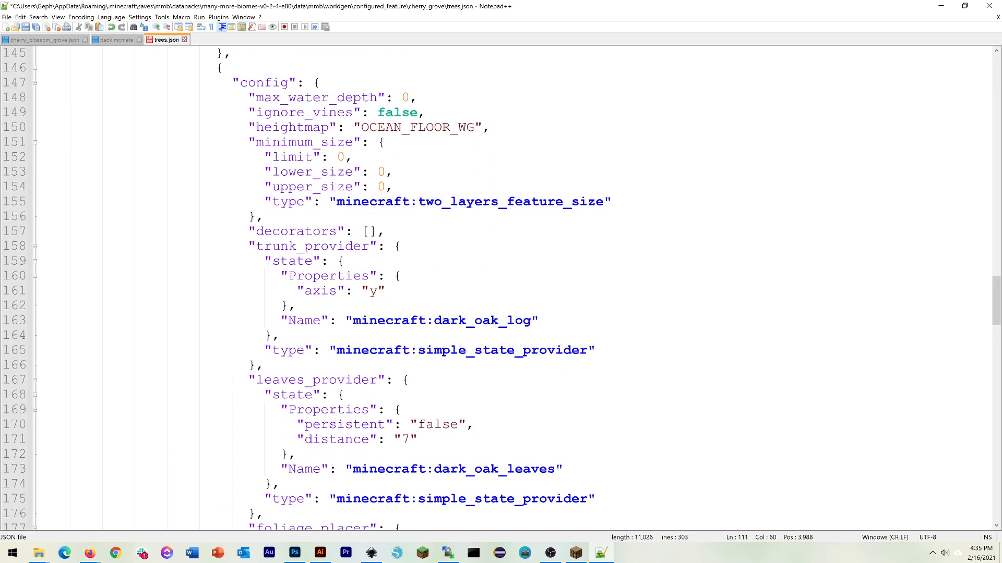
{"action": "scroll", "scroll_direction": "up", "scroll_amount": 3}
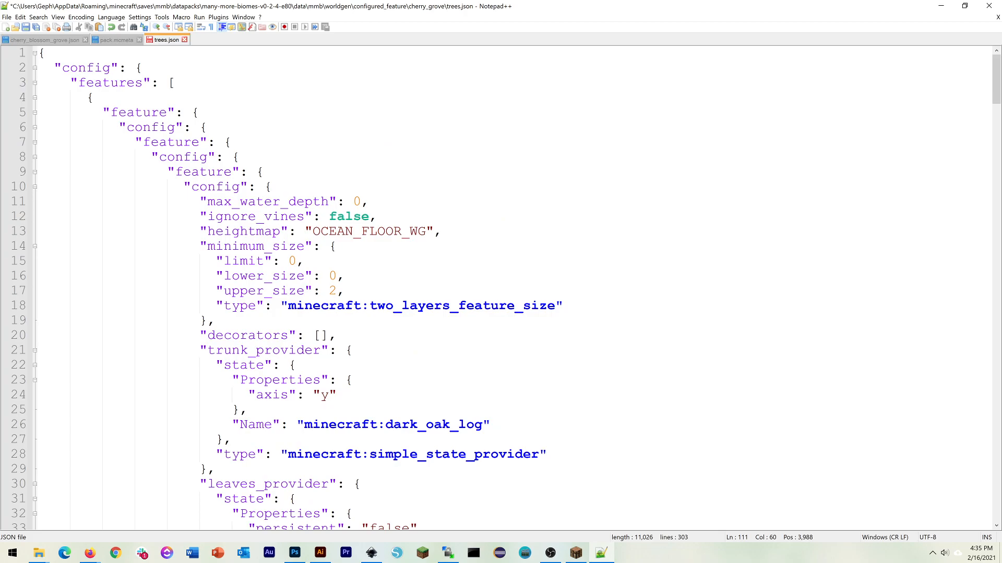
Step: Close trees.json without saving, returning to the cherry_grove folder
{"action": "key", "text": "ctrl+s"}
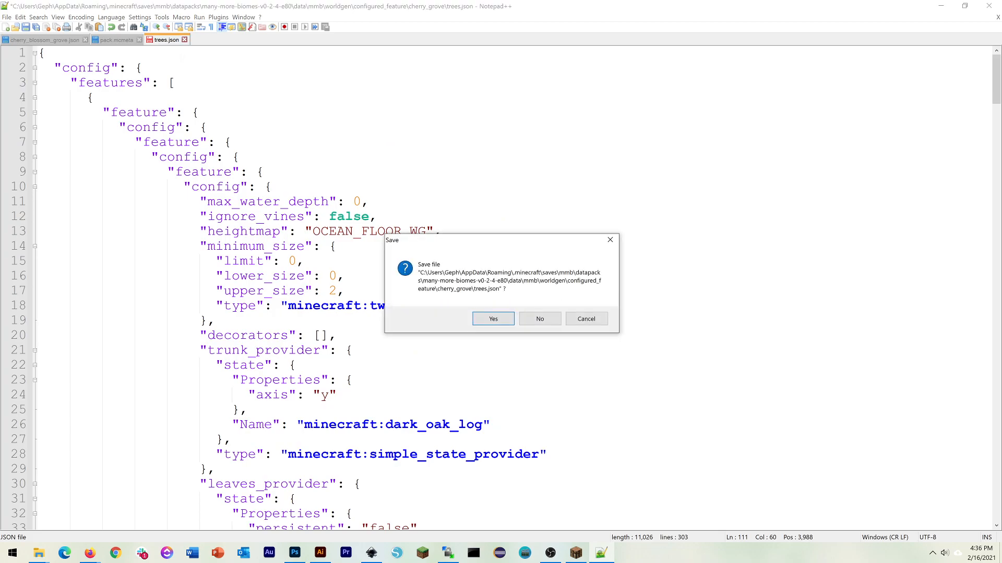
{"action": "left_click", "coordinate": [492, 319]}
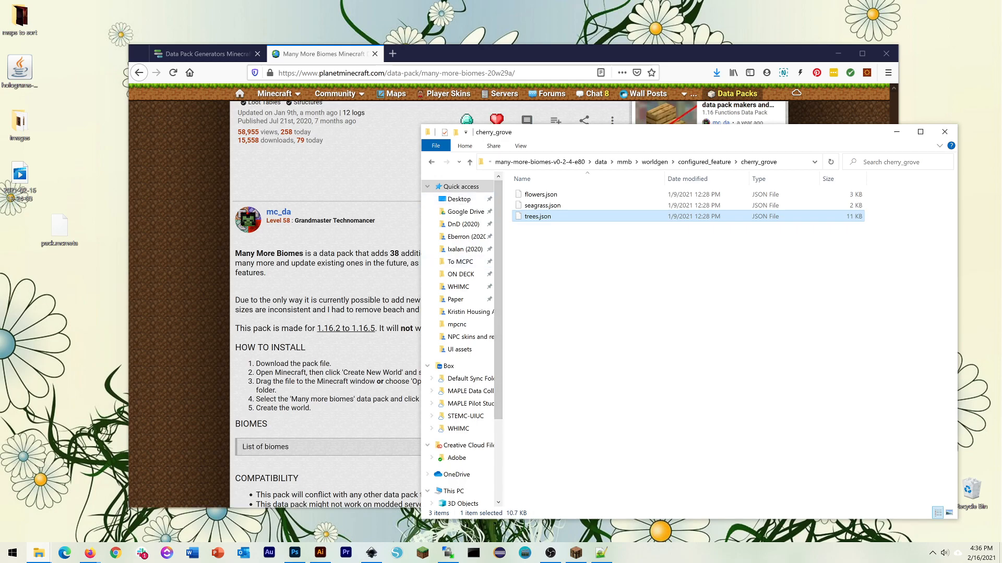
Step: Bring the Misode Data Pack Generators browser window to the front
{"action": "left_click", "coordinate": [204, 53]}
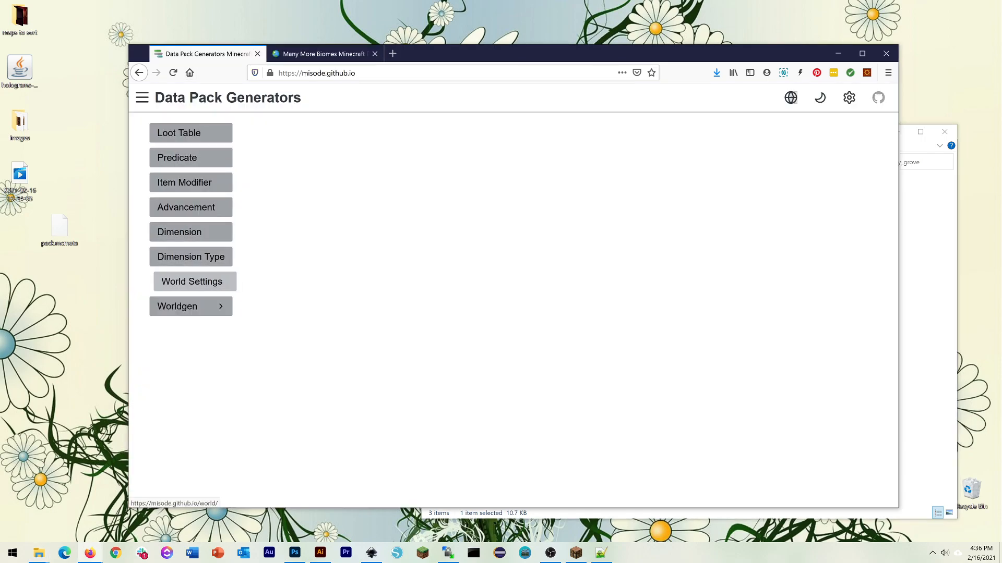
{"action": "mouse_move", "coordinate": [179, 232]}
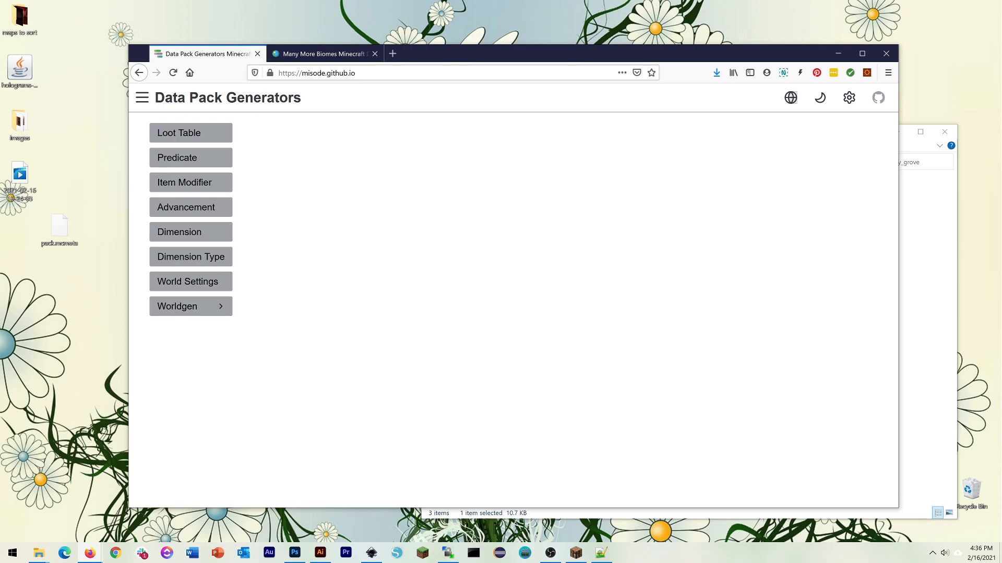
{"action": "mouse_move", "coordinate": [190, 232]}
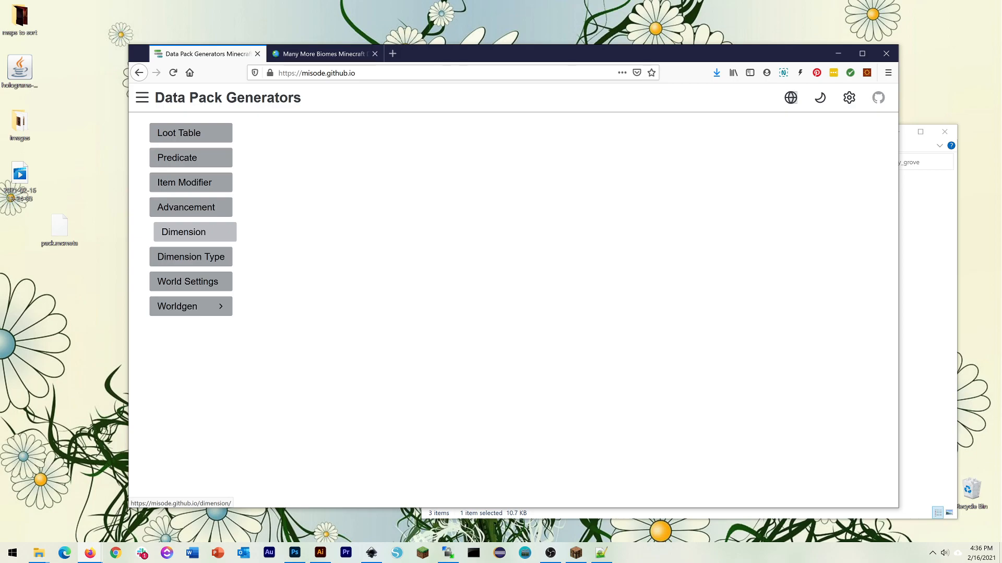
{"action": "mouse_move", "coordinate": [192, 257]}
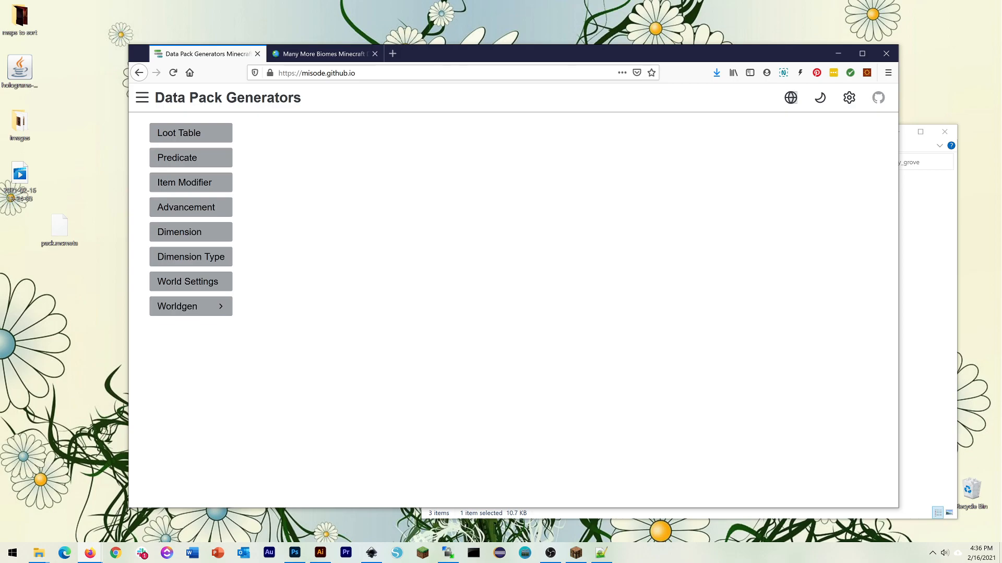
{"action": "mouse_move", "coordinate": [190, 306]}
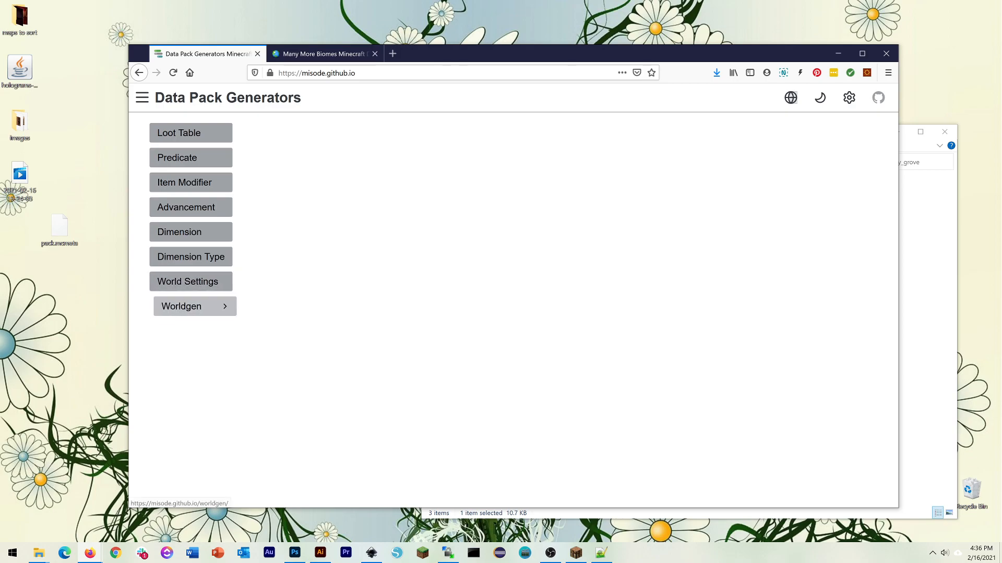
Step: Choose the Worldgen category and its Structure Feature generator
{"action": "left_click", "coordinate": [180, 306]}
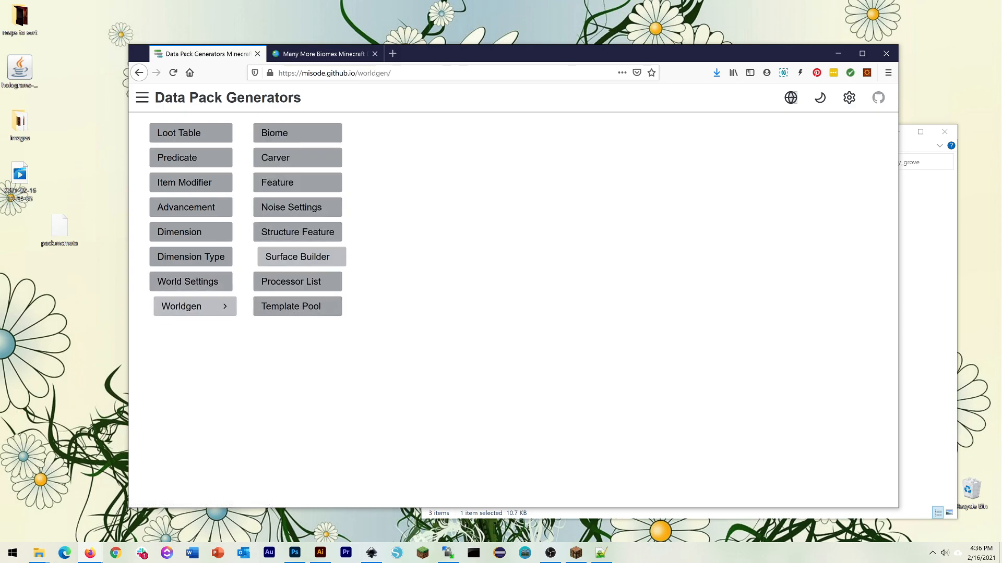
{"action": "mouse_move", "coordinate": [297, 232]}
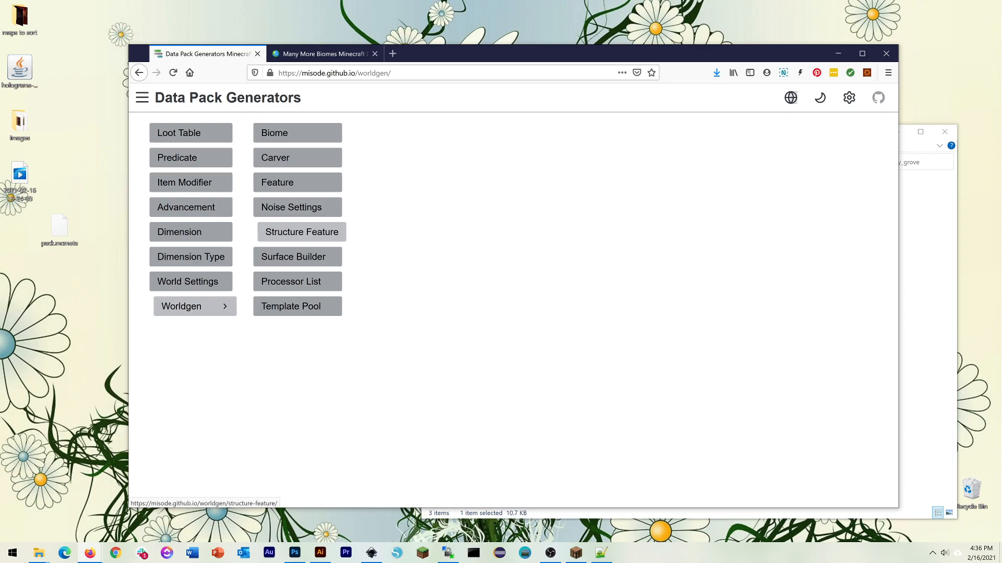
{"action": "left_click", "coordinate": [301, 231]}
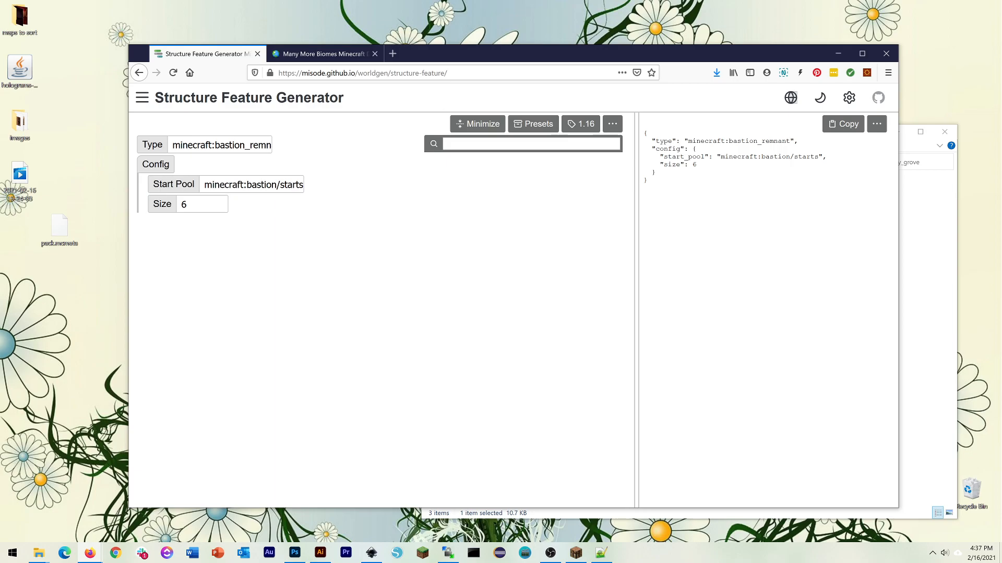
Step: Inspect the start_pool output line, then select the structure Type value for editing
{"action": "double_click", "coordinate": [740, 157]}
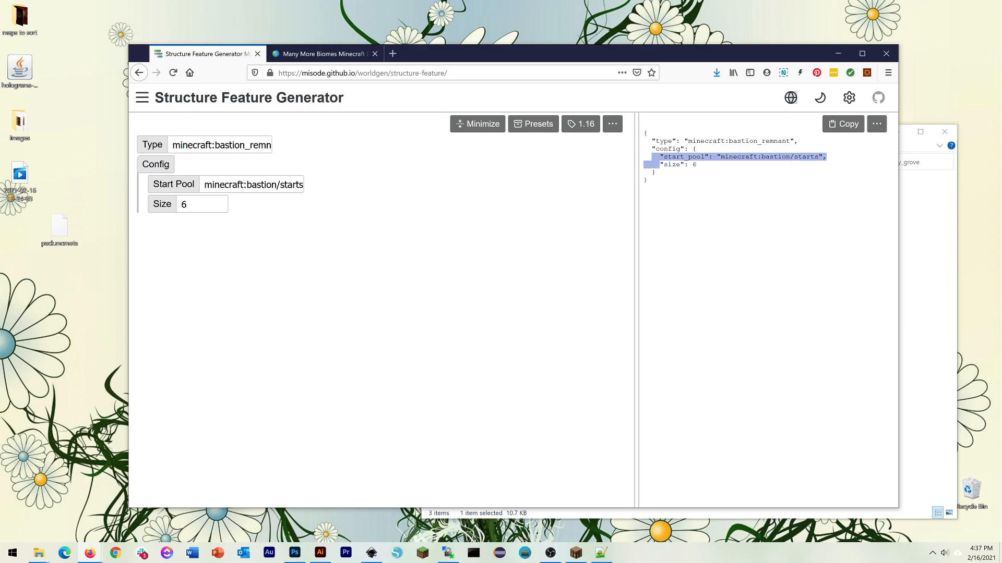
{"action": "left_click", "coordinate": [677, 164]}
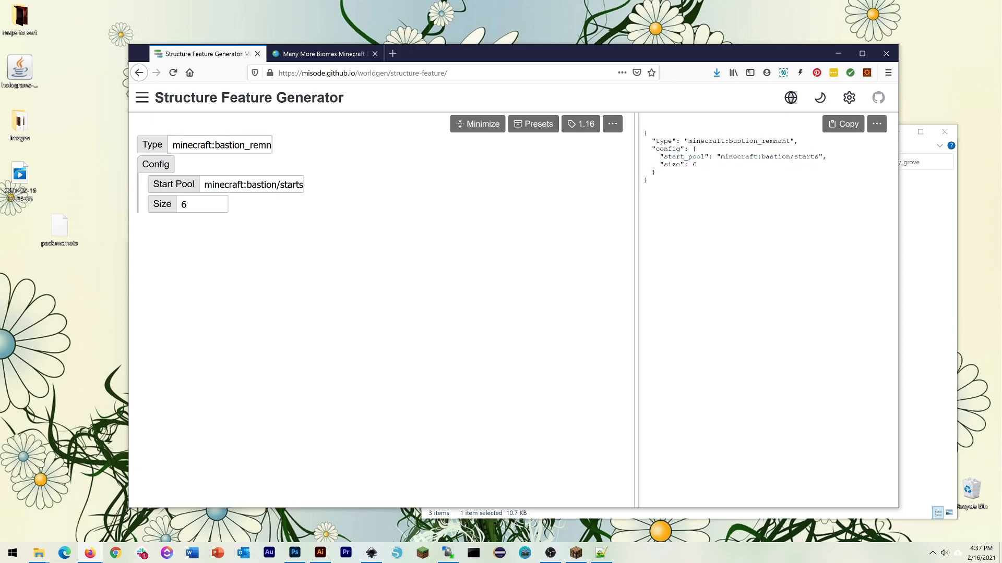
{"action": "double_click", "coordinate": [192, 145]}
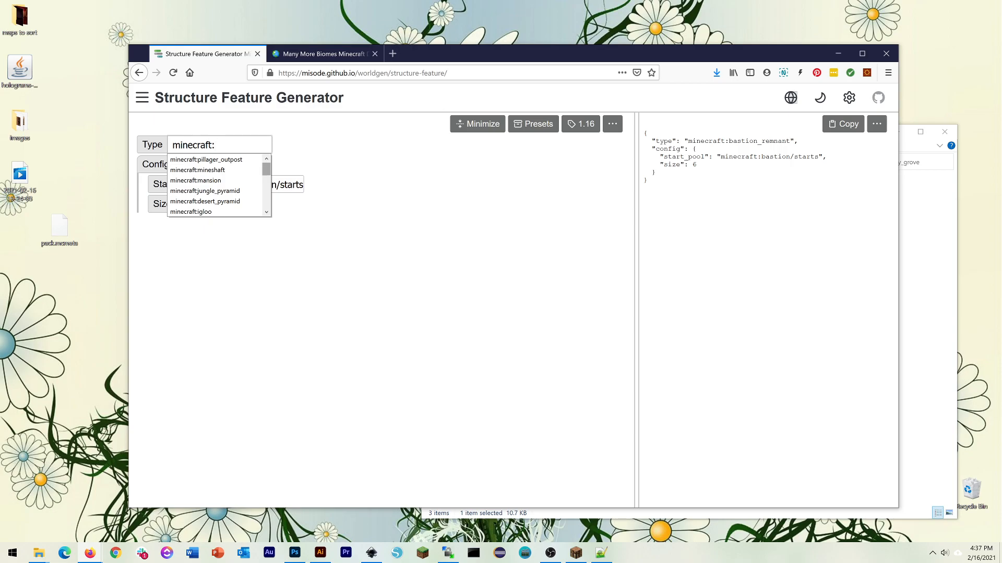
Step: Browse the structure type suggestions, pick minecraft:mansion, then restore minecraft:bastion_remnant
{"action": "scroll", "scroll_direction": "down", "scroll_amount": 3}
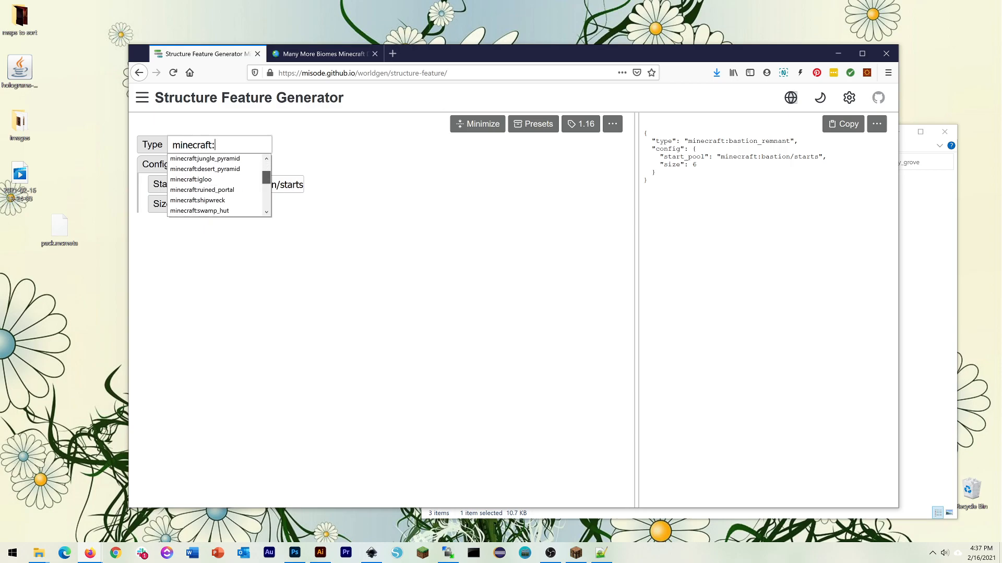
{"action": "scroll", "scroll_direction": "down", "scroll_amount": 3}
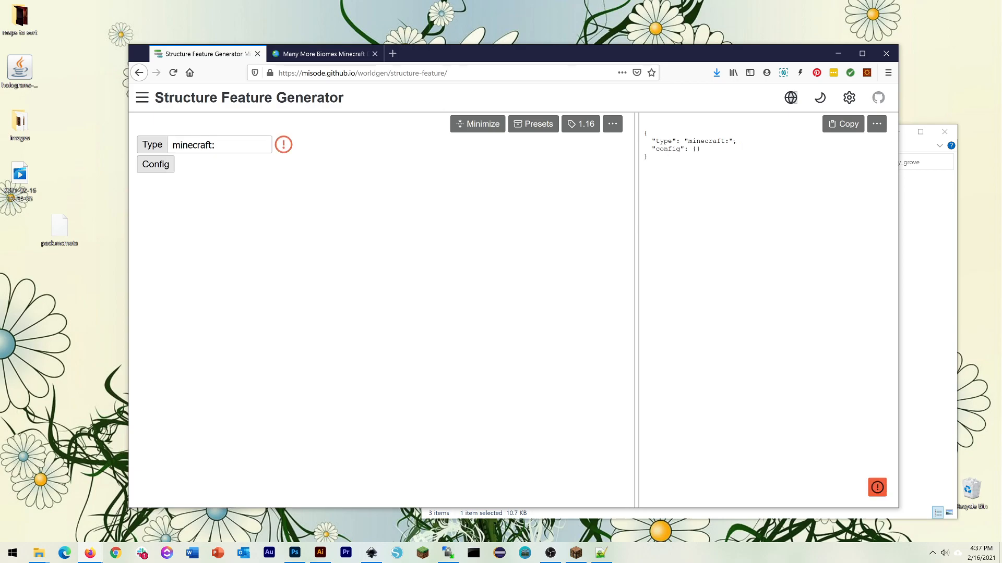
{"action": "left_click", "coordinate": [219, 144]}
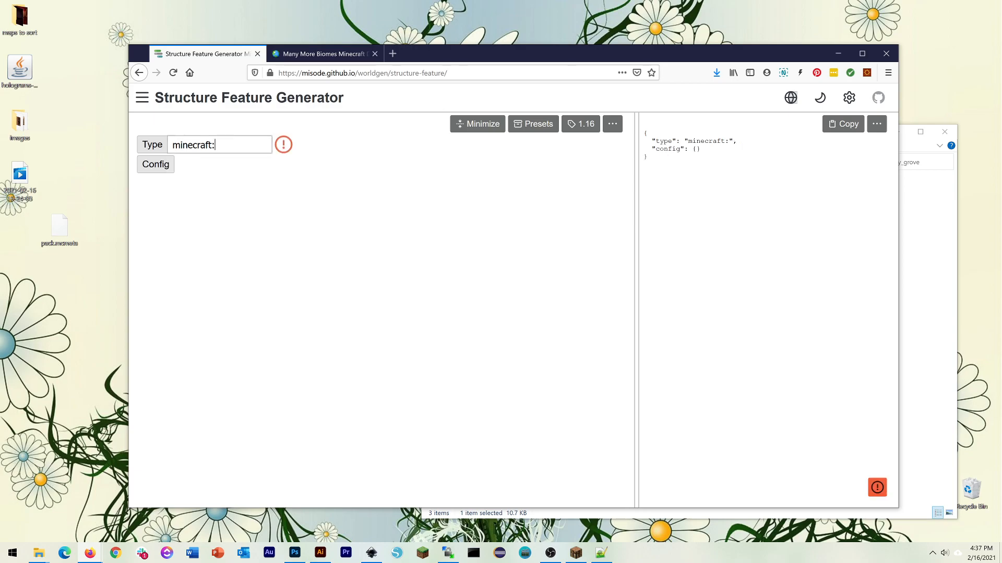
{"action": "left_click", "coordinate": [219, 144]}
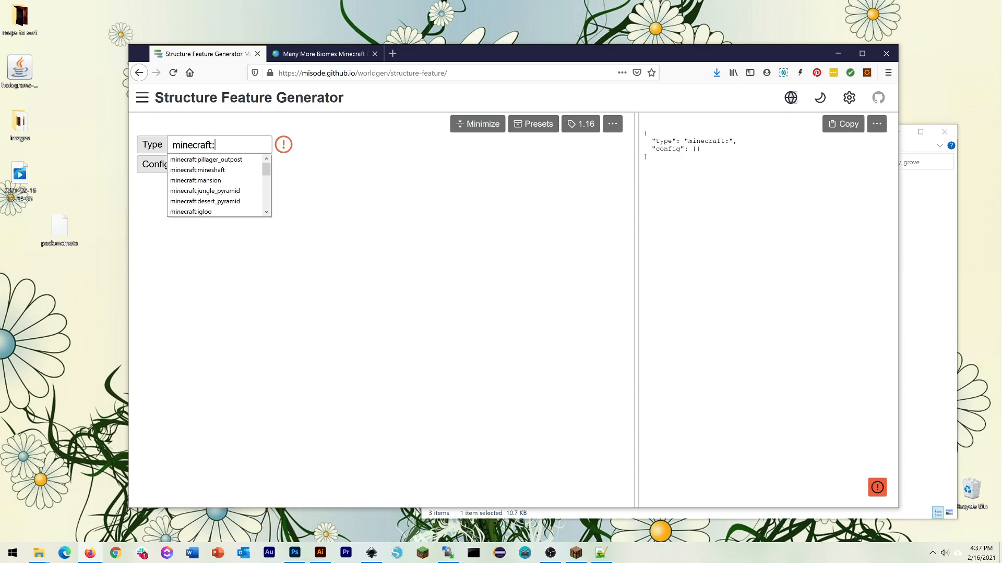
{"action": "left_click", "coordinate": [195, 181]}
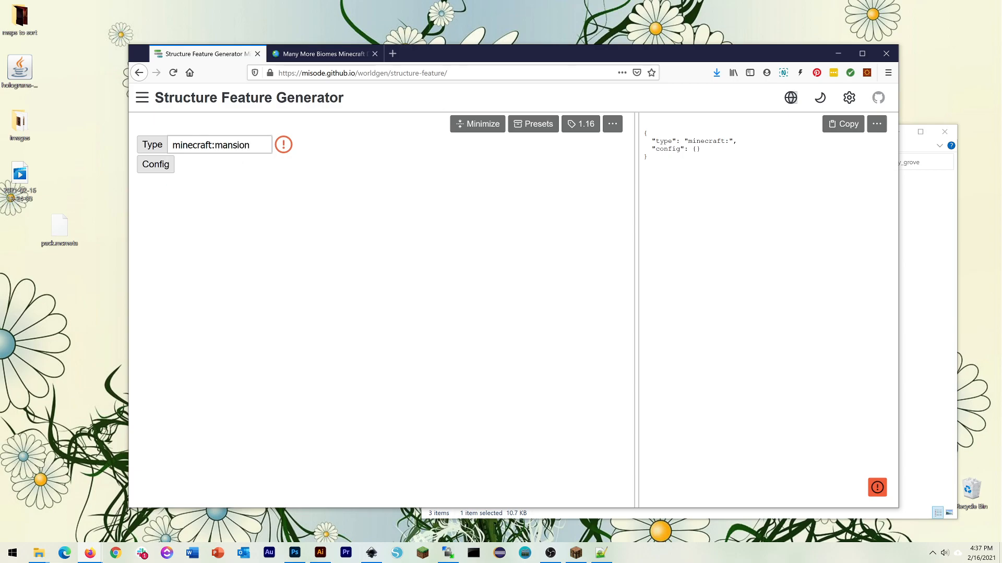
{"action": "left_click", "coordinate": [220, 144]}
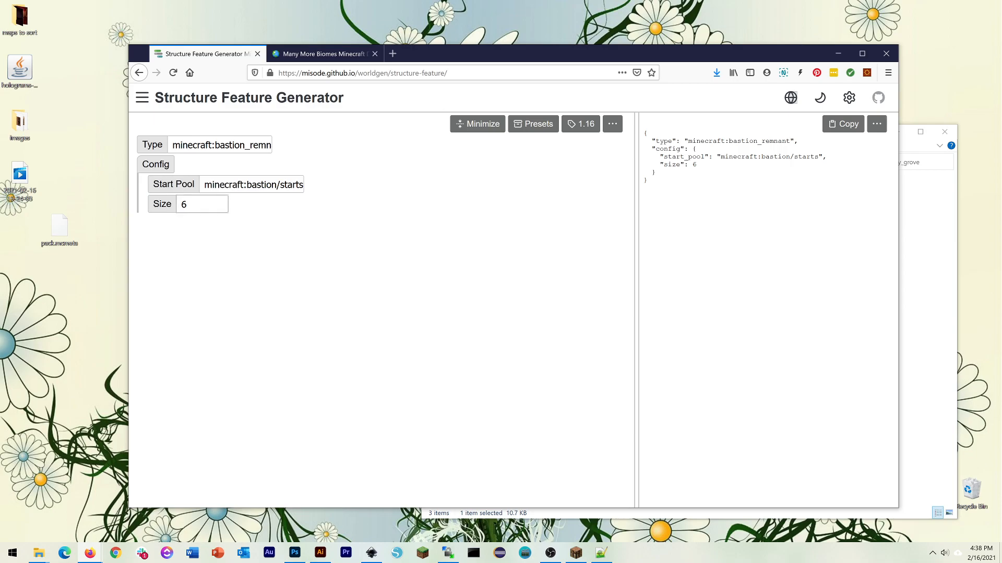
Step: Leave the Size field unchanged and go back to the generators home list
{"action": "left_click", "coordinate": [202, 203]}
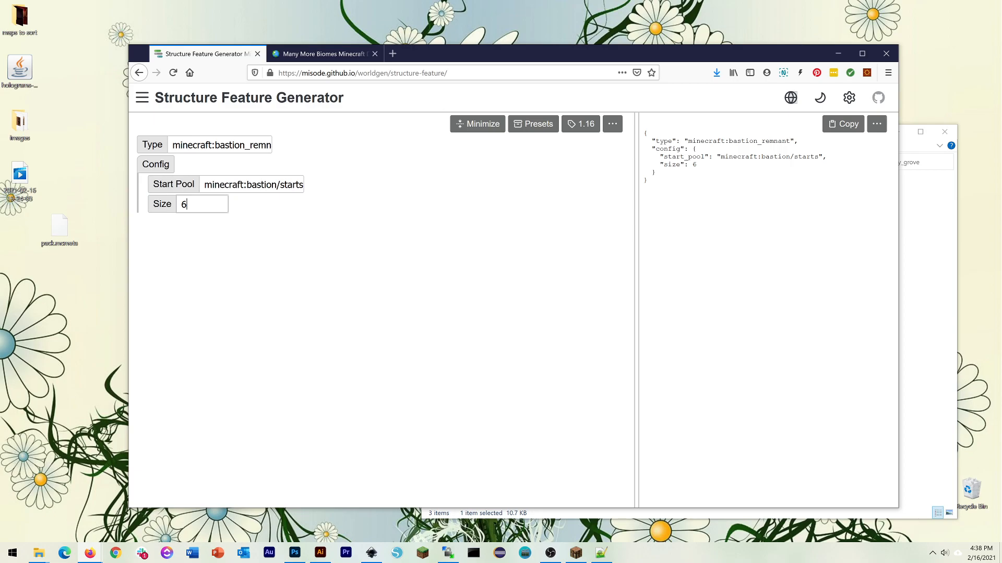
{"action": "left_click", "coordinate": [139, 72]}
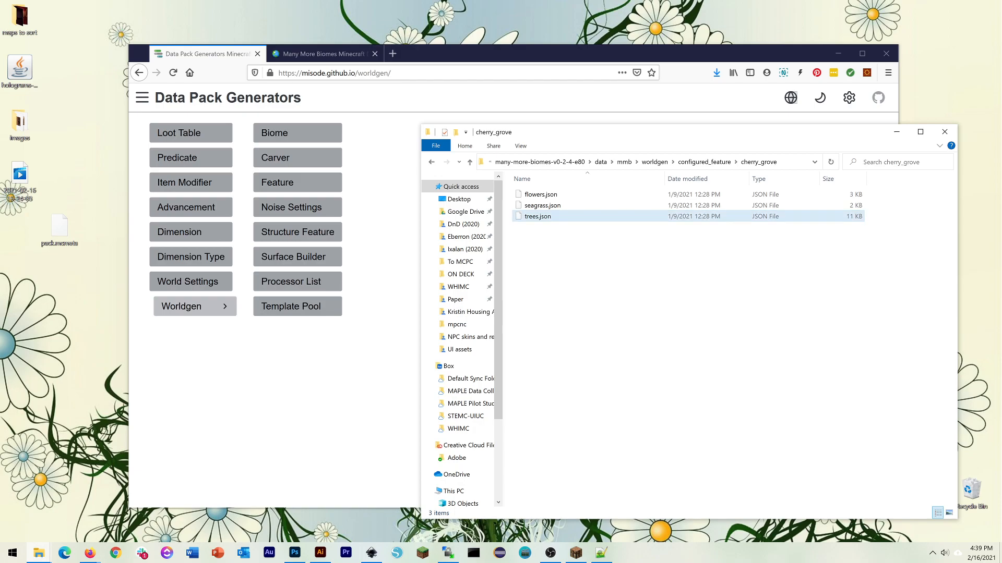
{"action": "mouse_move", "coordinate": [538, 216]}
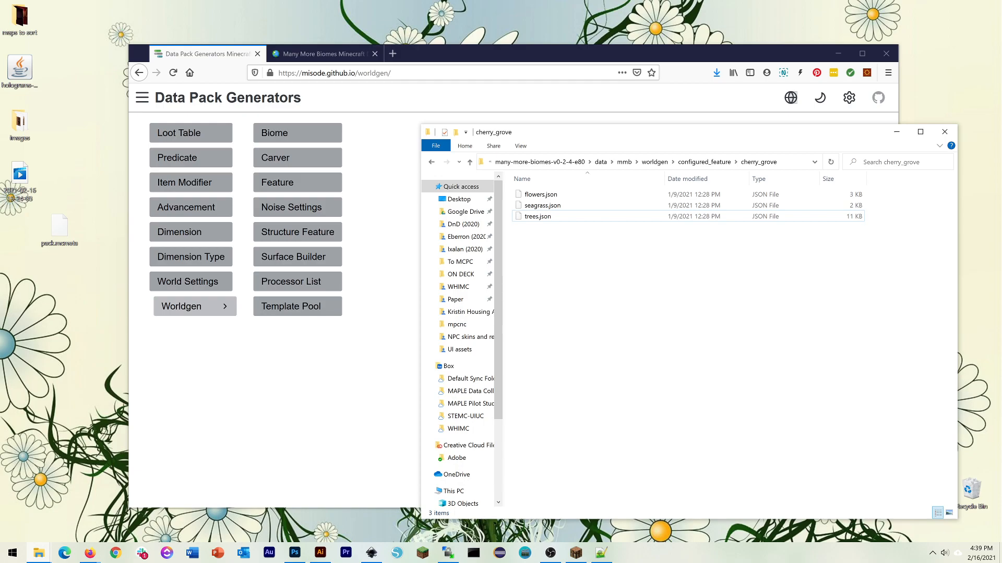
Step: Deselect trees.json in the cherry_grove folder before switching to Minecraft
{"action": "left_click", "coordinate": [543, 205]}
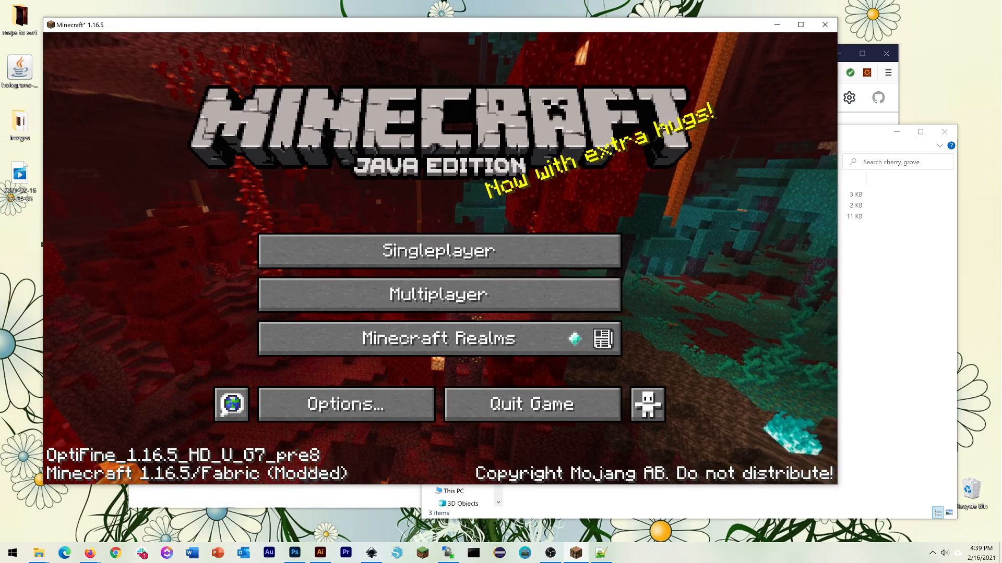
Step: Show the Singleplayer Select World list and focus its world search box
{"action": "left_click", "coordinate": [438, 249]}
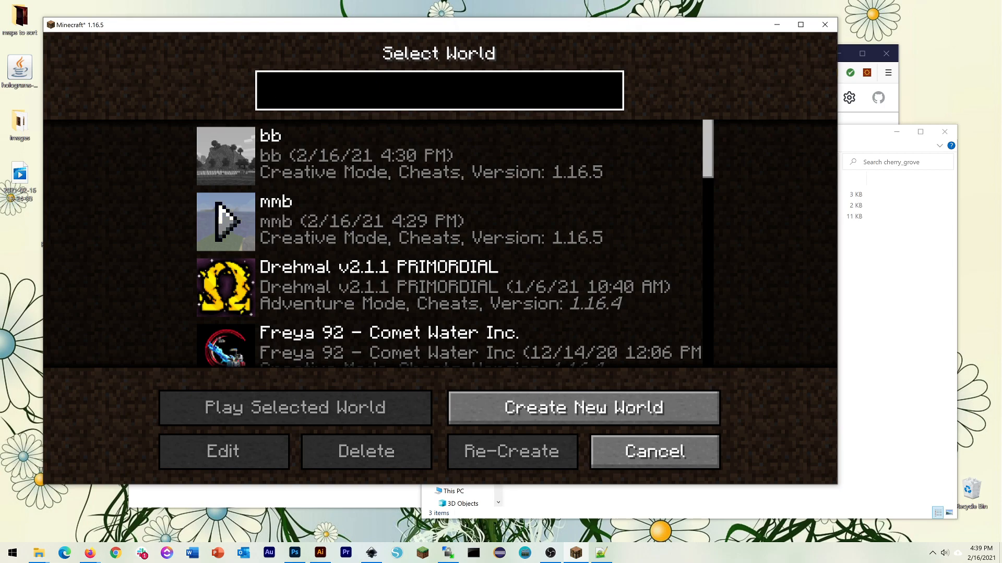
{"action": "left_click", "coordinate": [439, 90]}
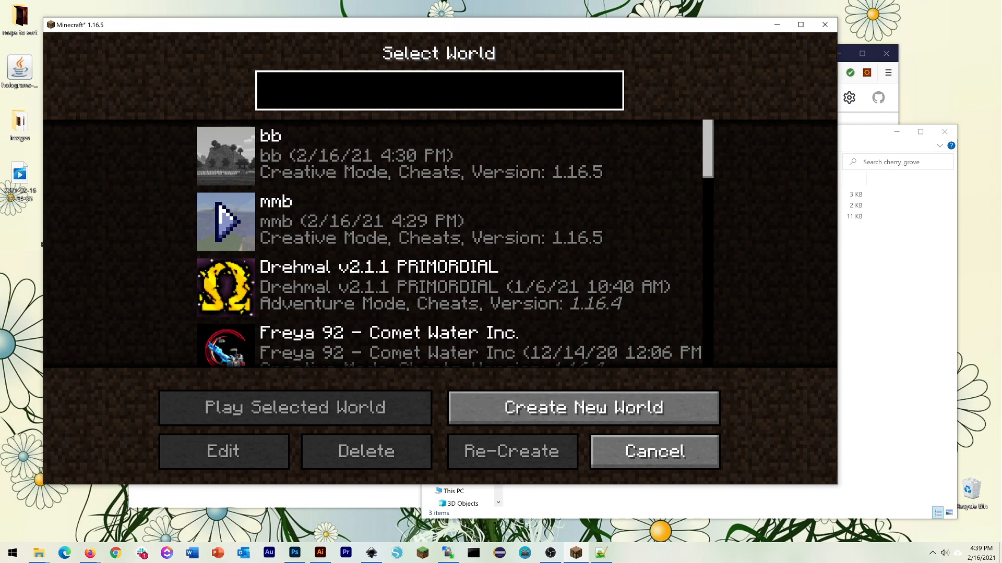
{"action": "left_click", "coordinate": [438, 90]}
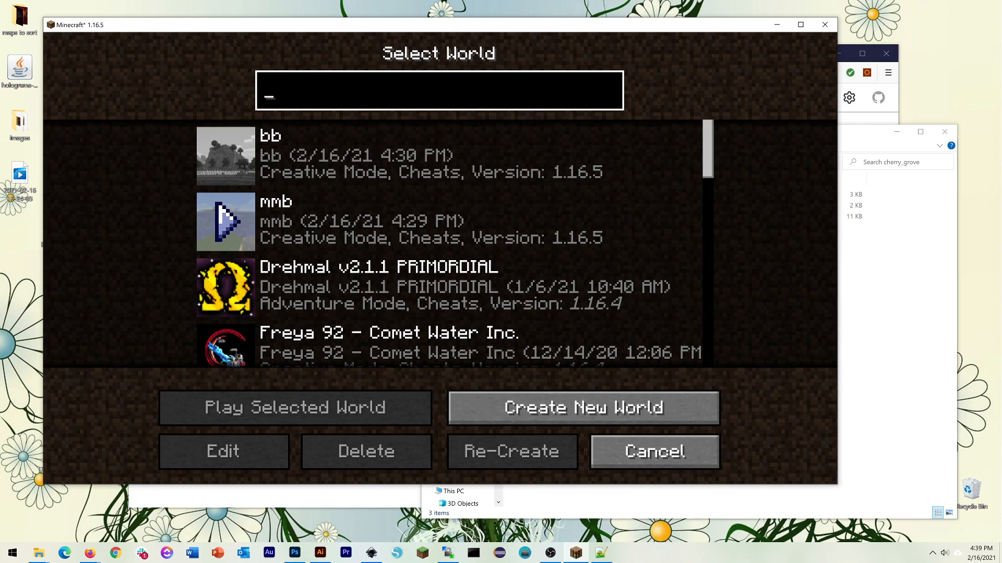